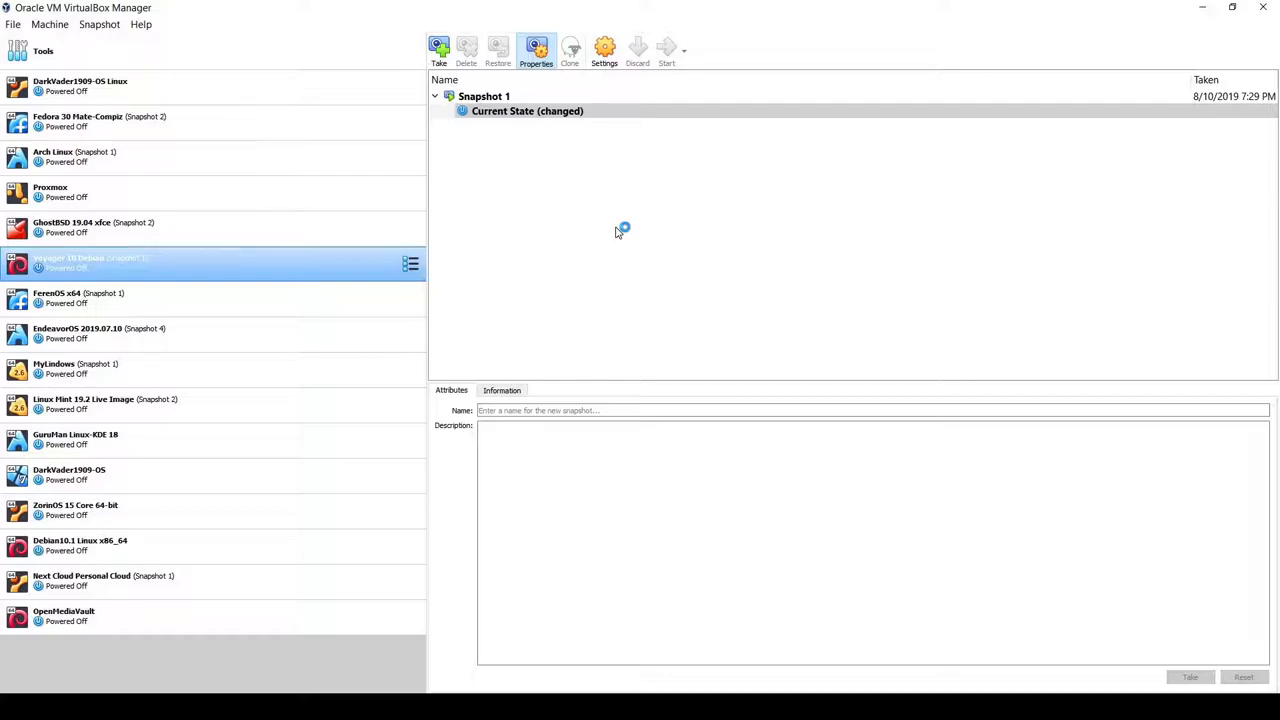
# Start the Voyager Debian 10 virtual machine from VirtualBox Manager.
pyautogui.click(666, 48)
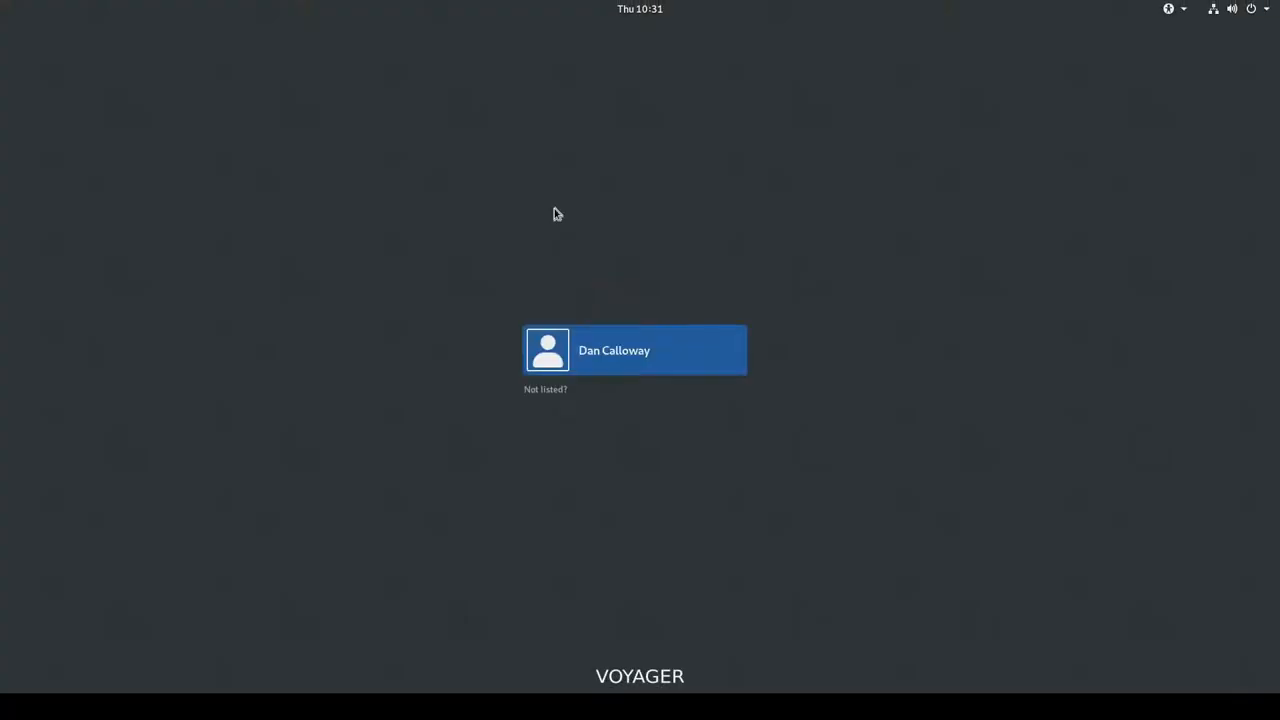
# Choose the user account, submit the password and reach the GNOME desktop.
pyautogui.click(636, 350)
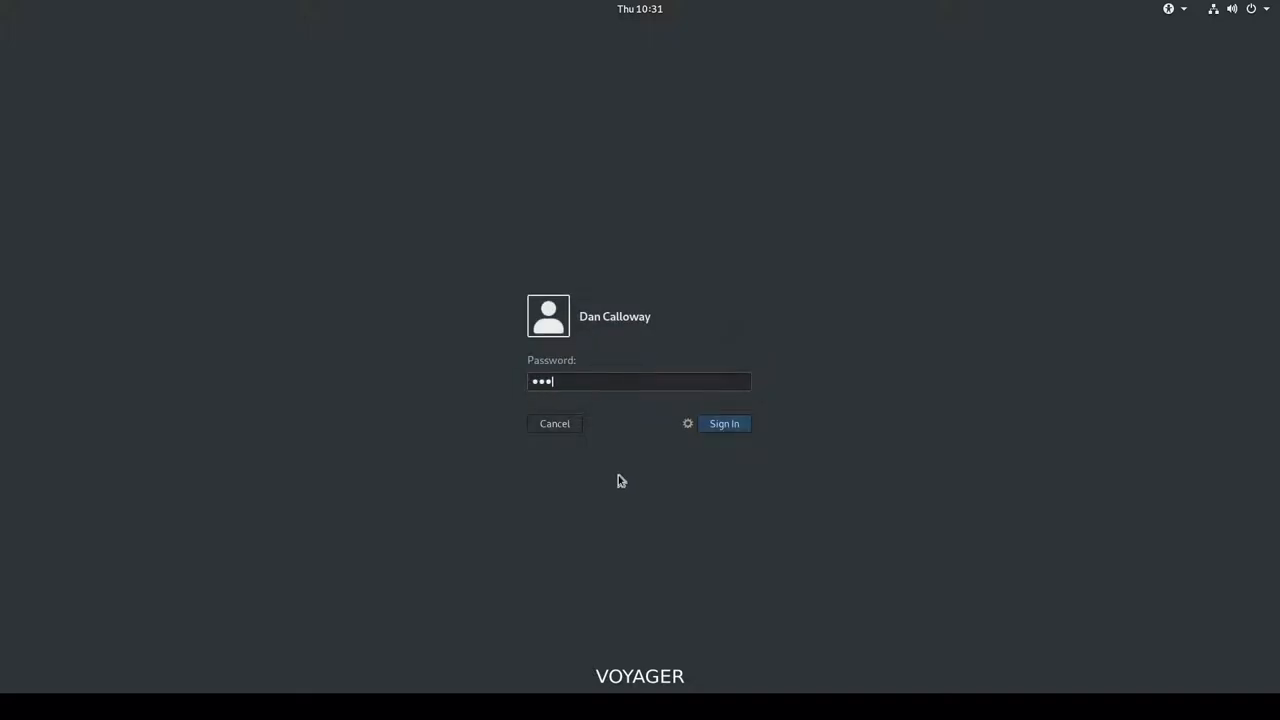
pyautogui.press('backspace')
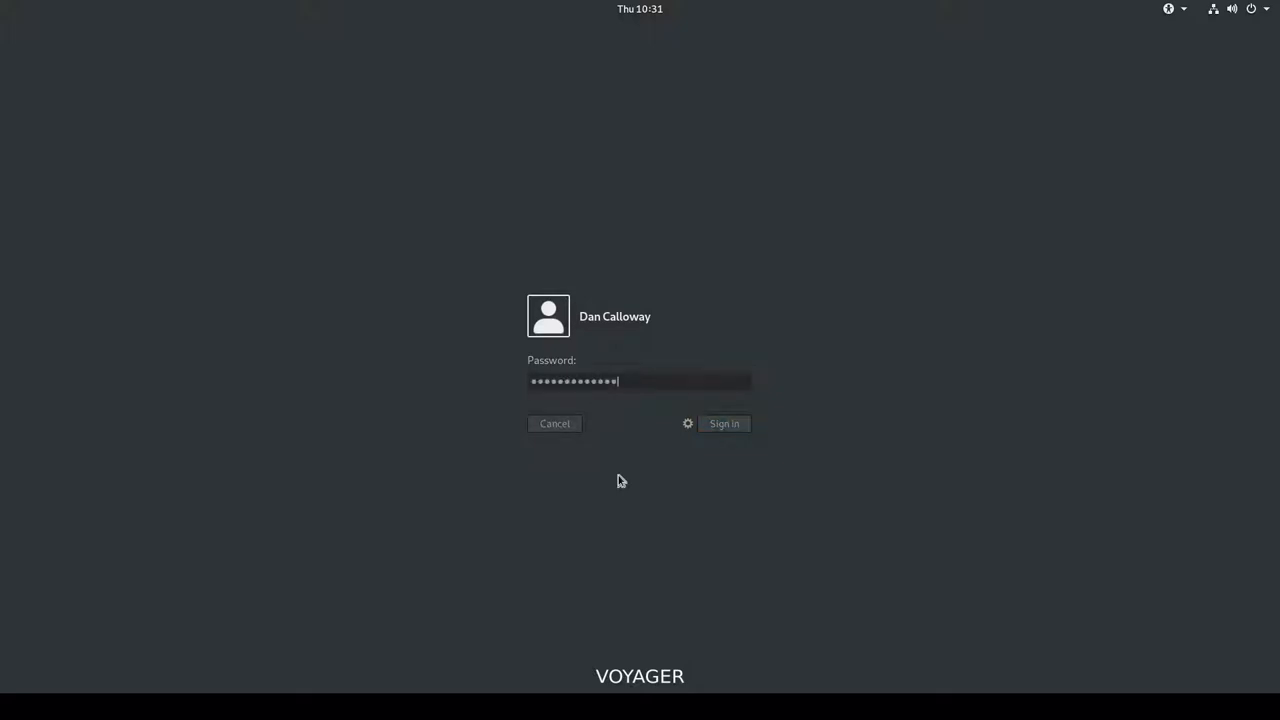
pyautogui.click(724, 424)
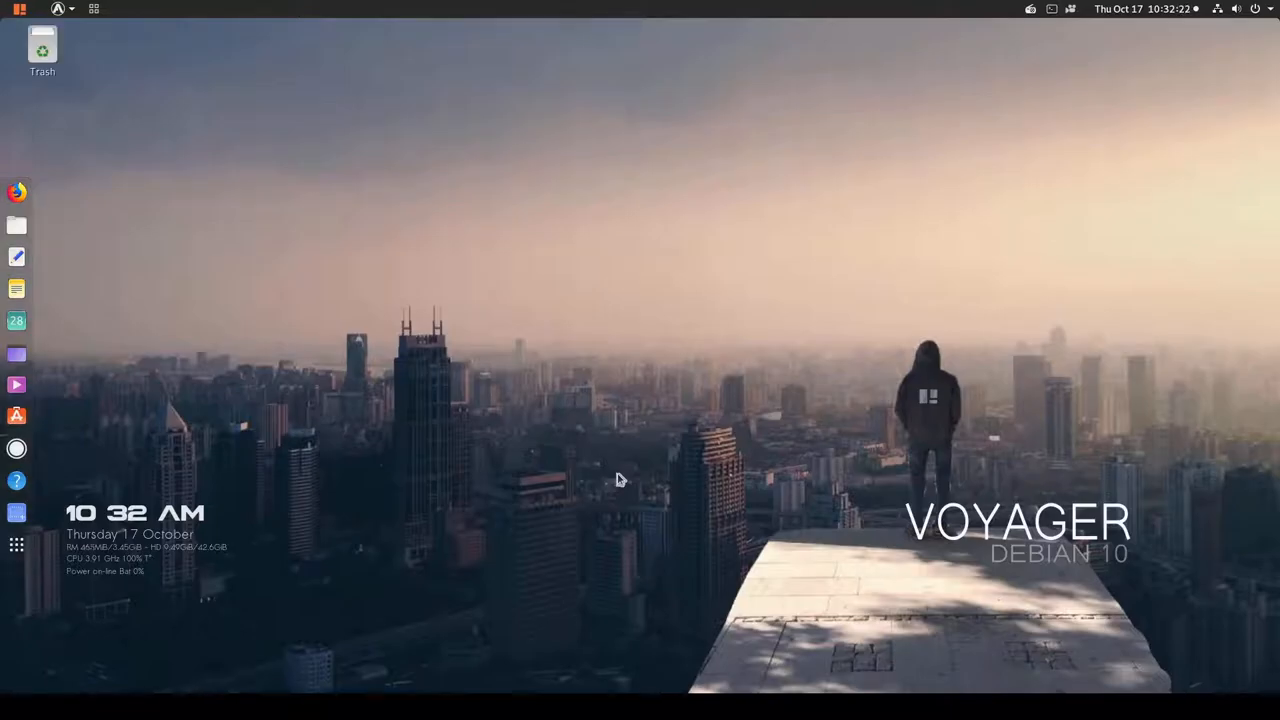
pyautogui.moveTo(312, 188)
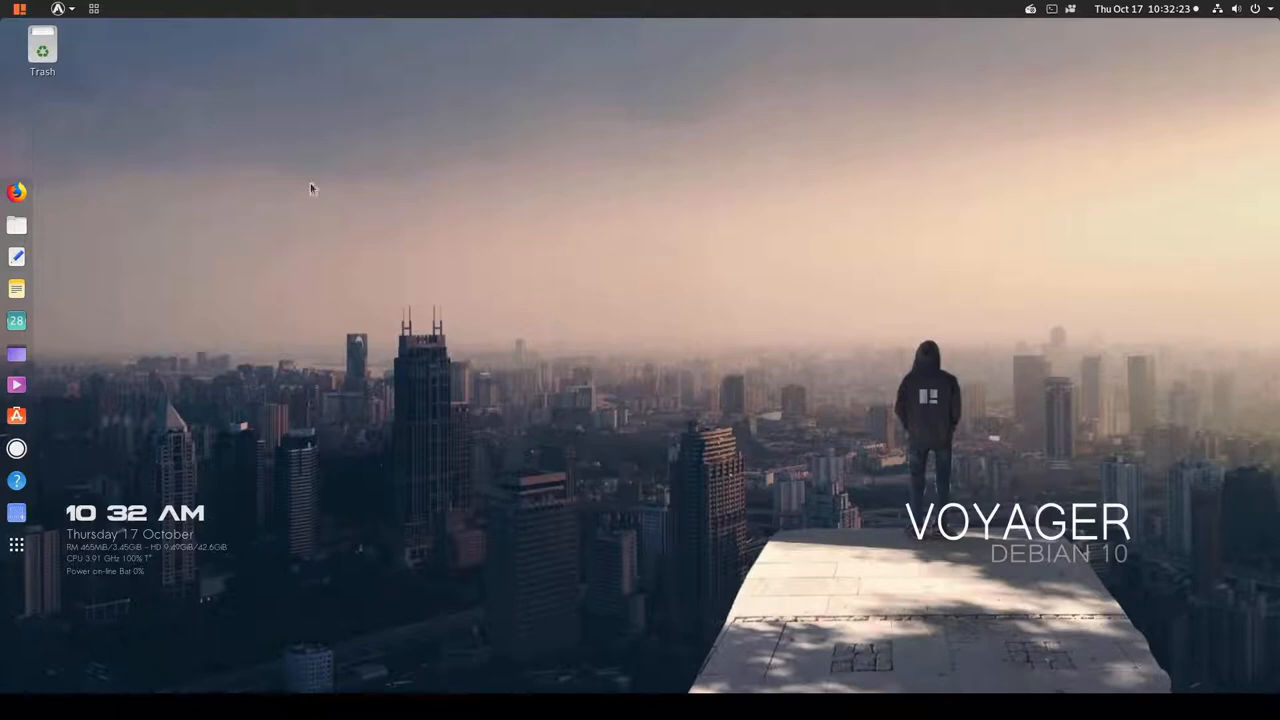
pyautogui.moveTo(18, 238)
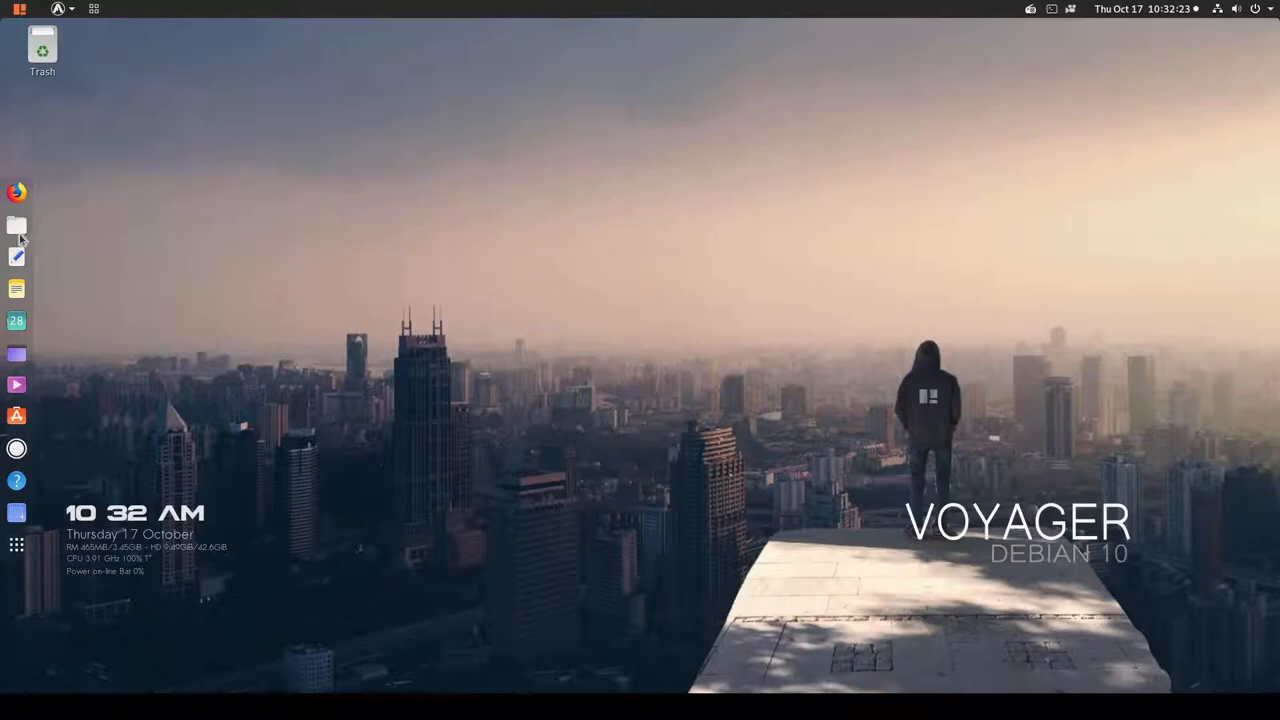
# Launch the Files manager from the dock at the Home folder.
pyautogui.click(16, 224)
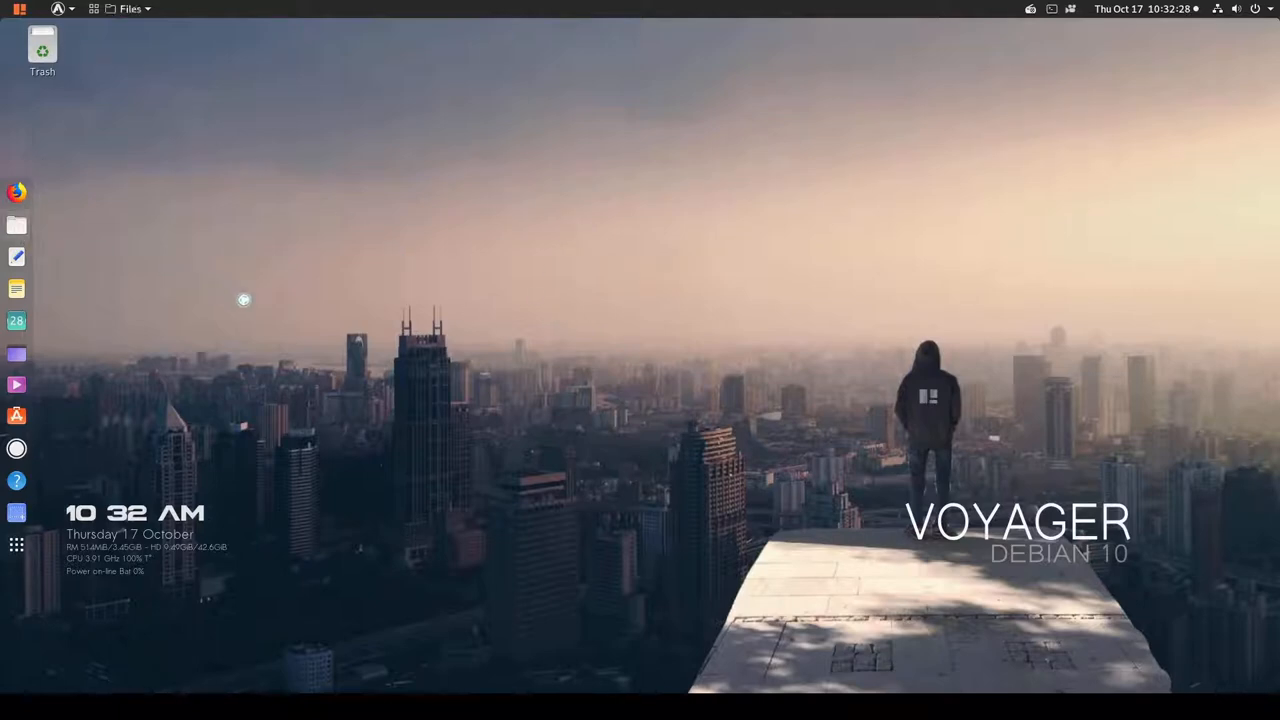
pyautogui.click(16, 224)
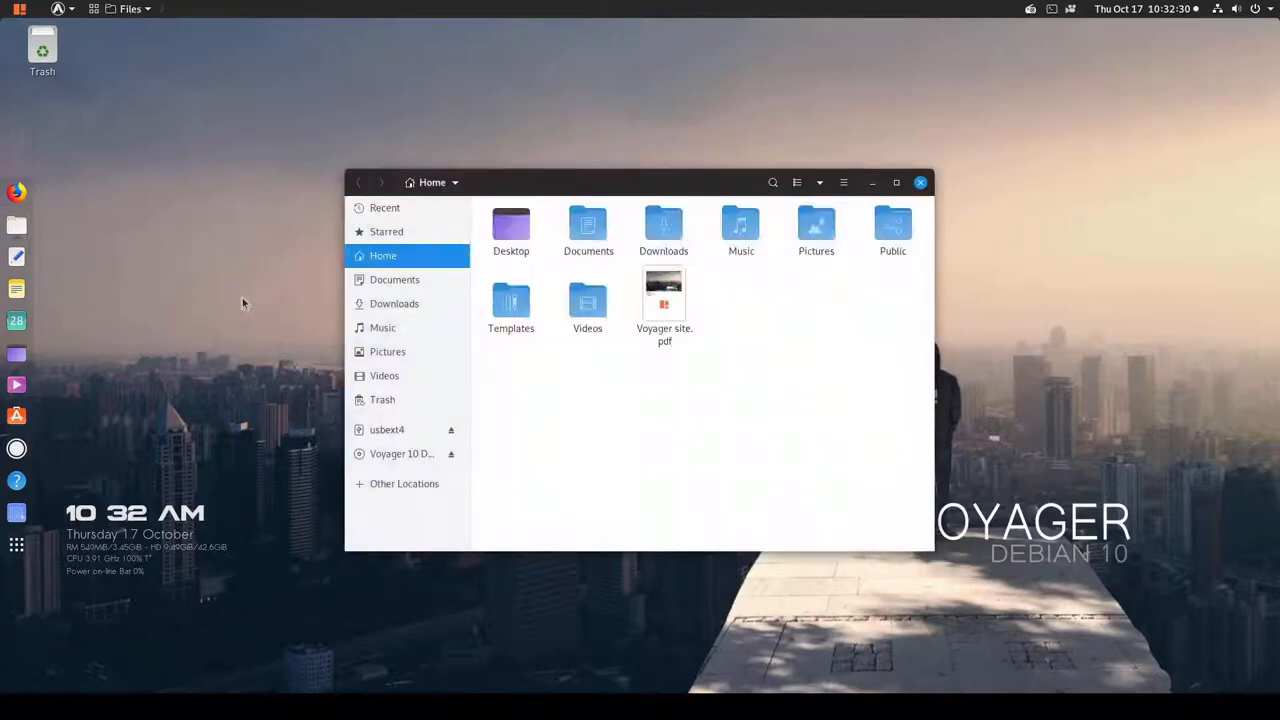
pyautogui.moveTo(592, 444)
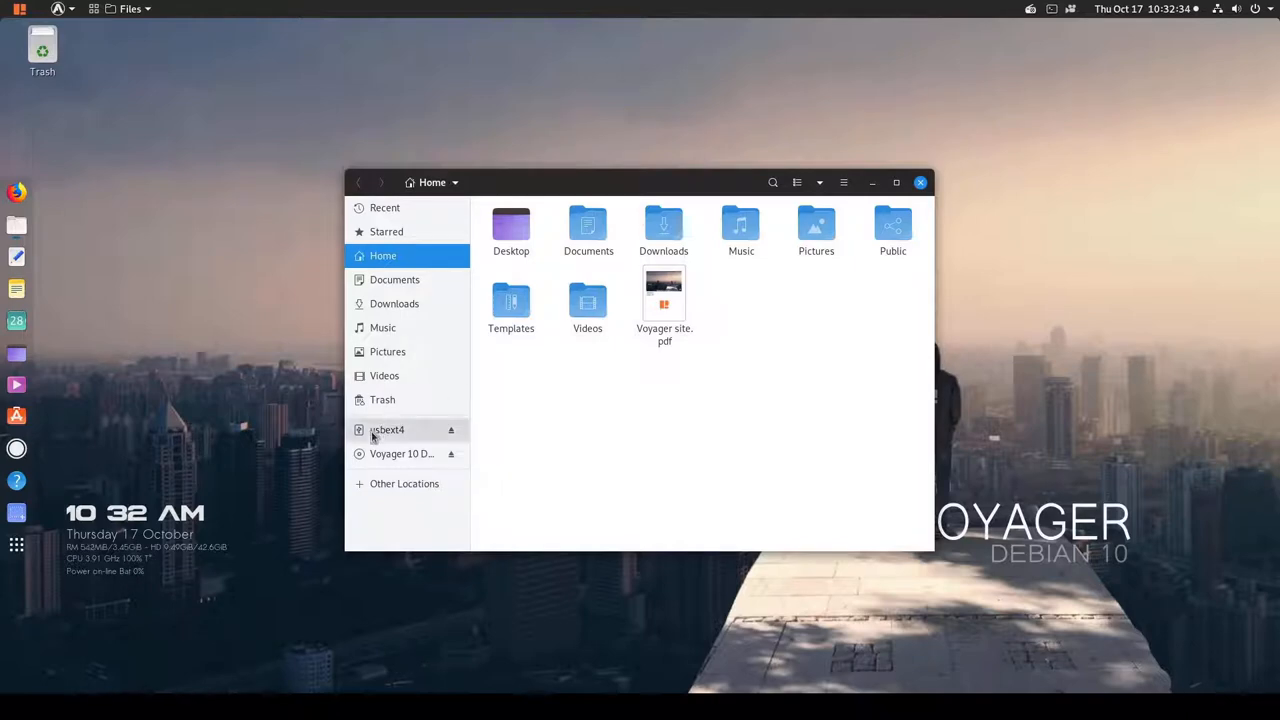
pyautogui.moveTo(388, 430)
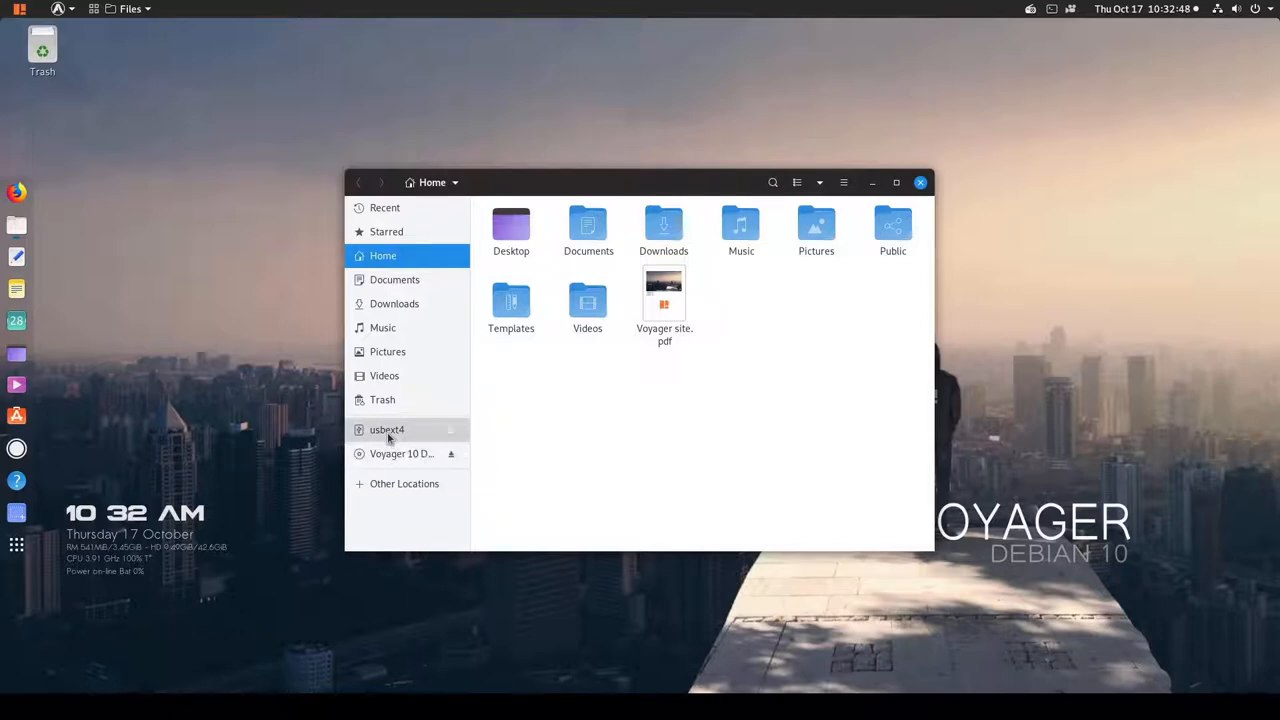
# Browse into usbext4 > Documents and select documentInODTFormat.odt.
pyautogui.click(388, 428)
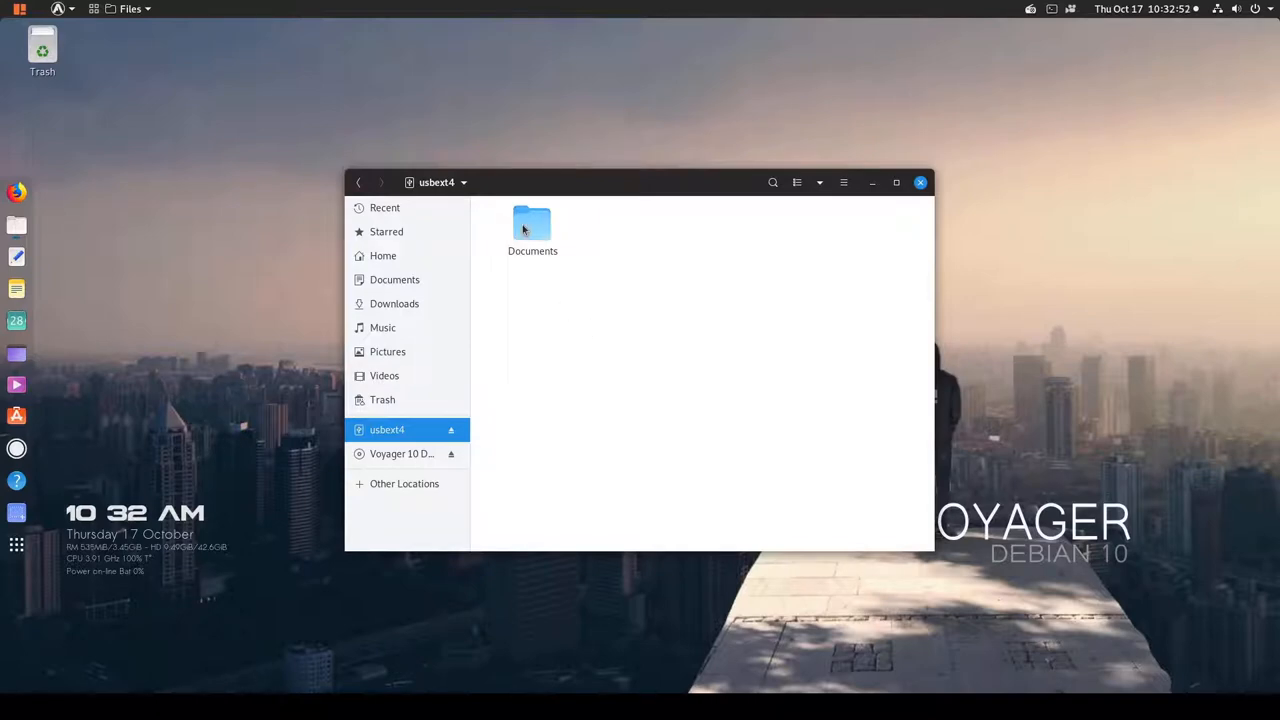
pyautogui.doubleClick(532, 224)
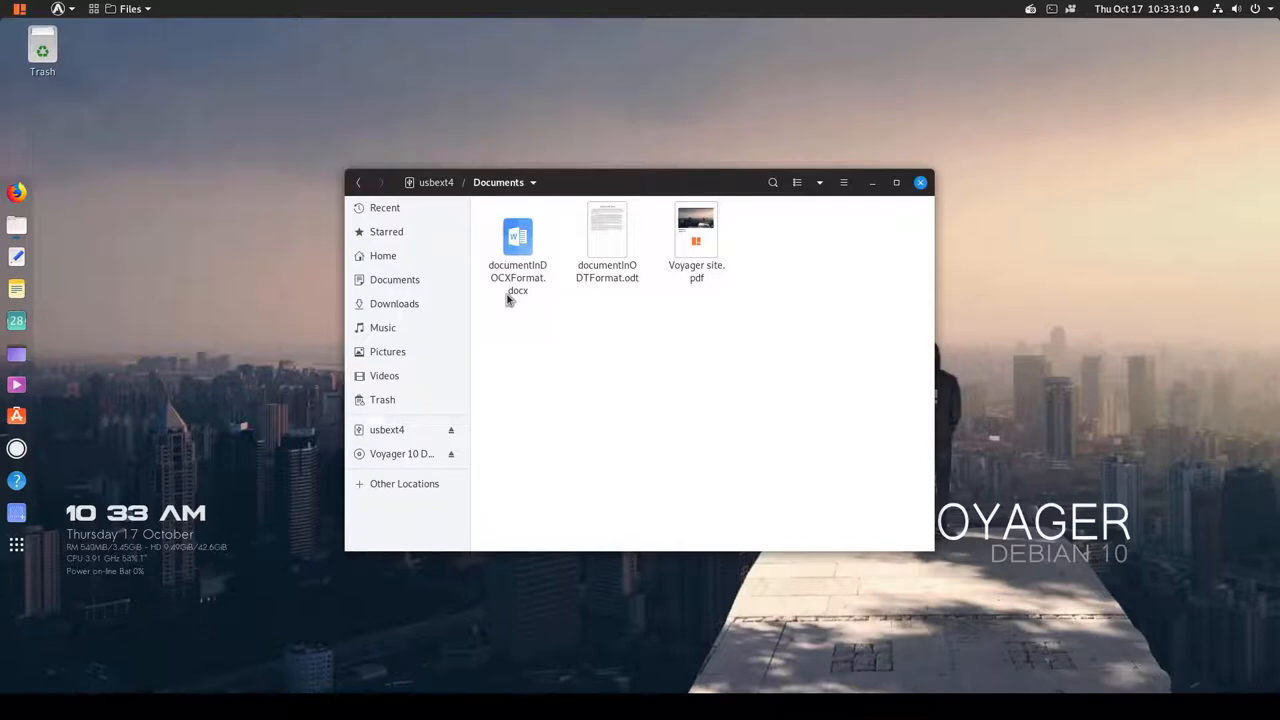
pyautogui.moveTo(516, 300)
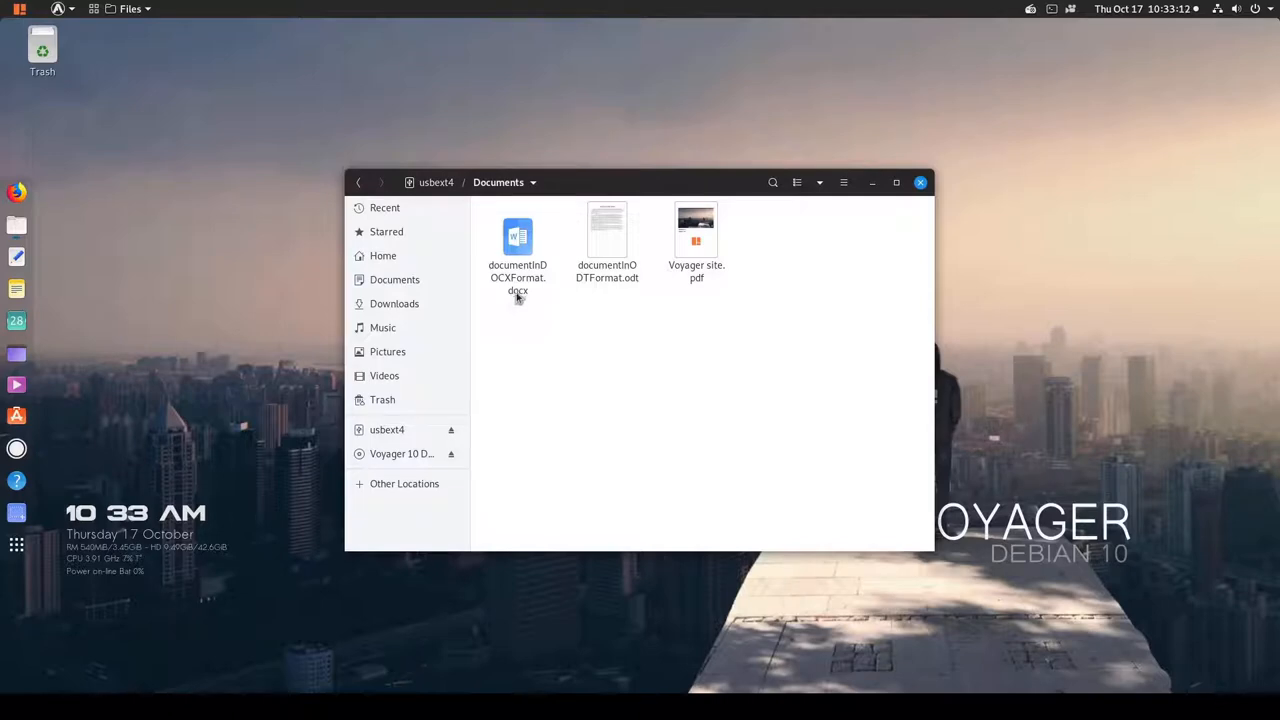
pyautogui.click(608, 240)
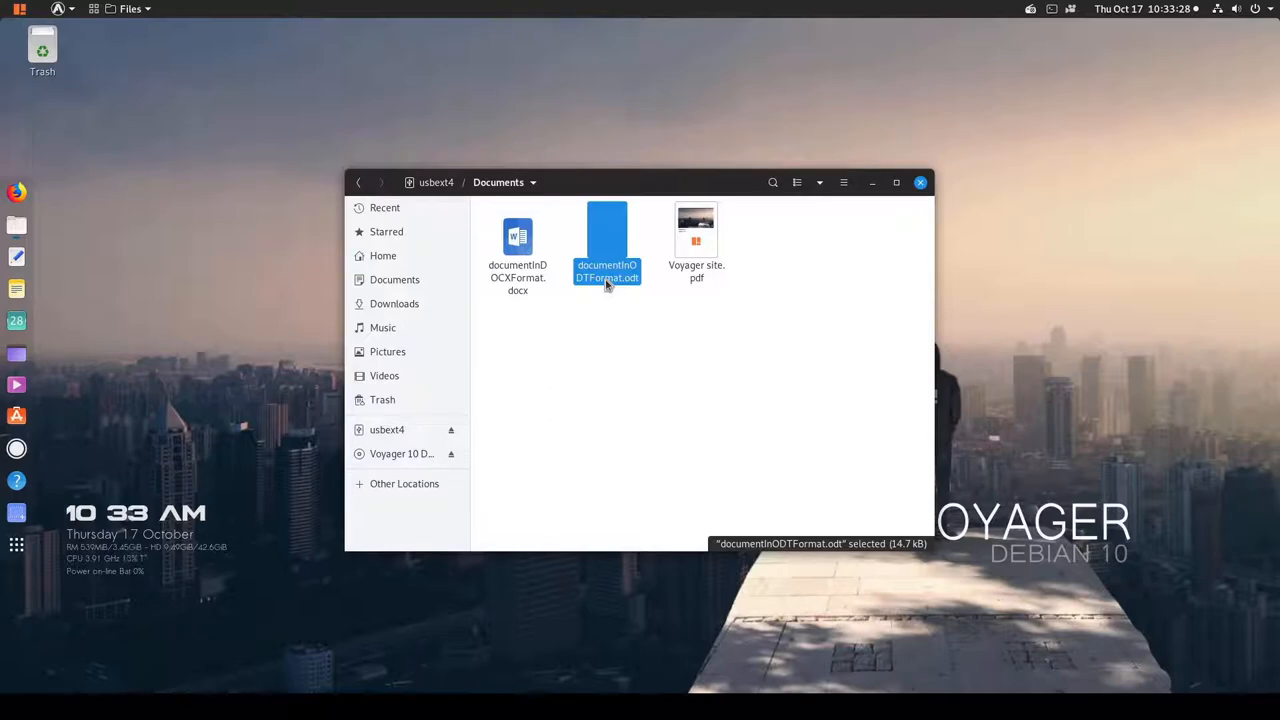
pyautogui.moveTo(588, 364)
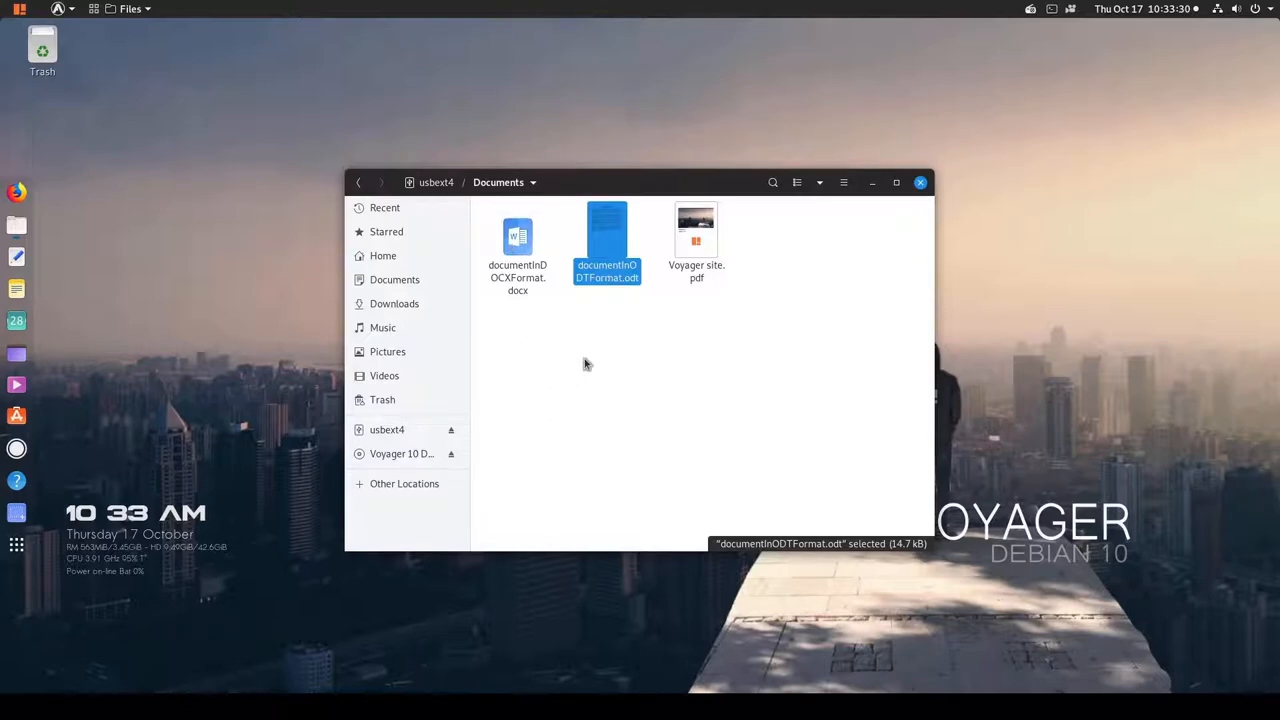
pyautogui.moveTo(556, 390)
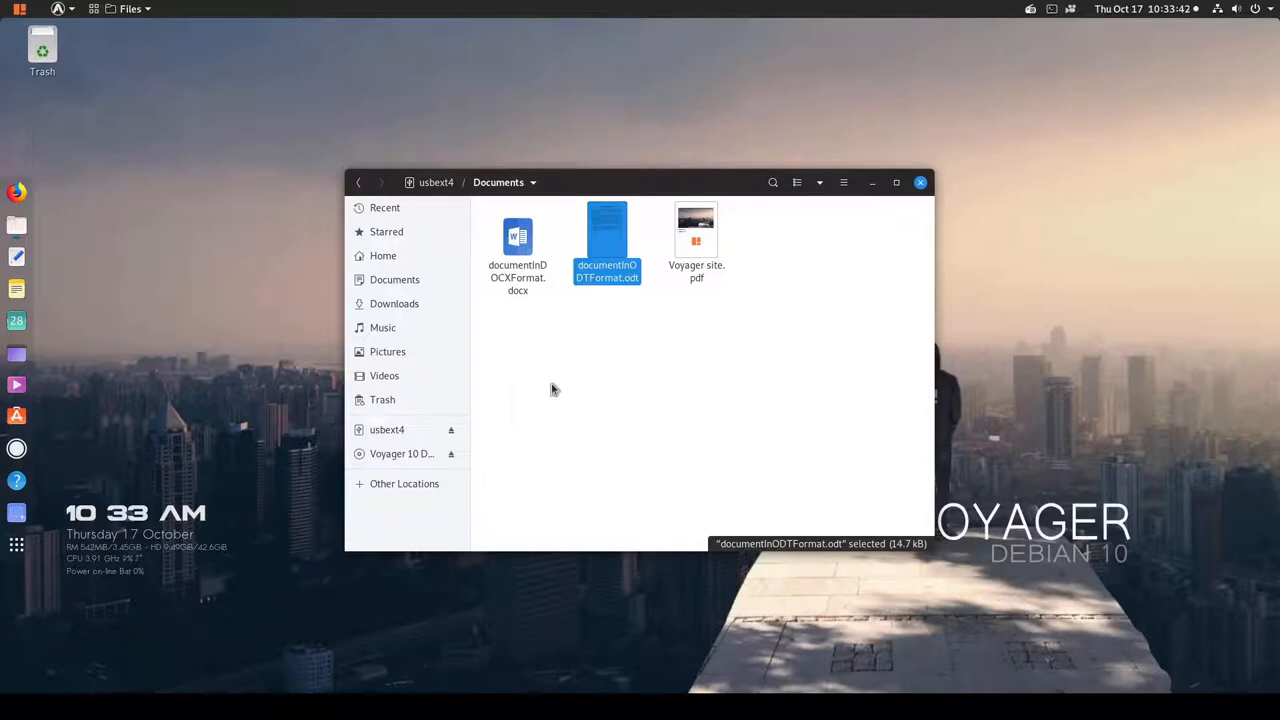
pyautogui.moveTo(604, 348)
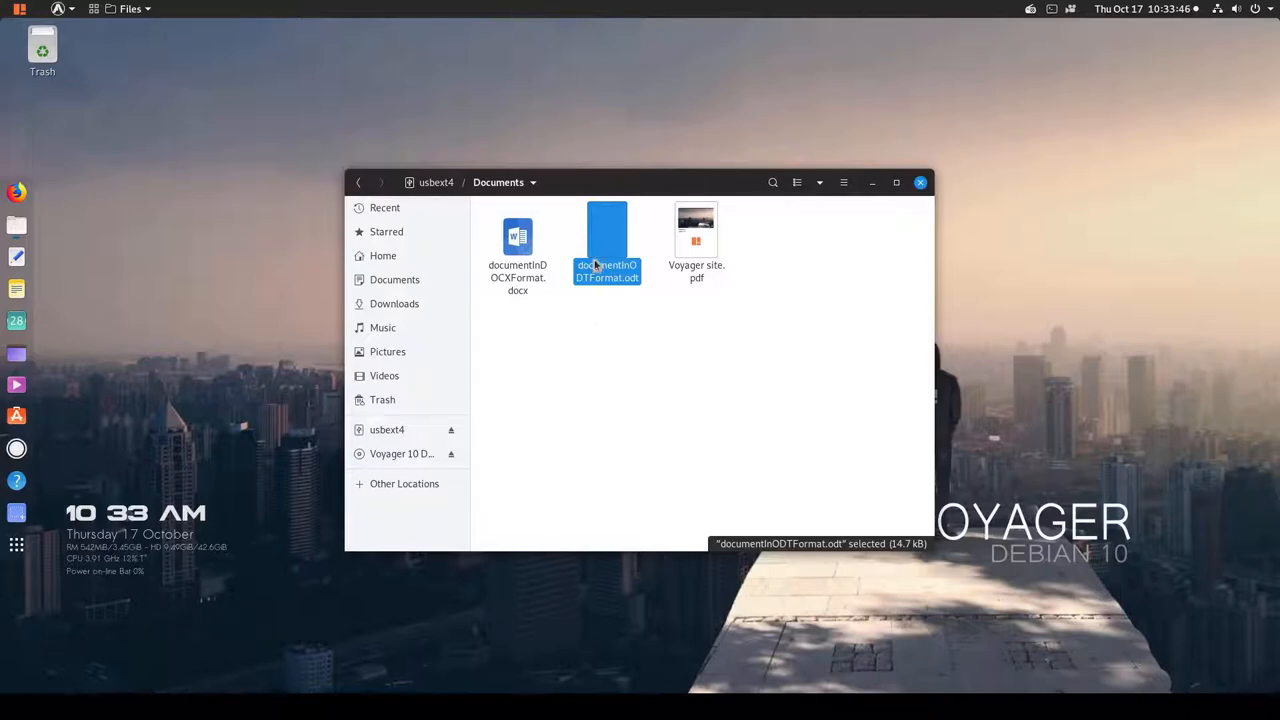
pyautogui.moveTo(536, 380)
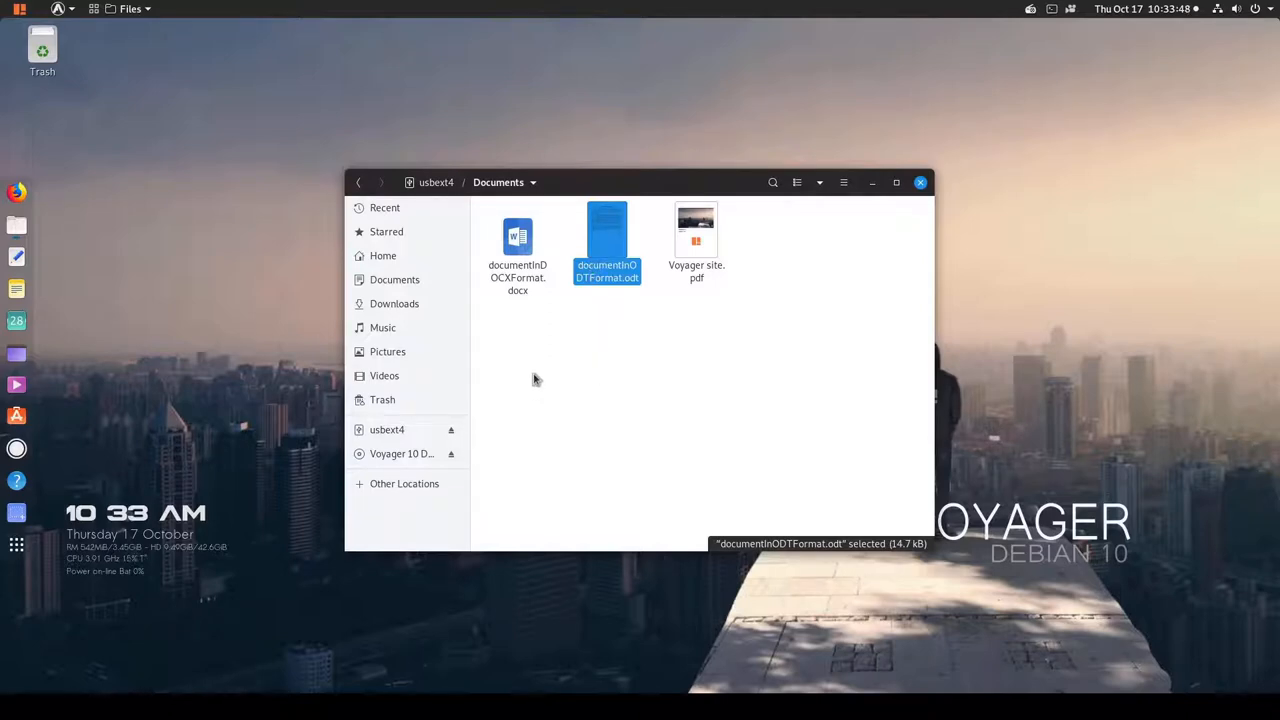
pyautogui.moveTo(648, 318)
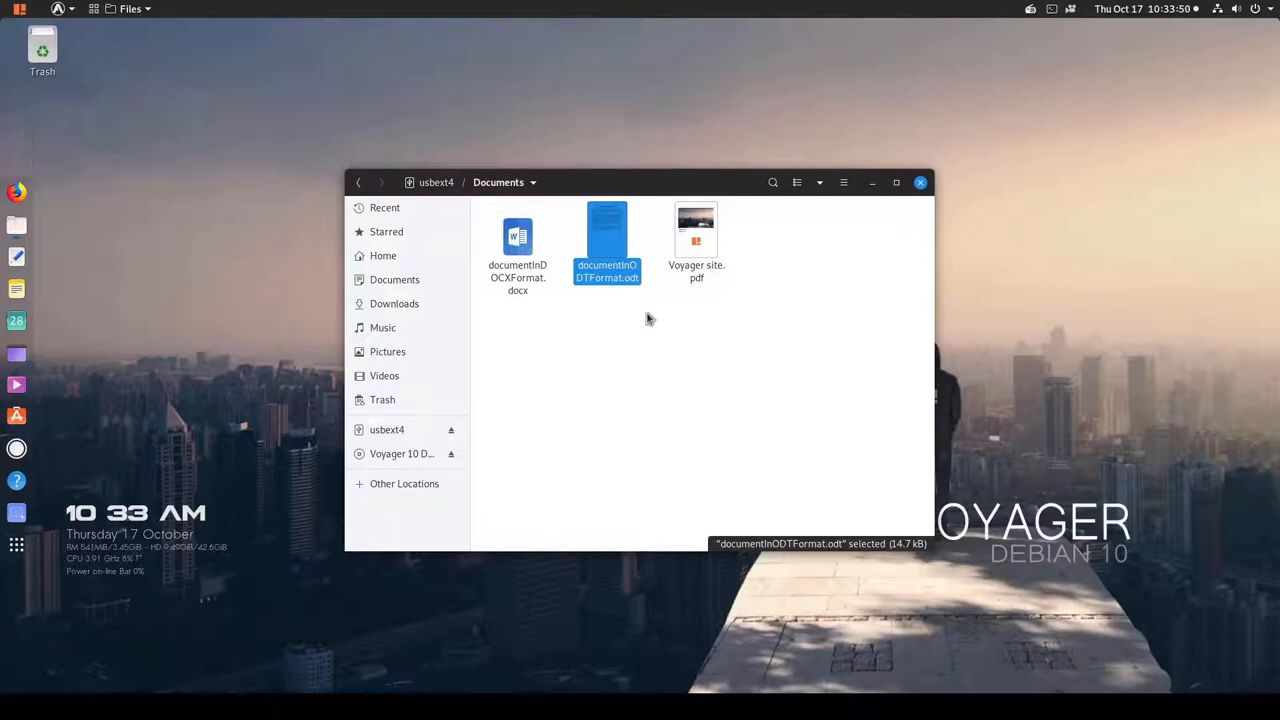
pyautogui.moveTo(696, 230)
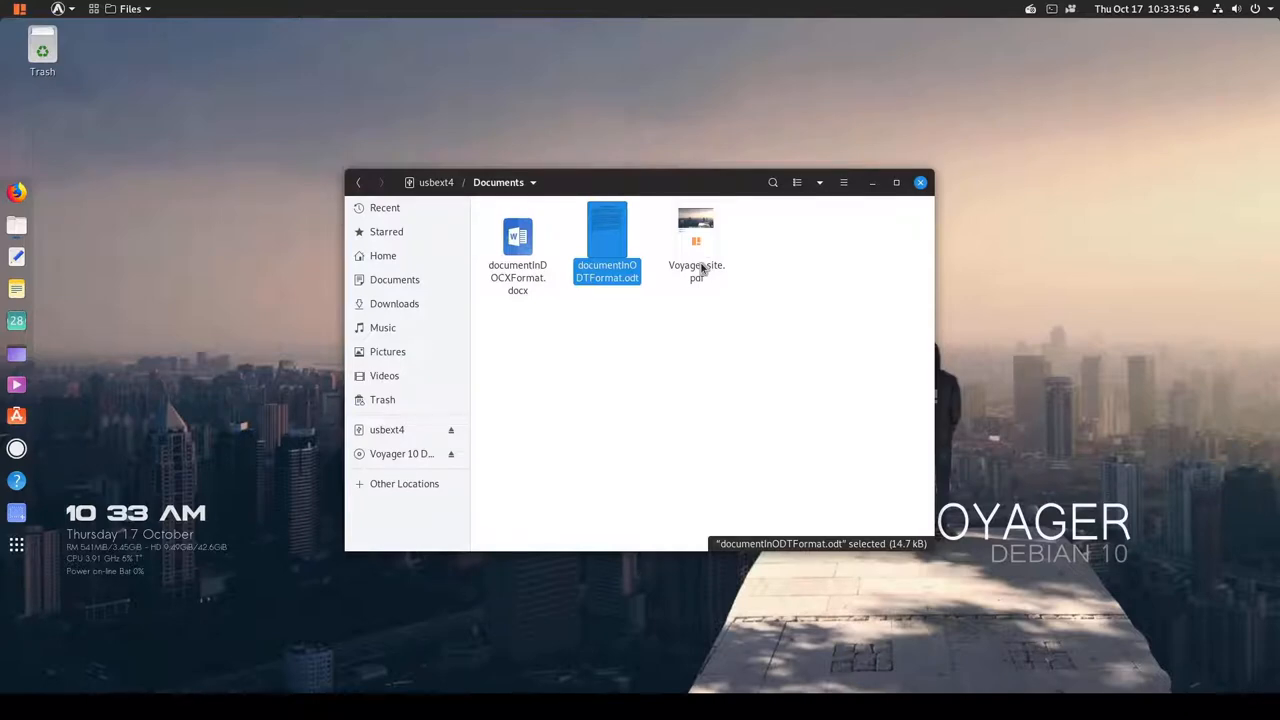
pyautogui.moveTo(656, 416)
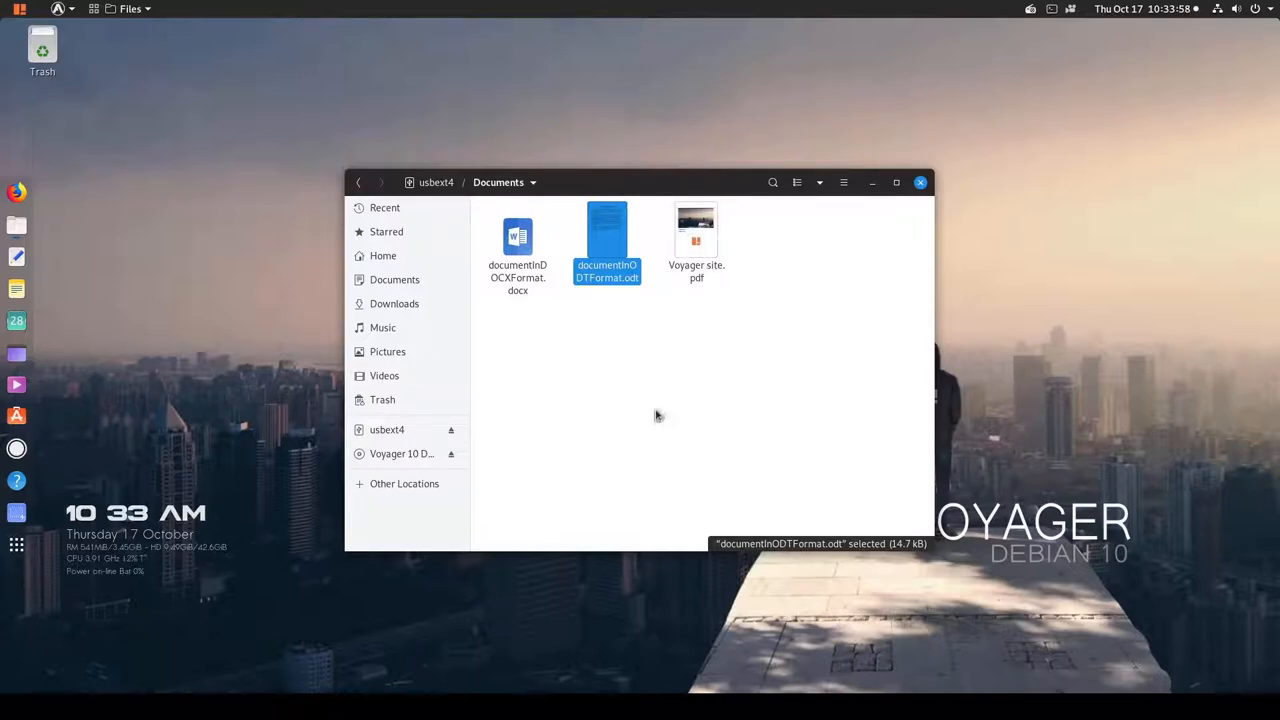
pyautogui.moveTo(720, 444)
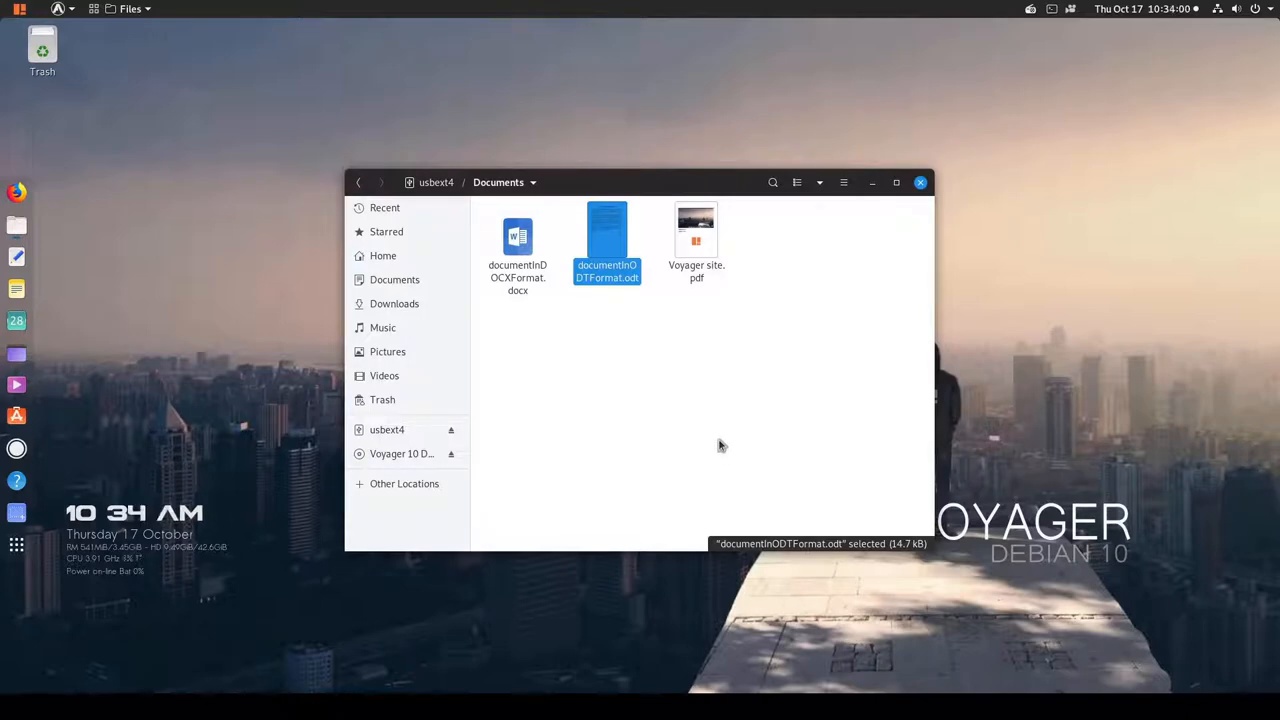
pyautogui.moveTo(658, 418)
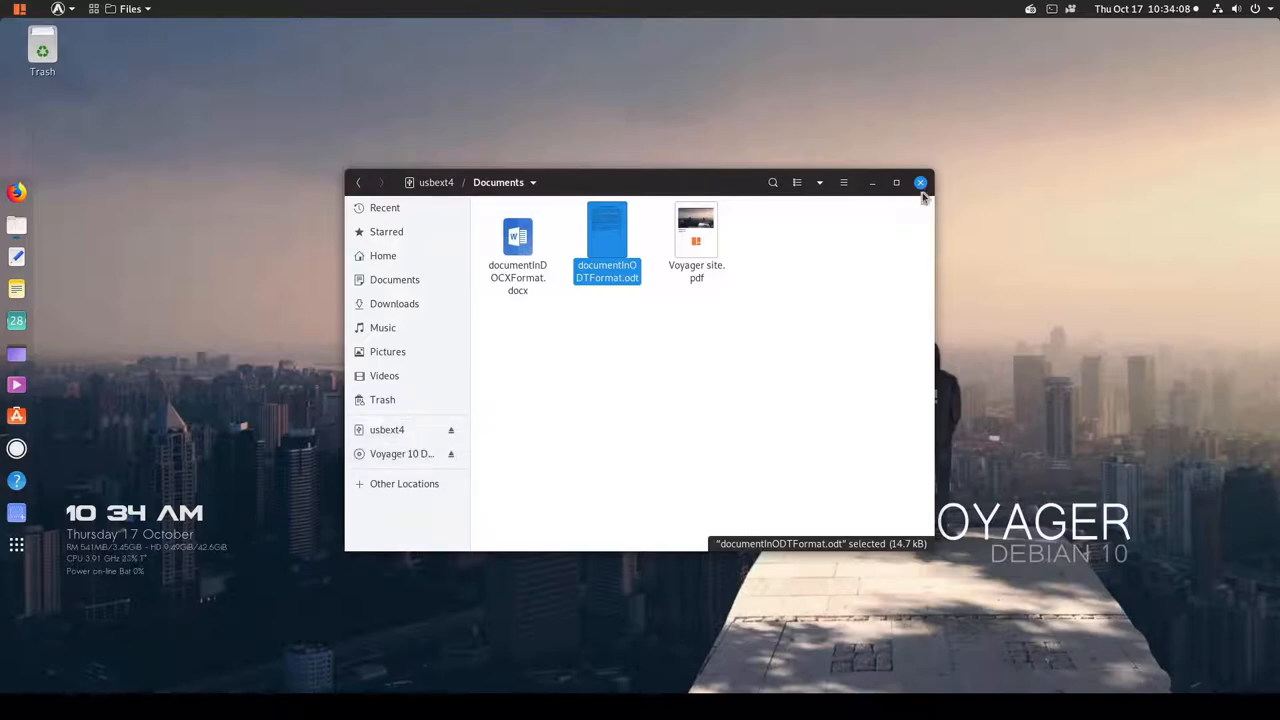
# Close Files and power off the virtual machine from the system menu.
pyautogui.click(920, 182)
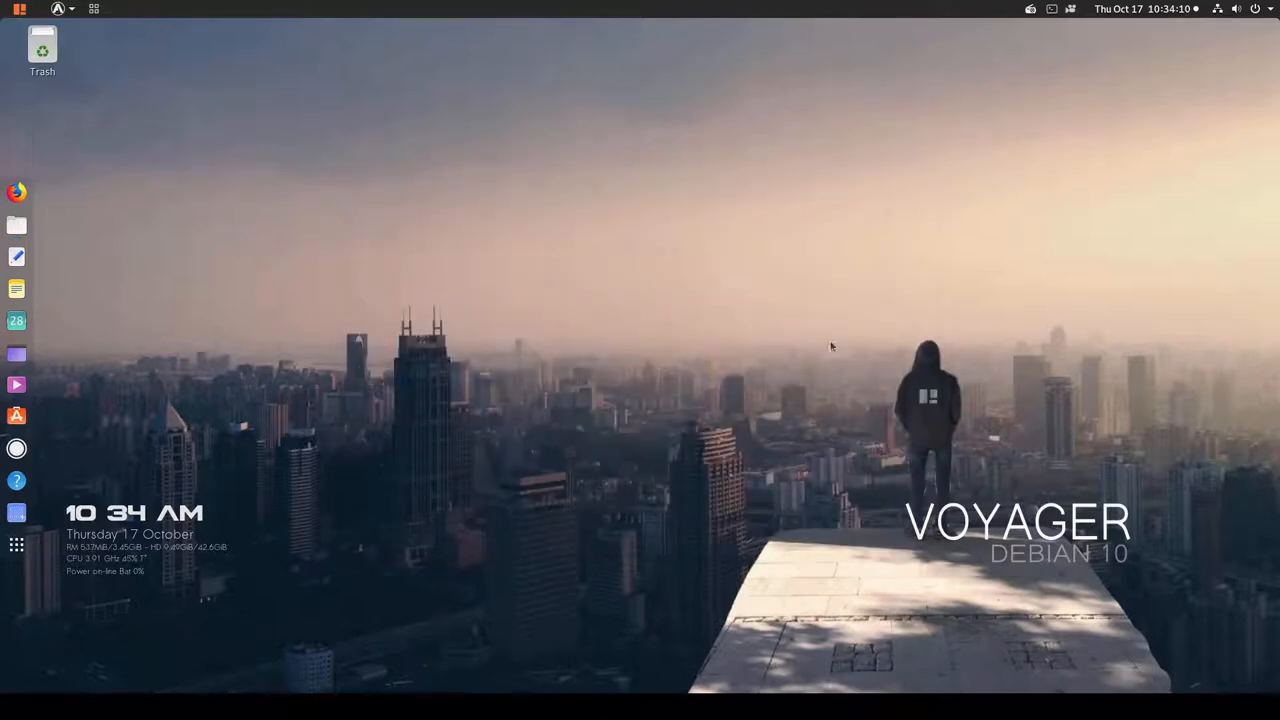
pyautogui.moveTo(1232, 96)
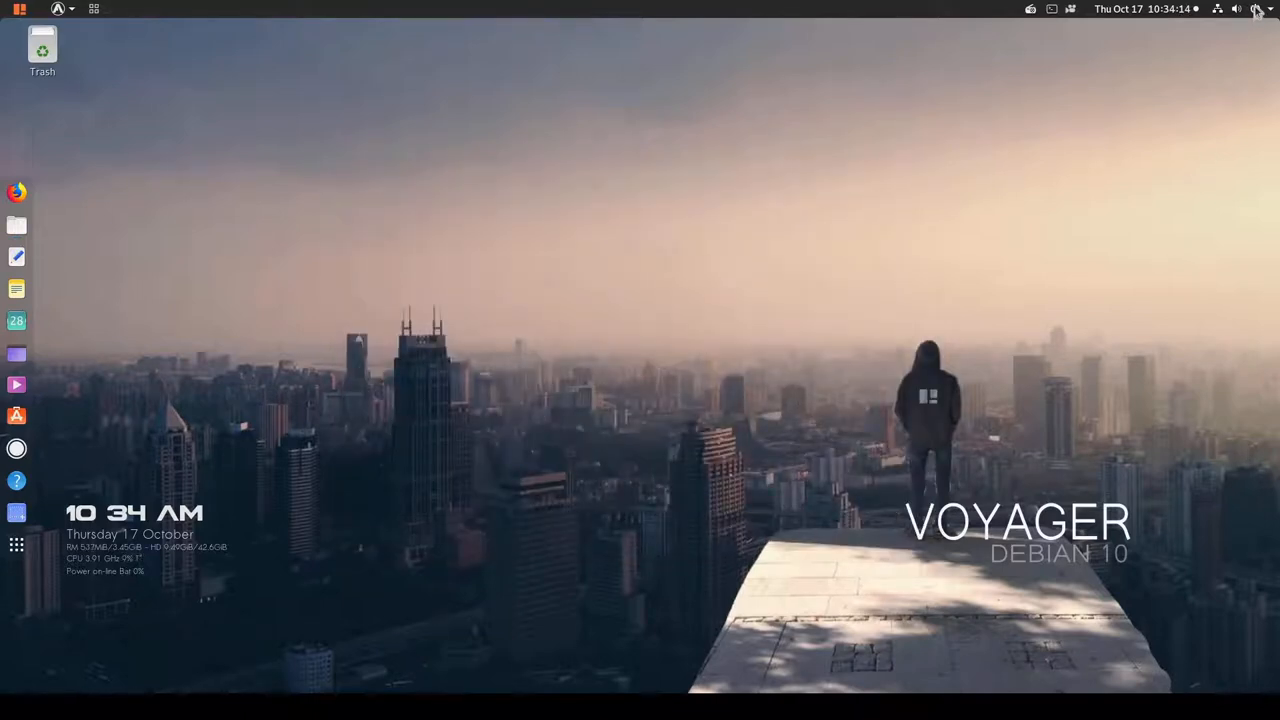
pyautogui.click(1256, 8)
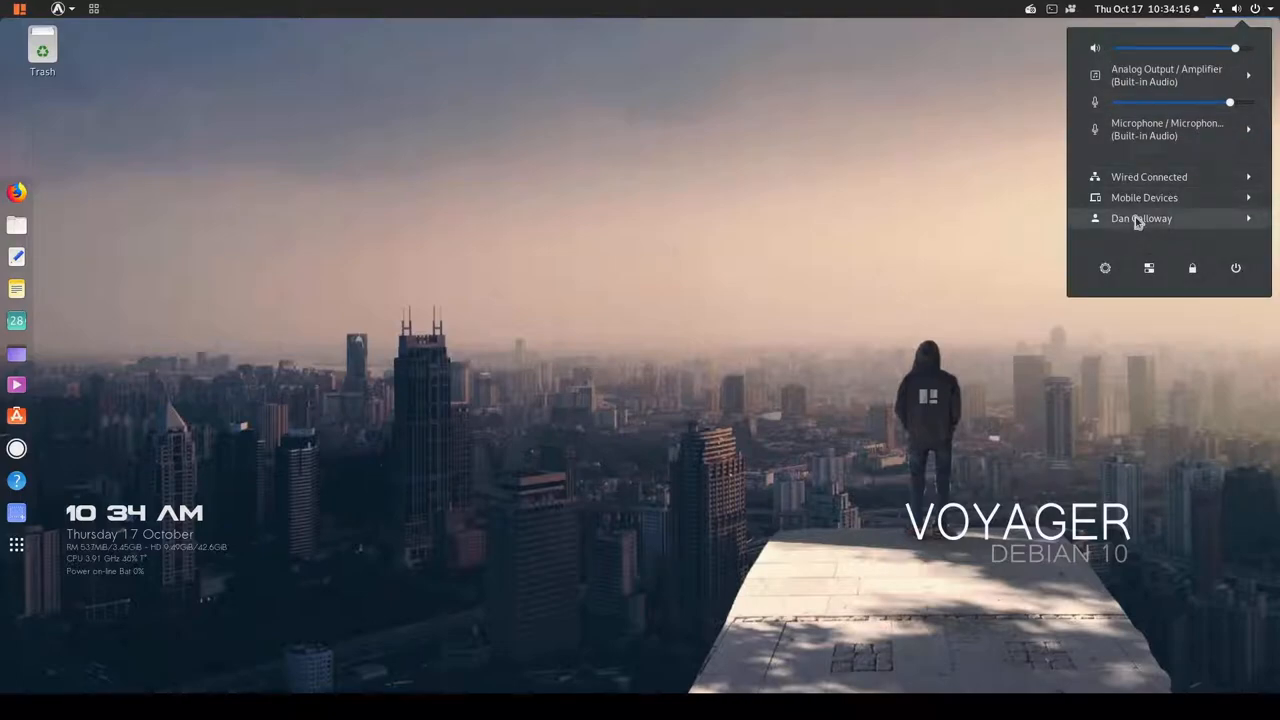
pyautogui.click(1236, 268)
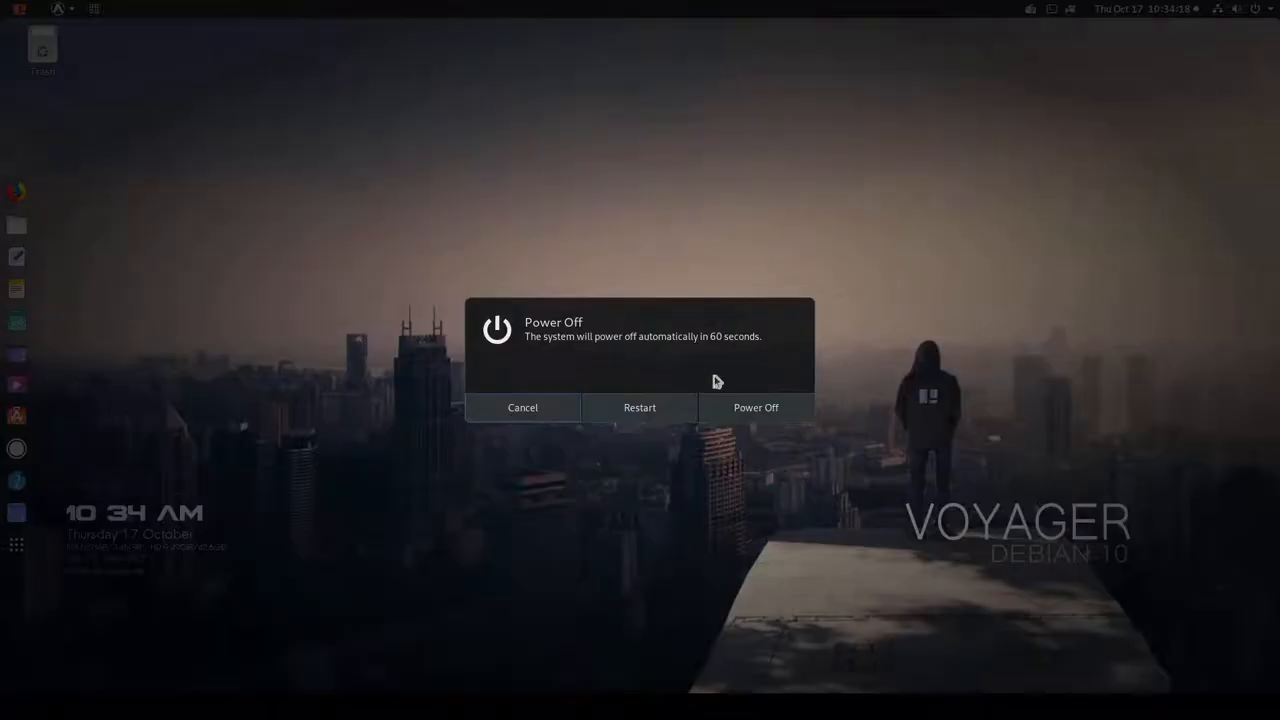
pyautogui.click(522, 408)
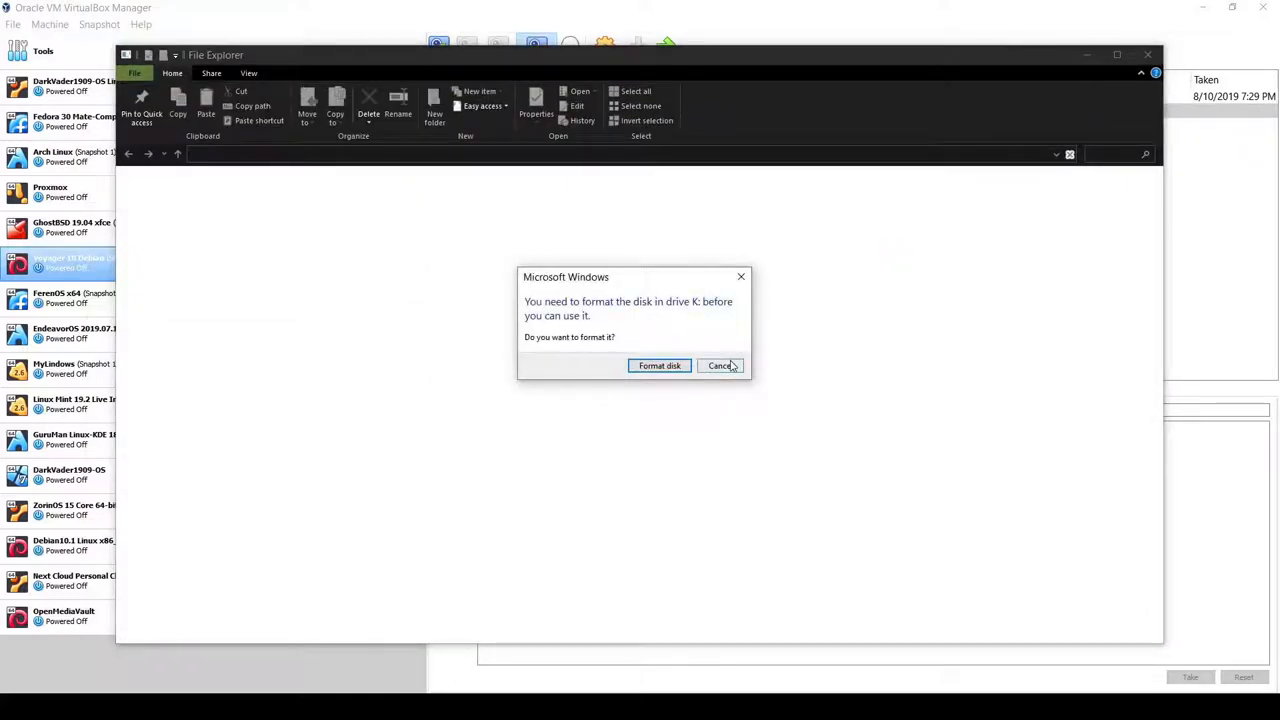
pyautogui.moveTo(570, 328)
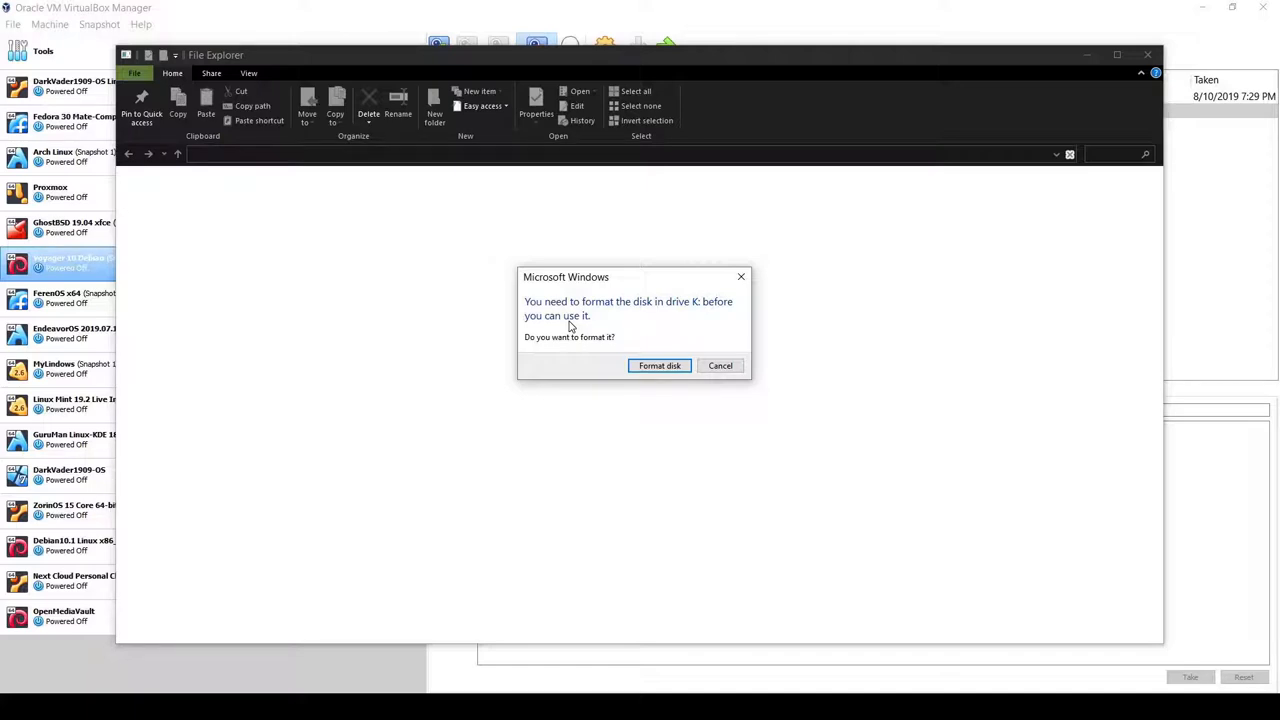
pyautogui.moveTo(566, 310)
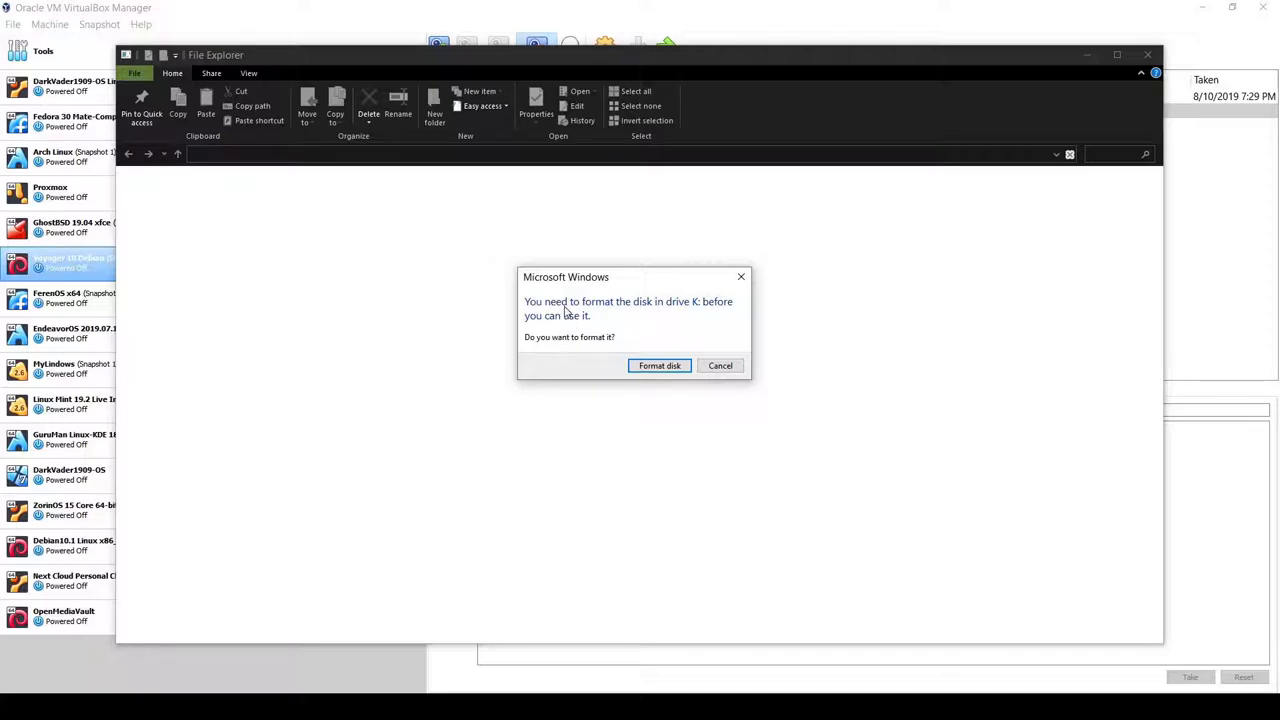
pyautogui.moveTo(568, 312)
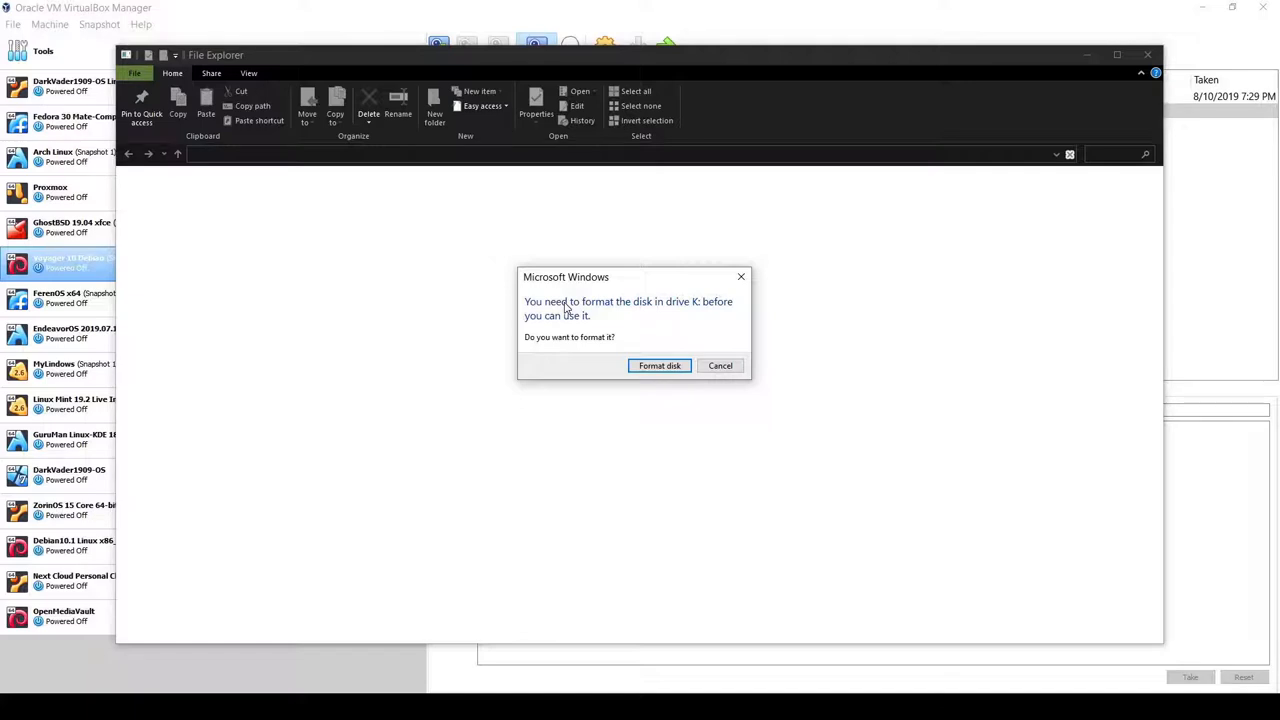
pyautogui.moveTo(696, 332)
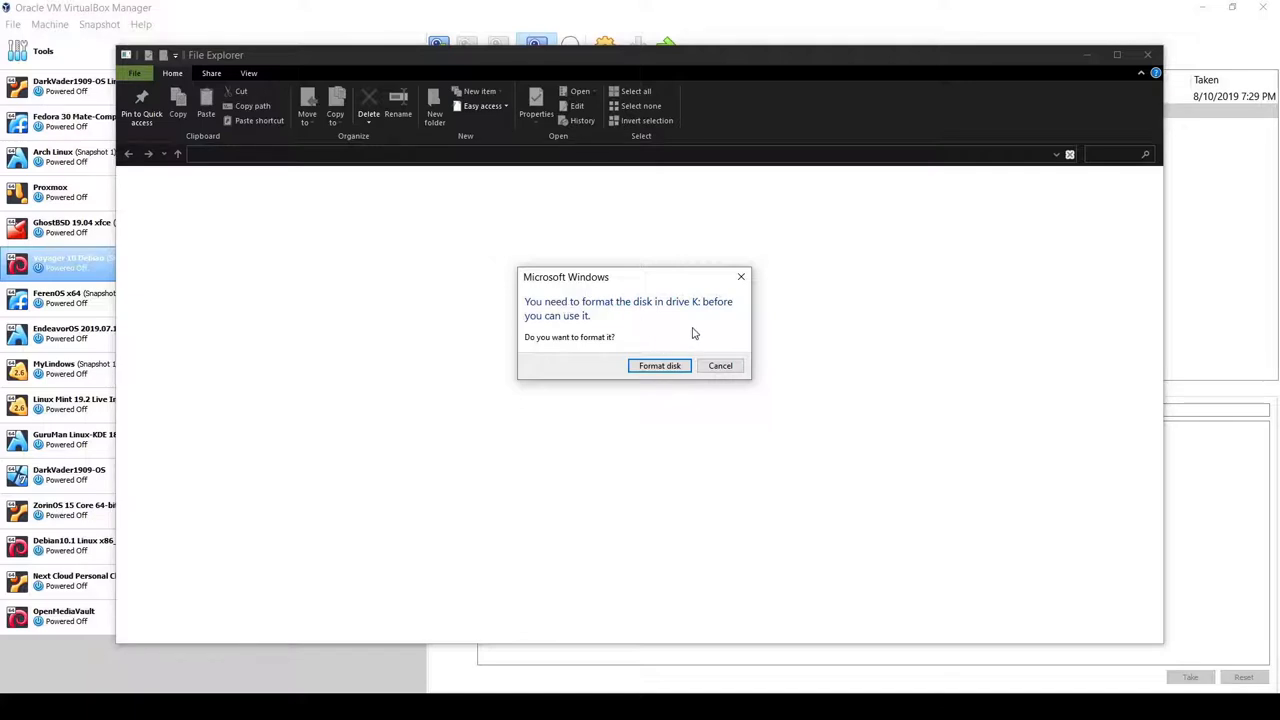
pyautogui.moveTo(656, 340)
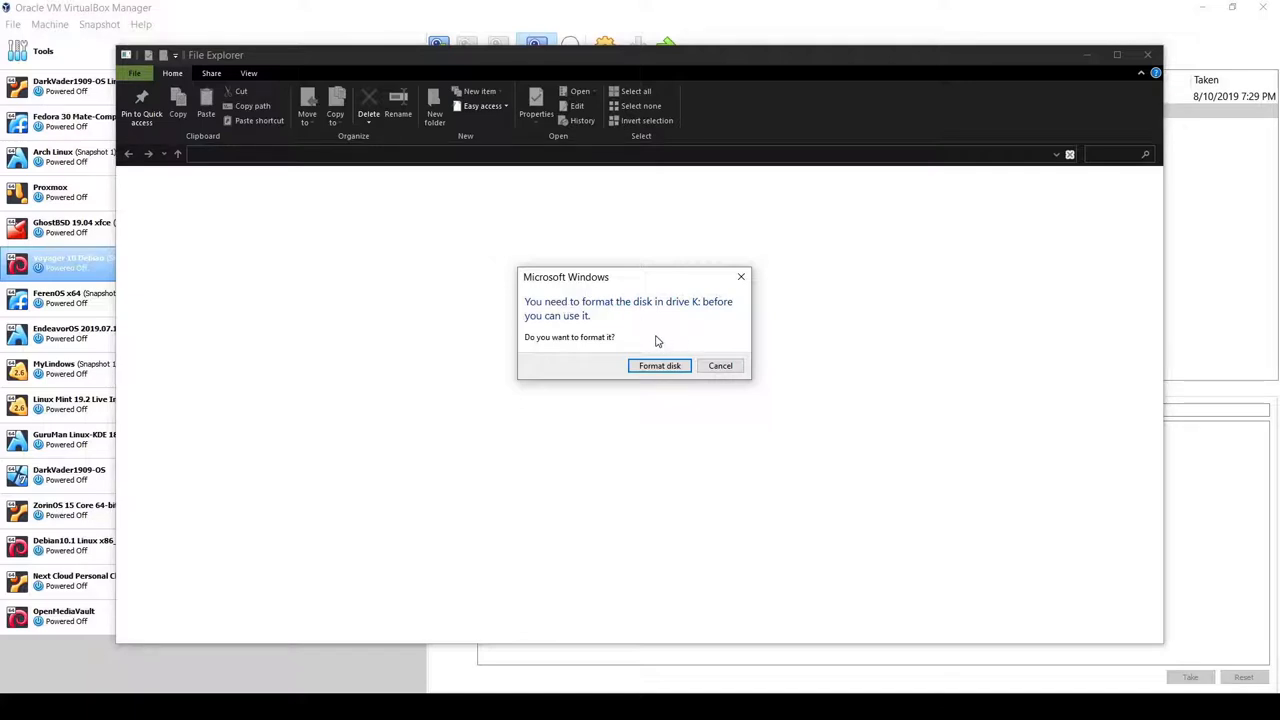
pyautogui.moveTo(720, 344)
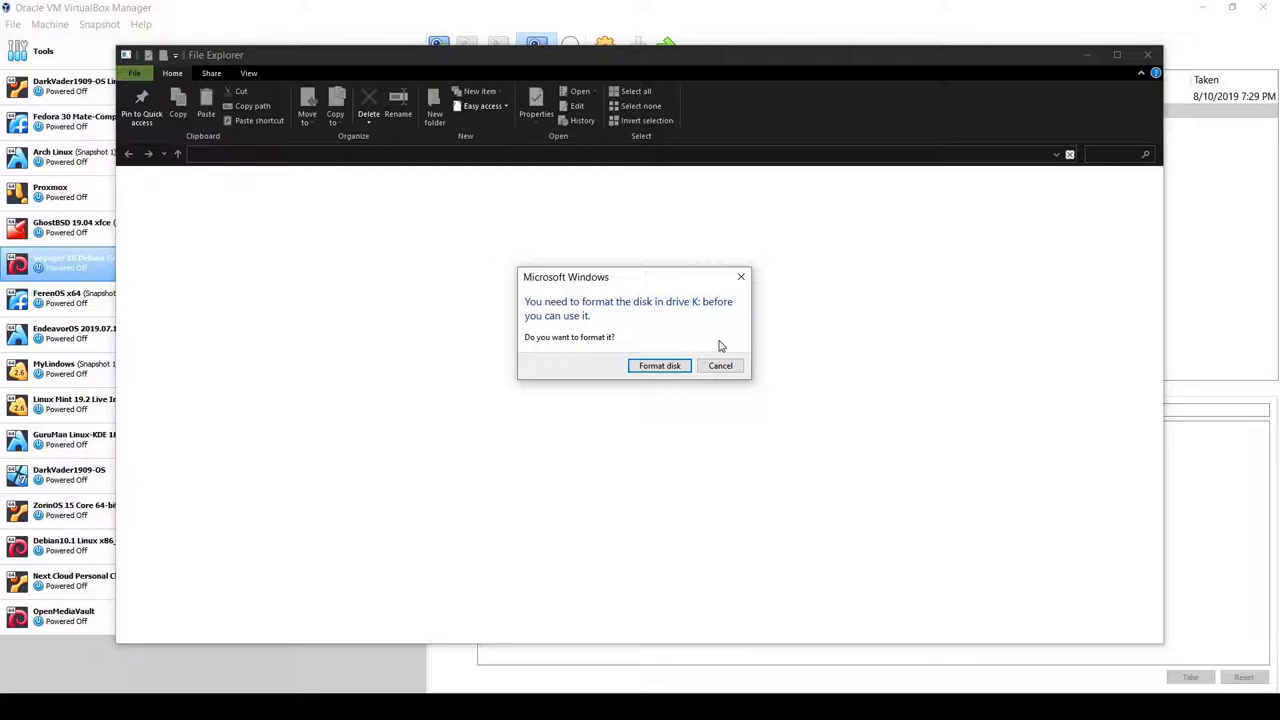
pyautogui.moveTo(720, 364)
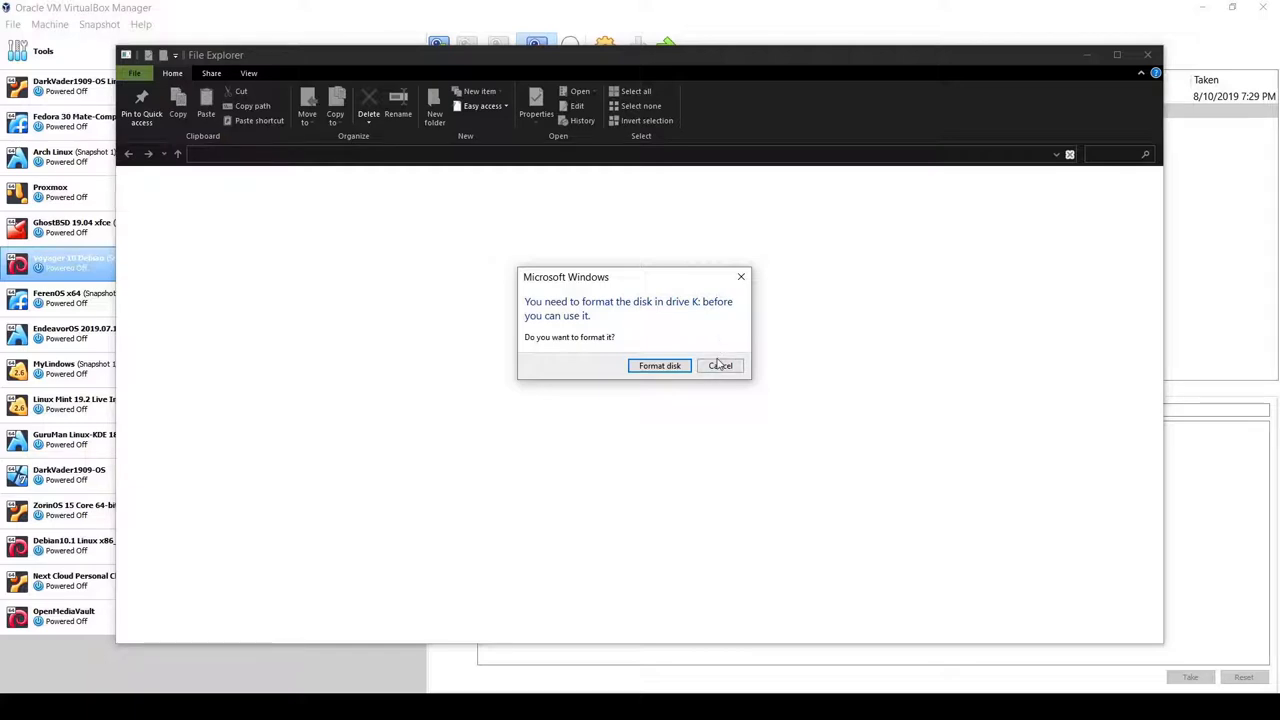
pyautogui.moveTo(732, 336)
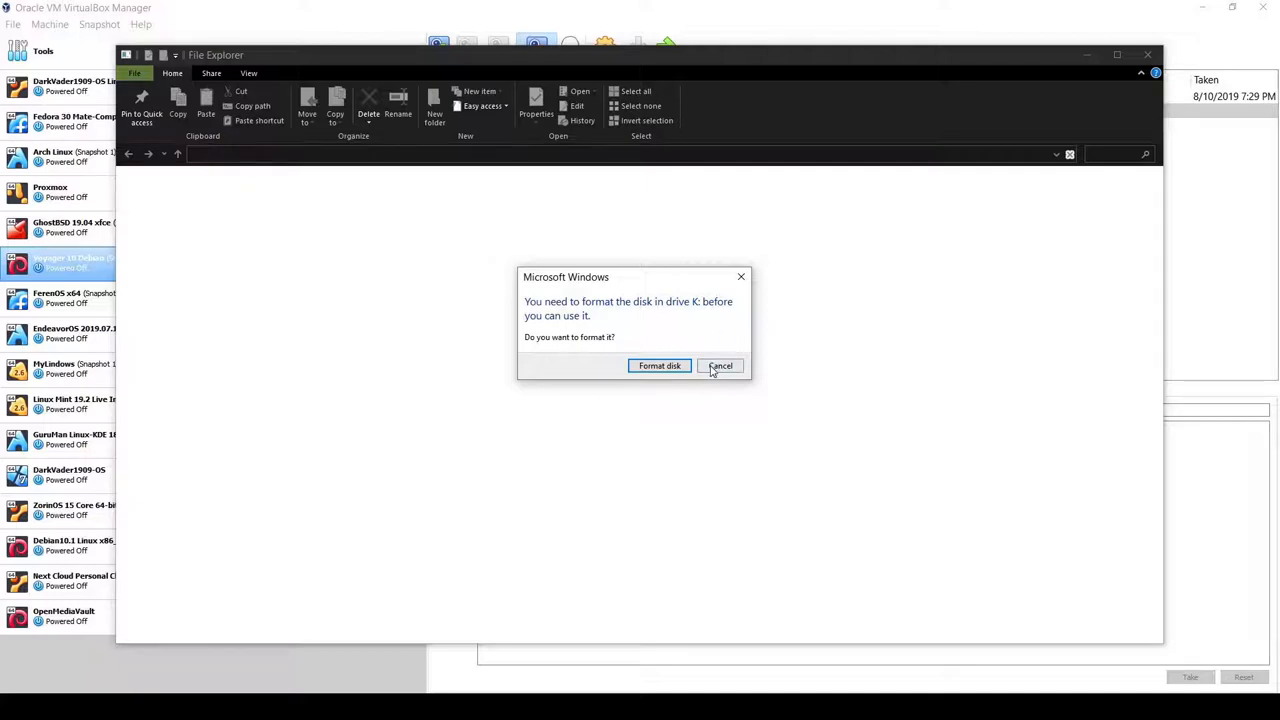
# Cancel the Windows prompt to format drive K.
pyautogui.click(720, 364)
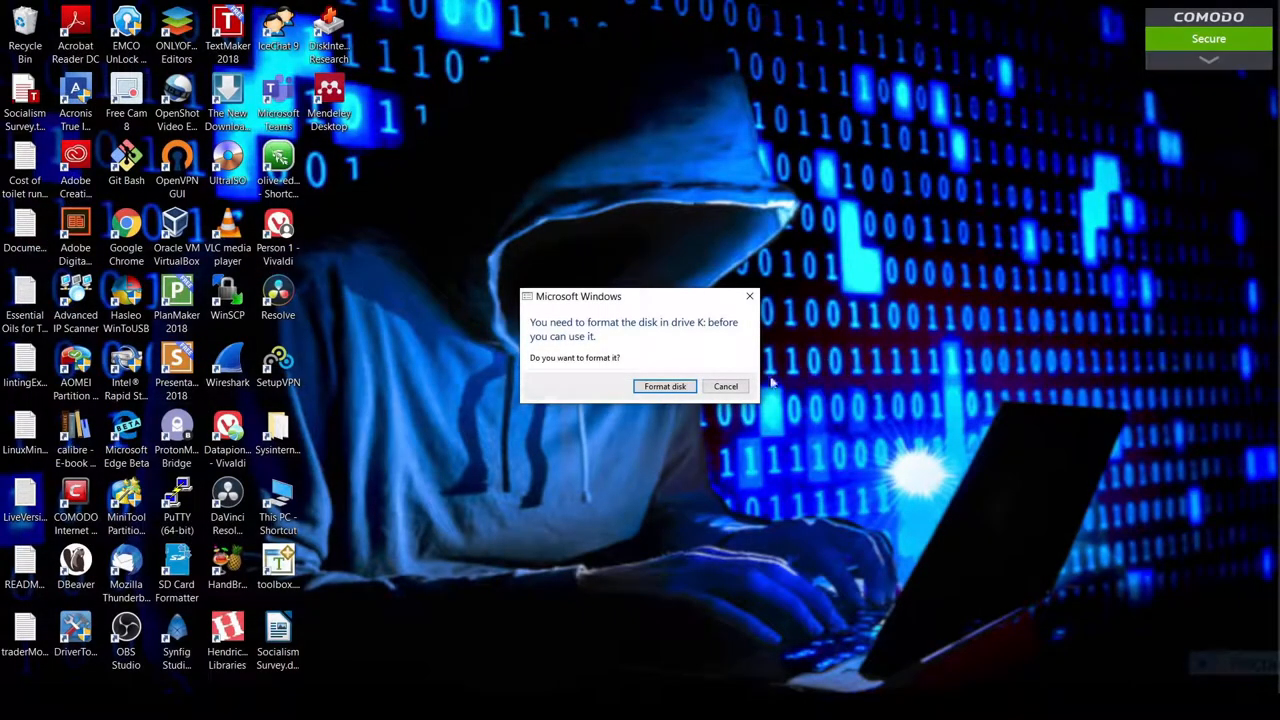
pyautogui.click(726, 386)
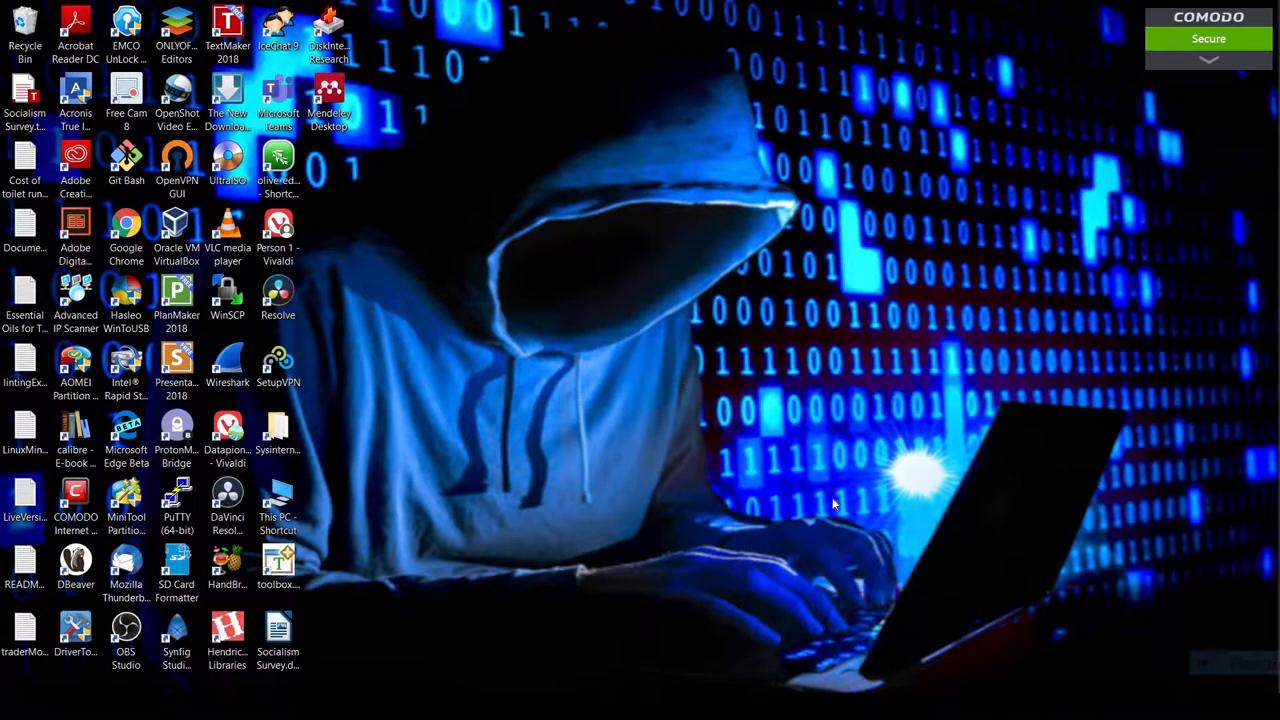
pyautogui.moveTo(838, 492)
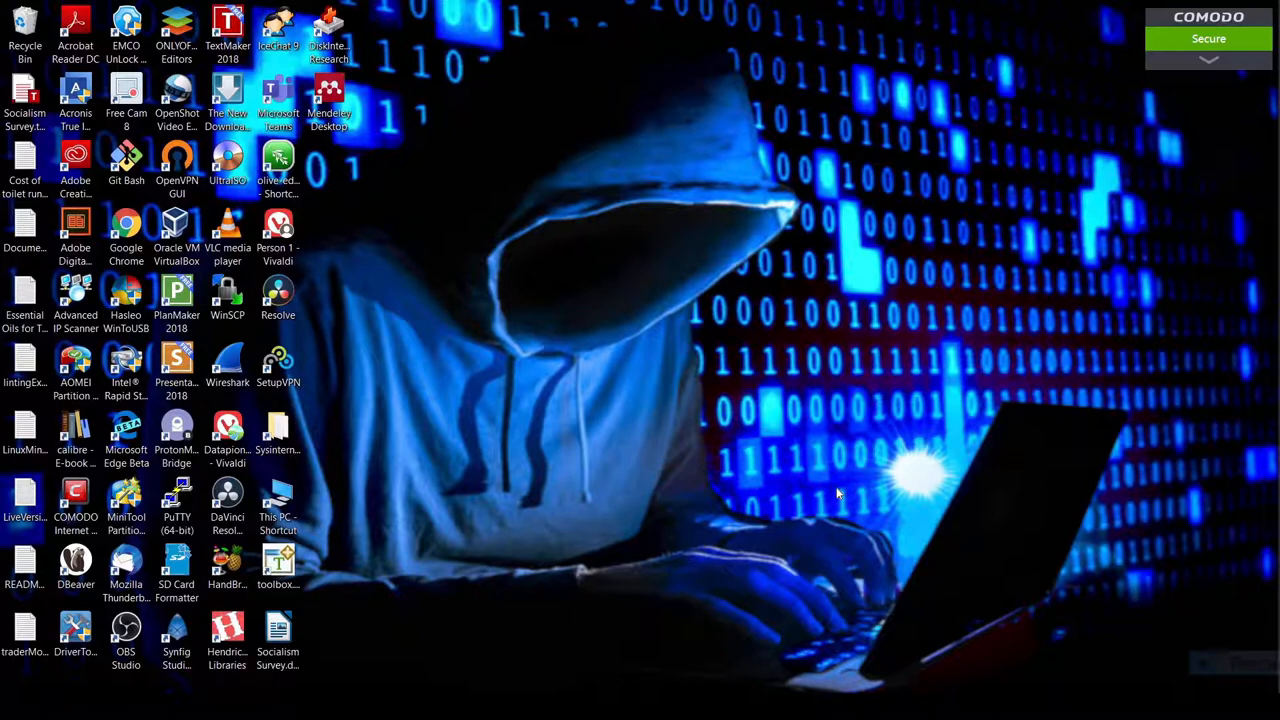
pyautogui.moveTo(784, 496)
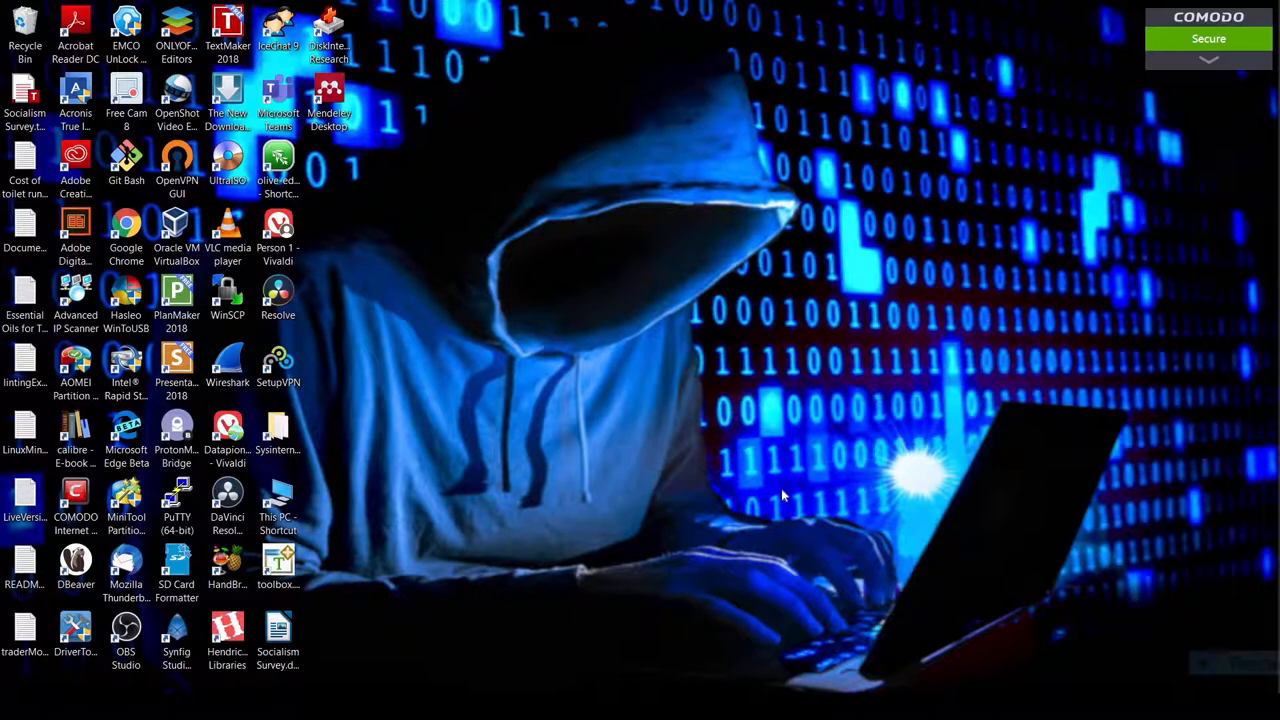
pyautogui.moveTo(560, 542)
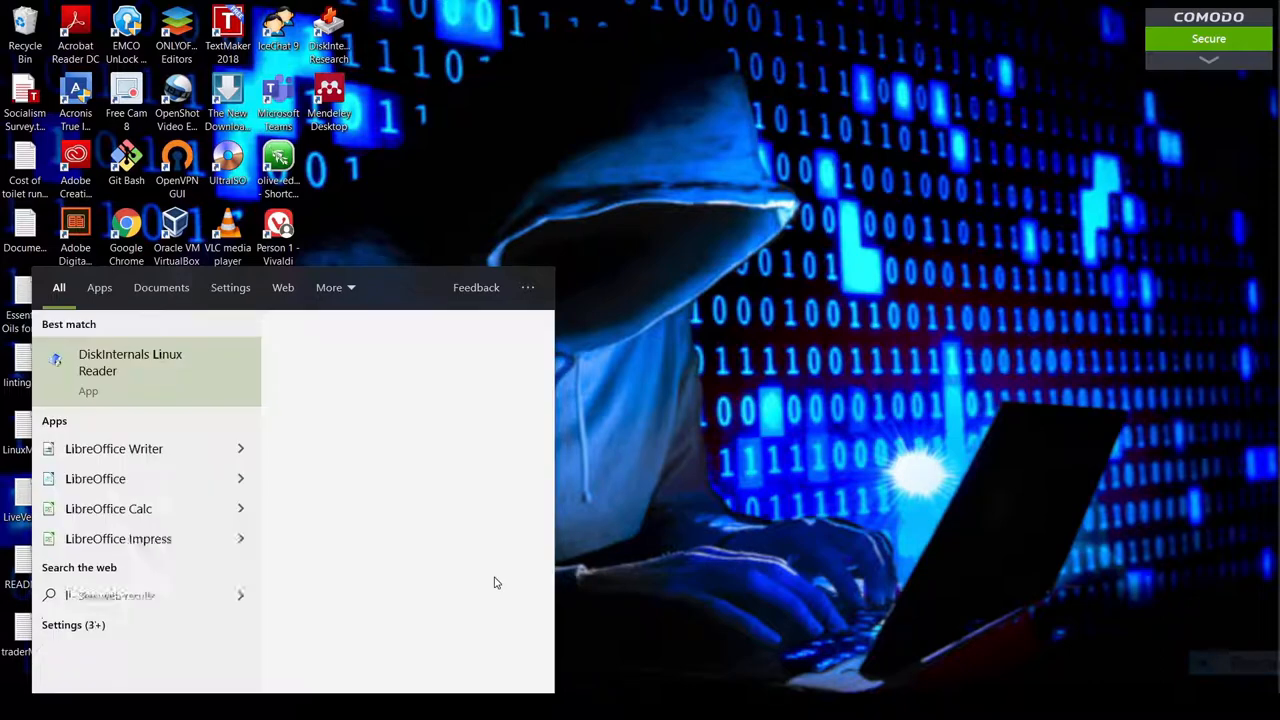
# Launch DiskInternals Linux Reader from the Start menu search for 'linux'.
pyautogui.rightClick(130, 362)
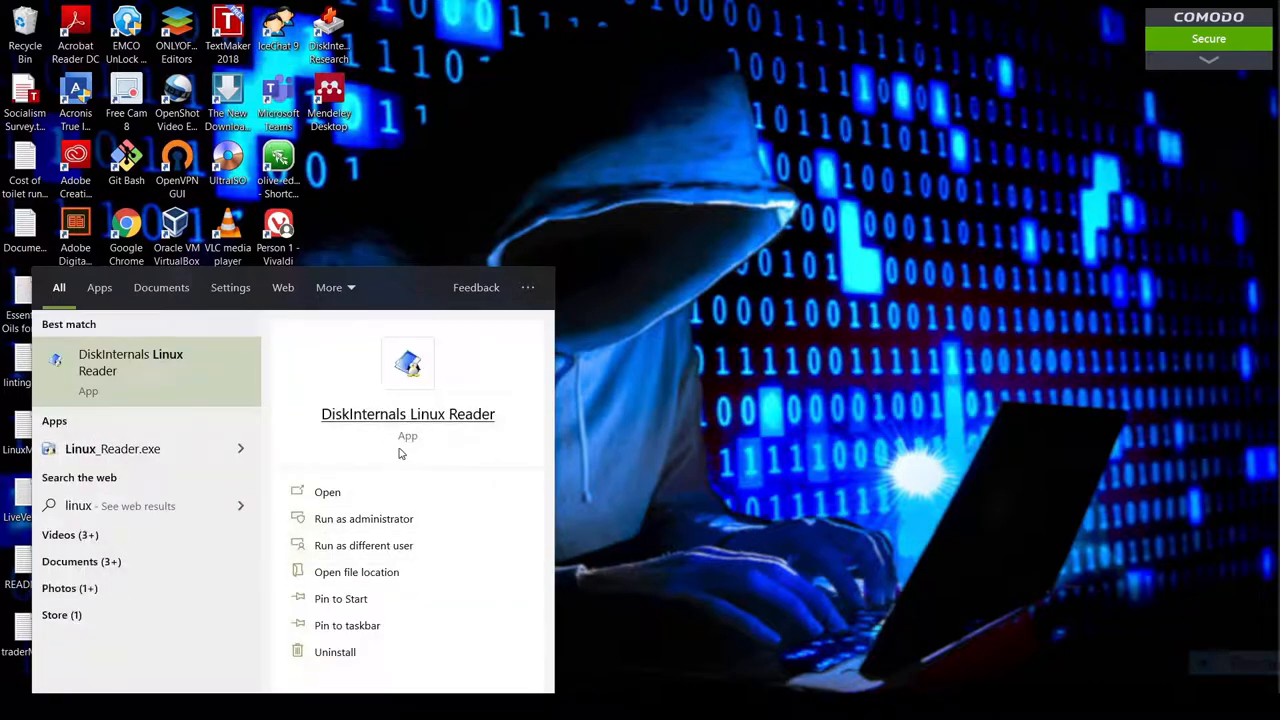
pyautogui.moveTo(140, 370)
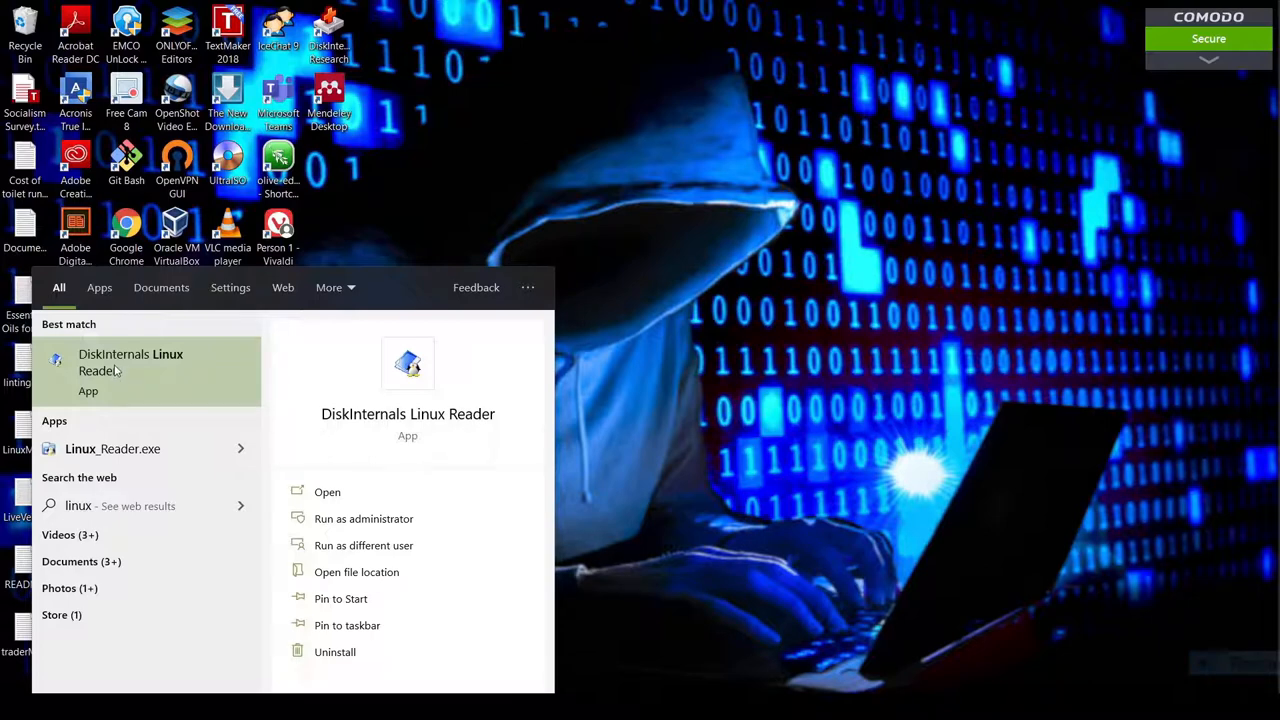
pyautogui.moveTo(122, 370)
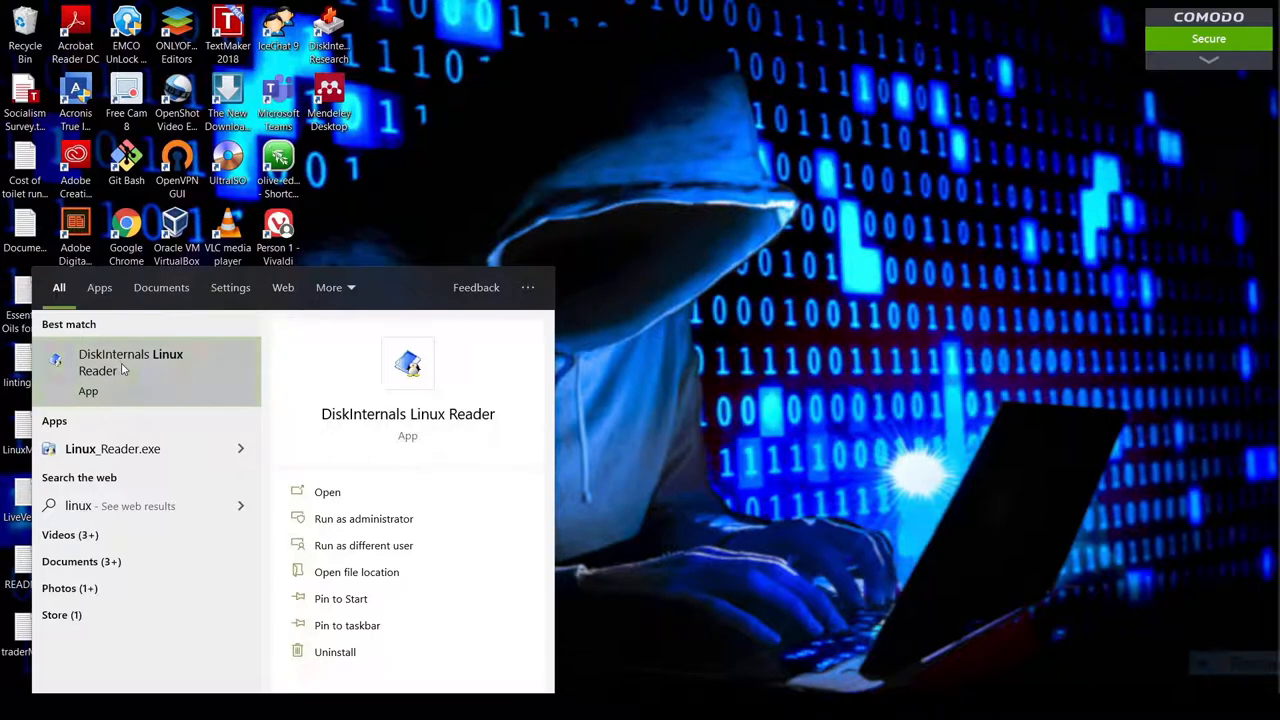
pyautogui.press('Escape')
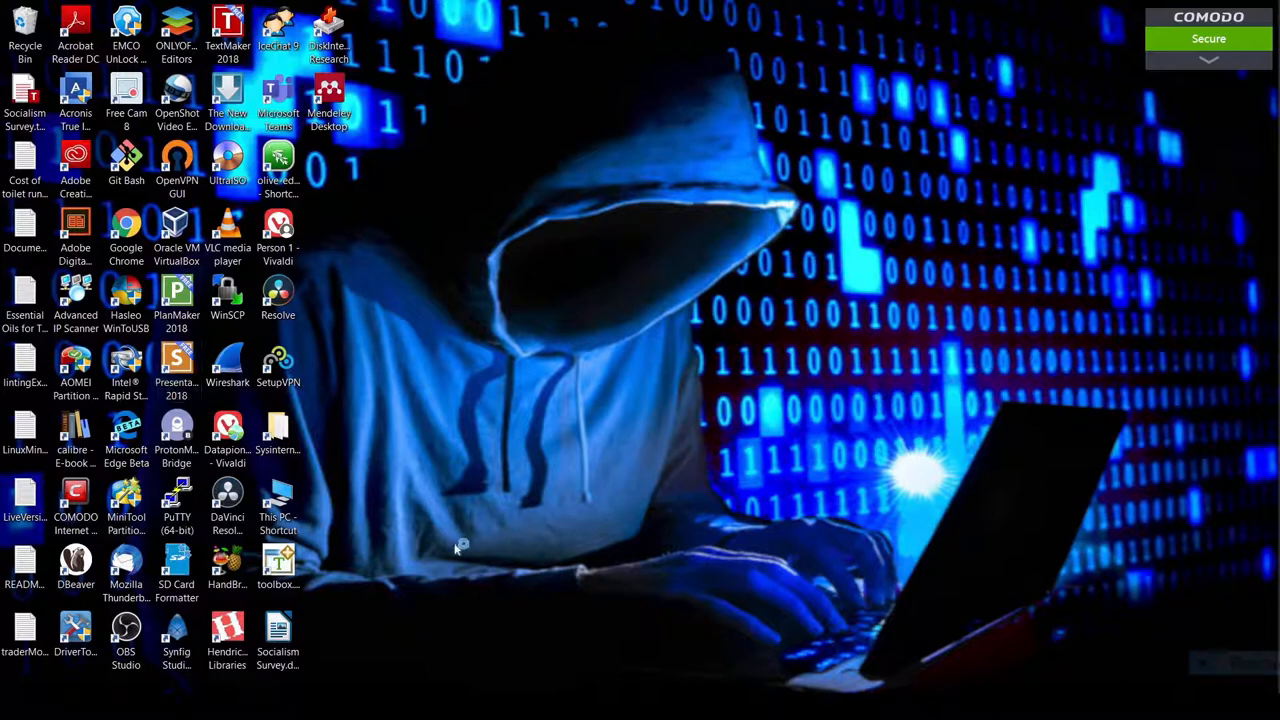
pyautogui.moveTo(456, 548)
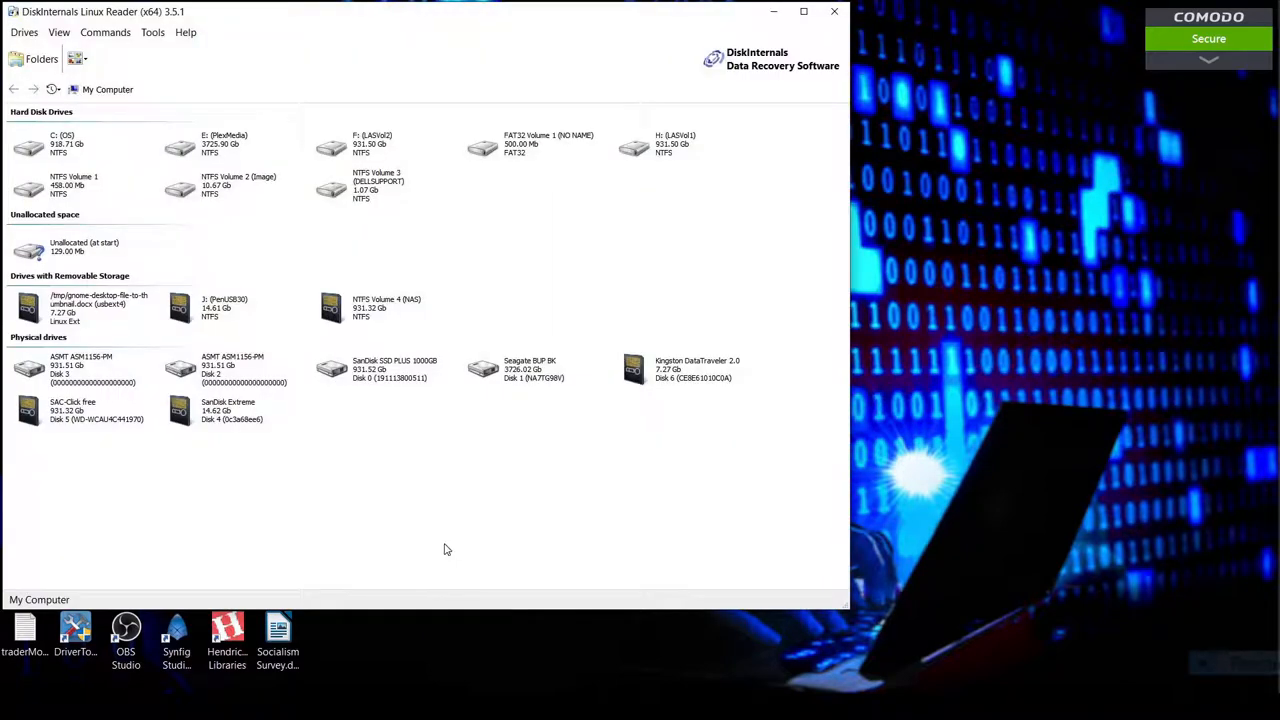
pyautogui.moveTo(264, 508)
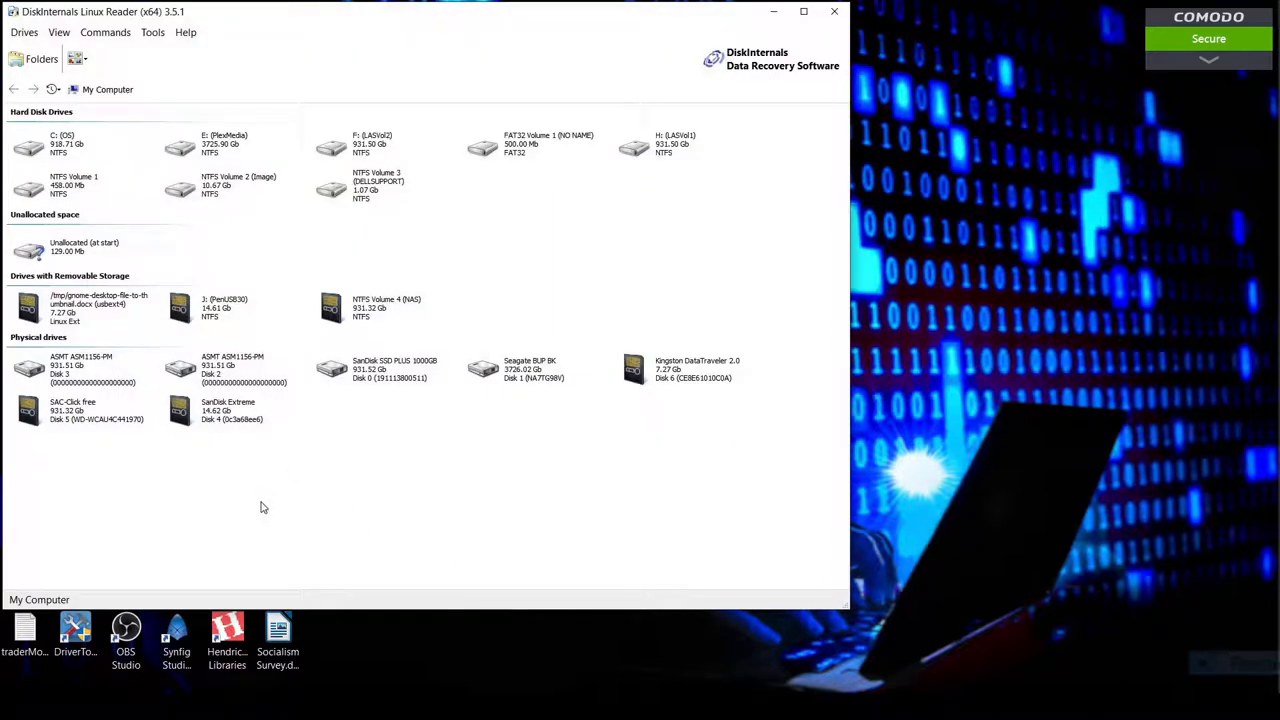
pyautogui.moveTo(268, 518)
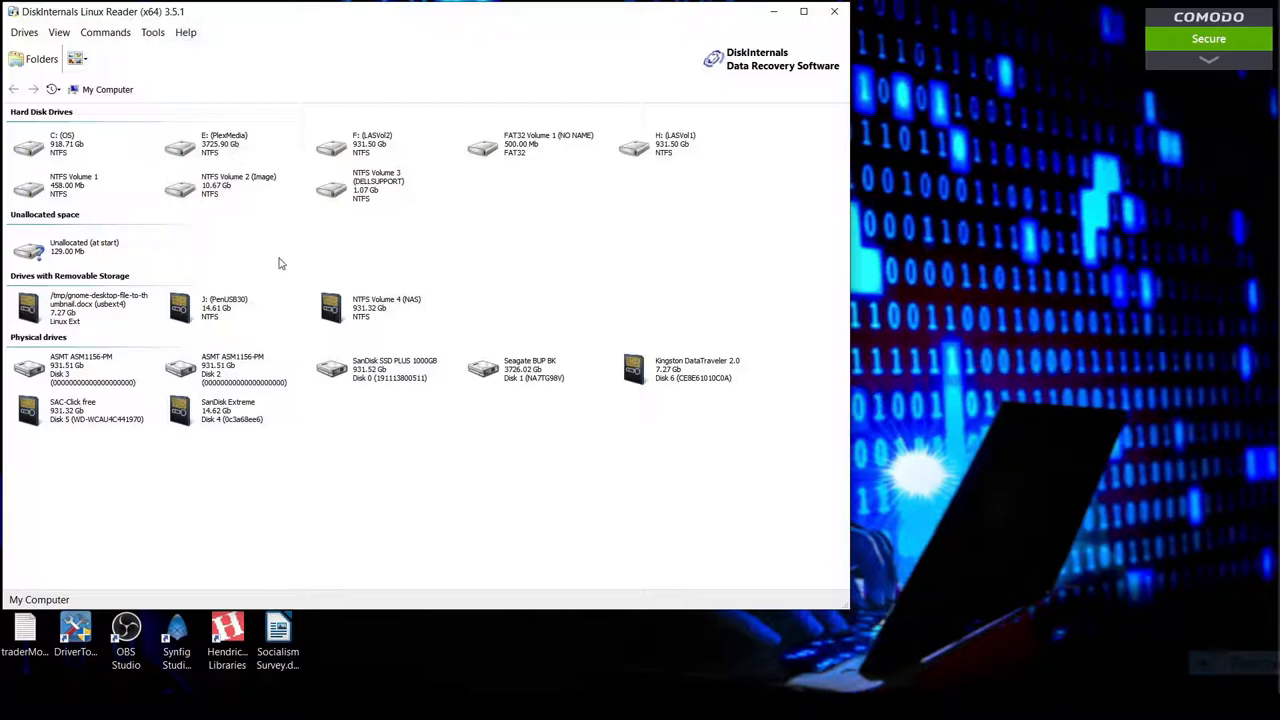
pyautogui.moveTo(352, 368)
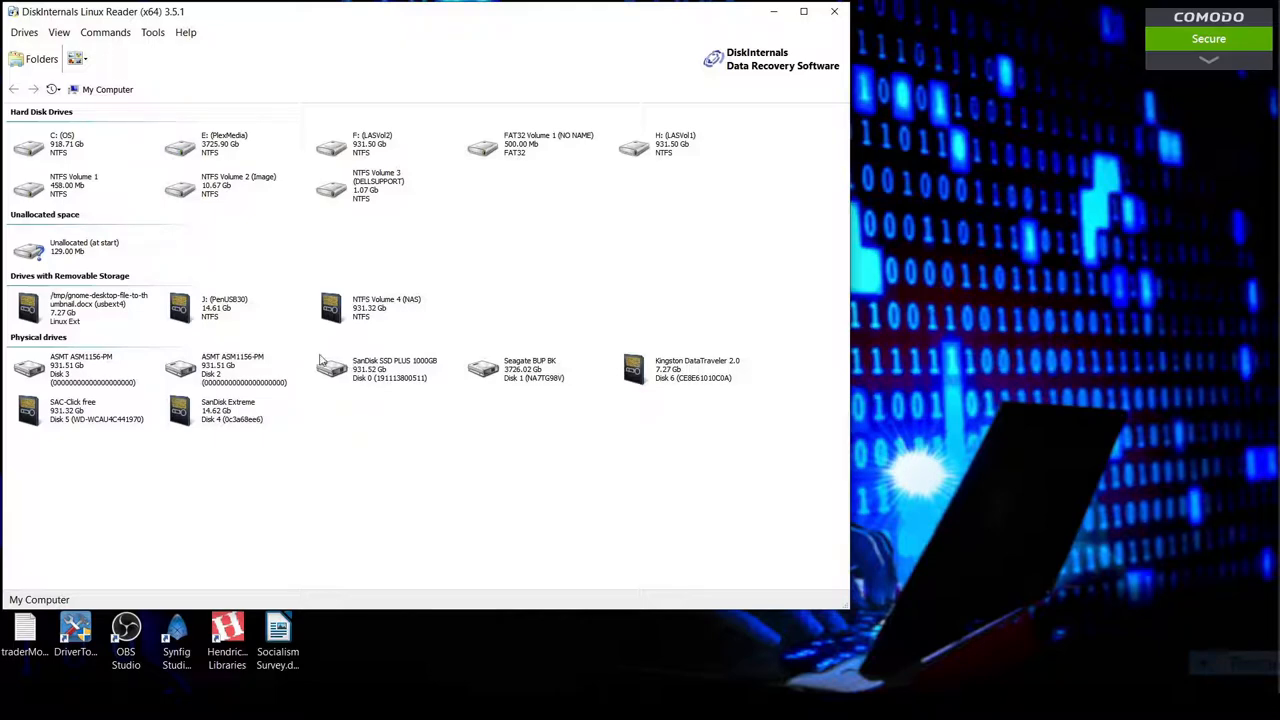
pyautogui.moveTo(30, 288)
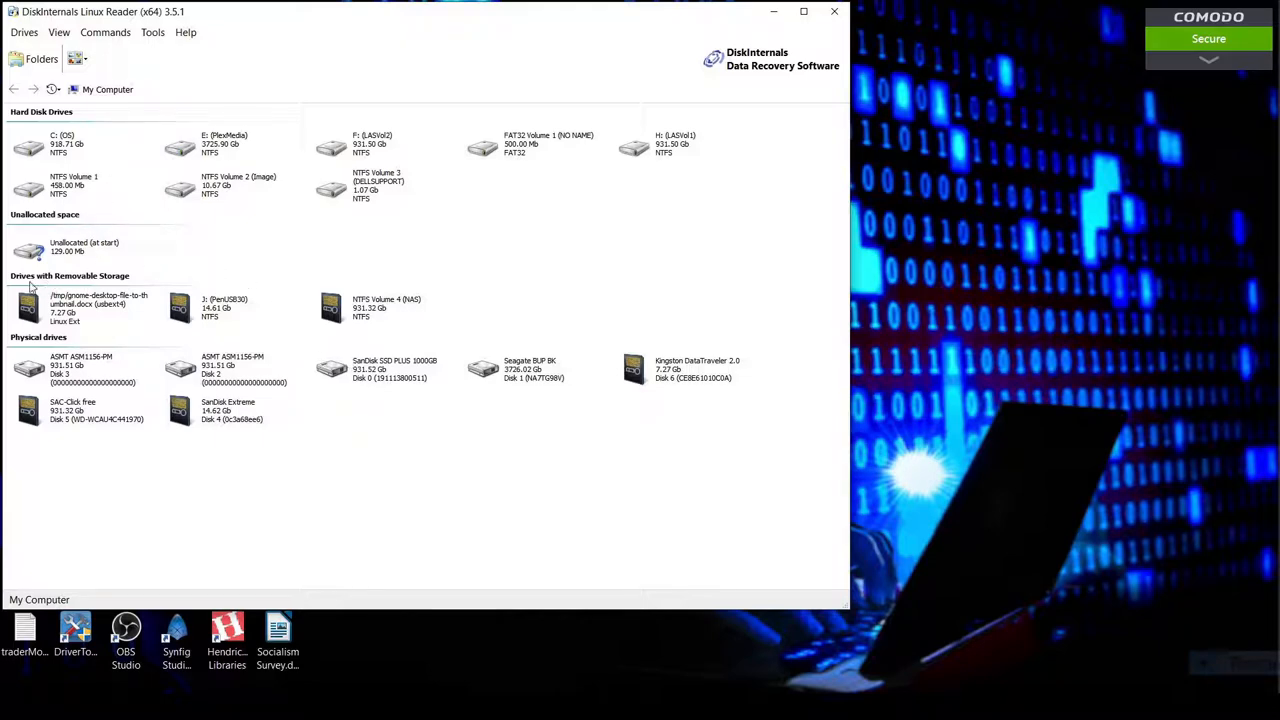
pyautogui.moveTo(124, 284)
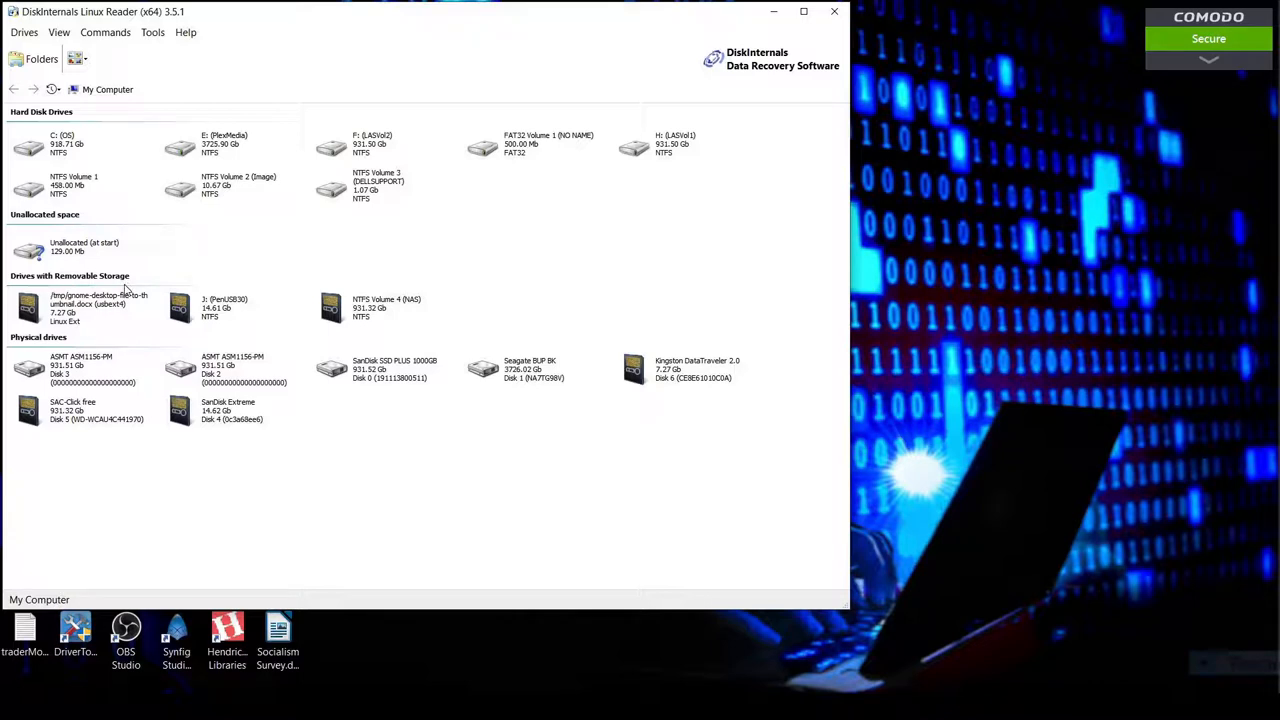
pyautogui.moveTo(72, 316)
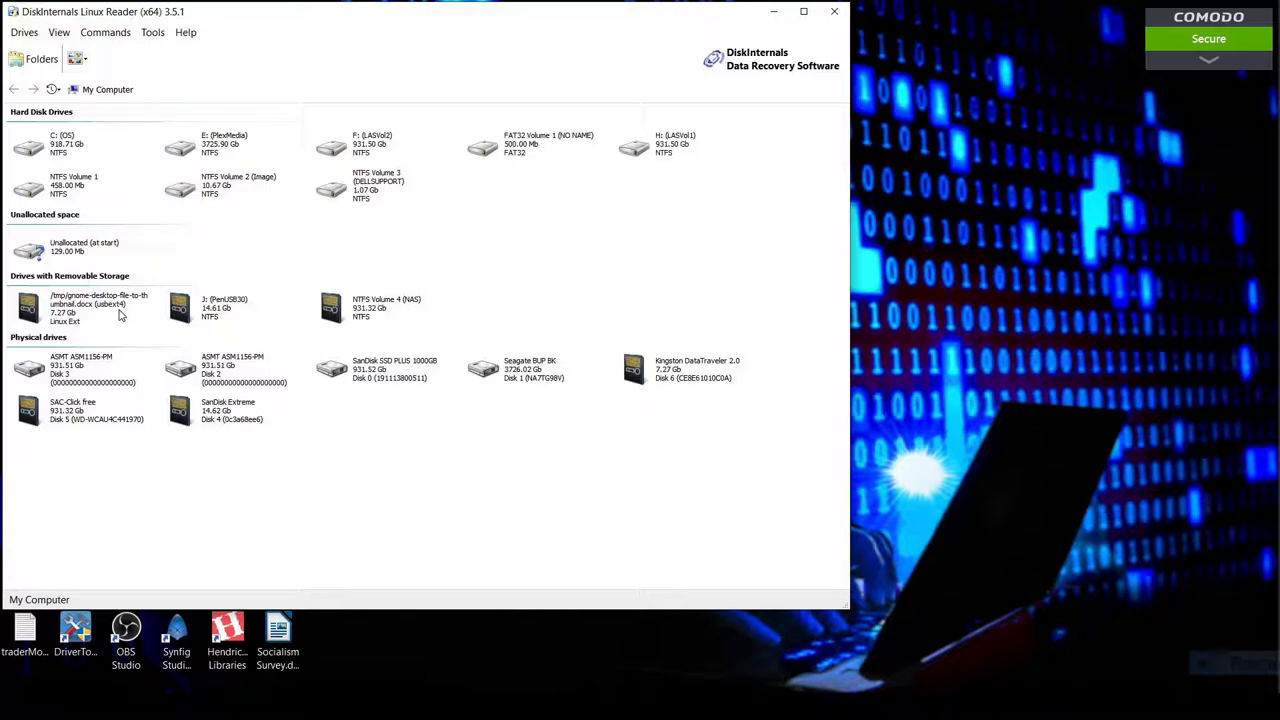
pyautogui.moveTo(122, 316)
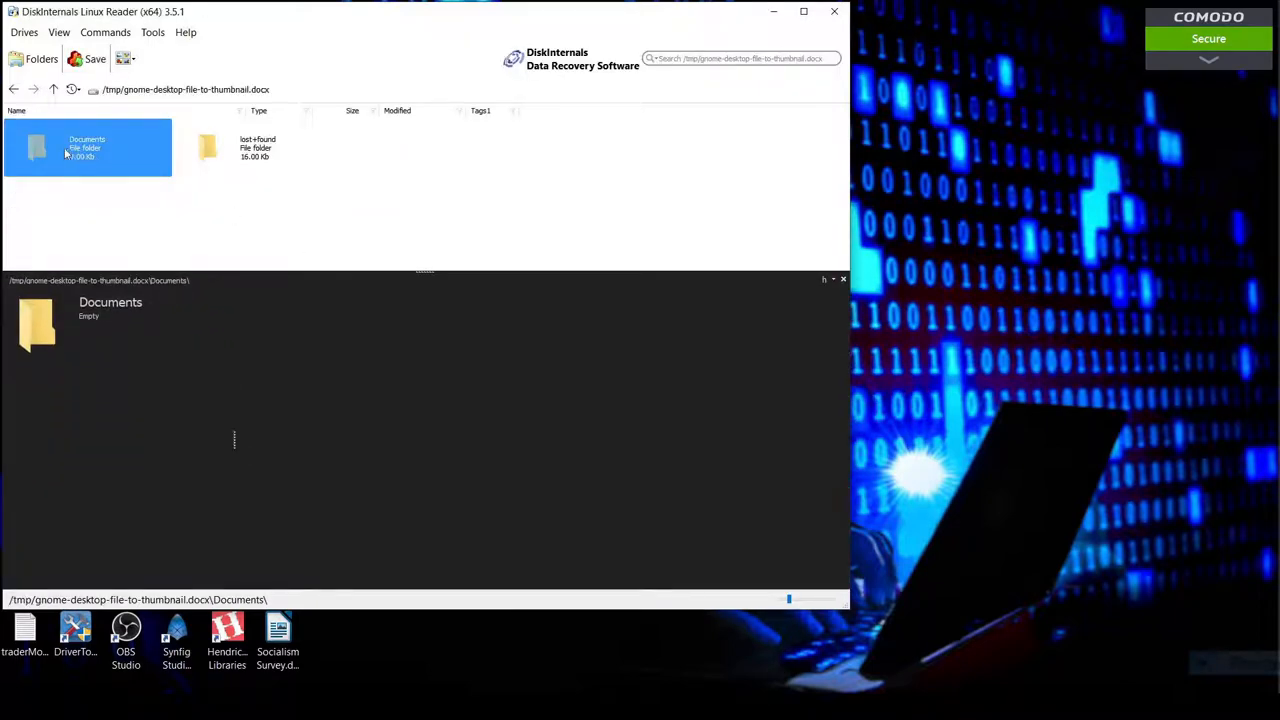
# Preview documentInODTFormat.odt and voyager site.pdf in the stick's Documents folder.
pyautogui.doubleClick(88, 148)
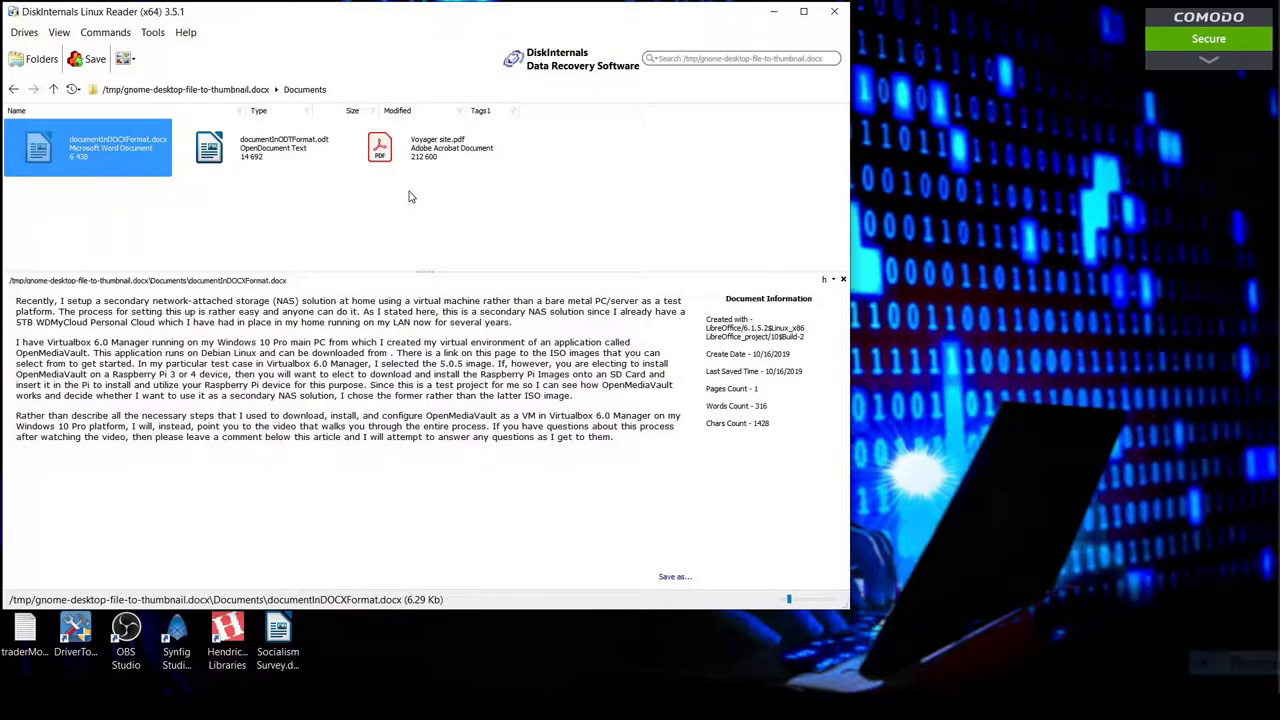
pyautogui.moveTo(326, 288)
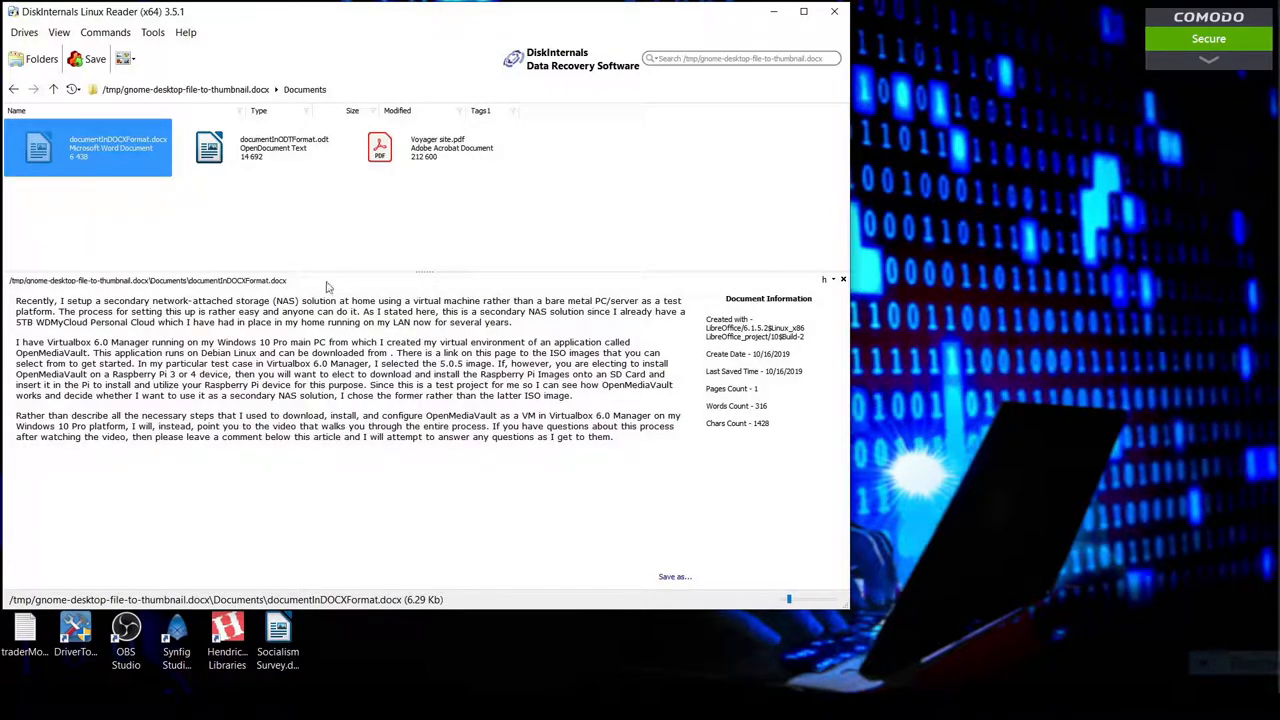
pyautogui.moveTo(174, 456)
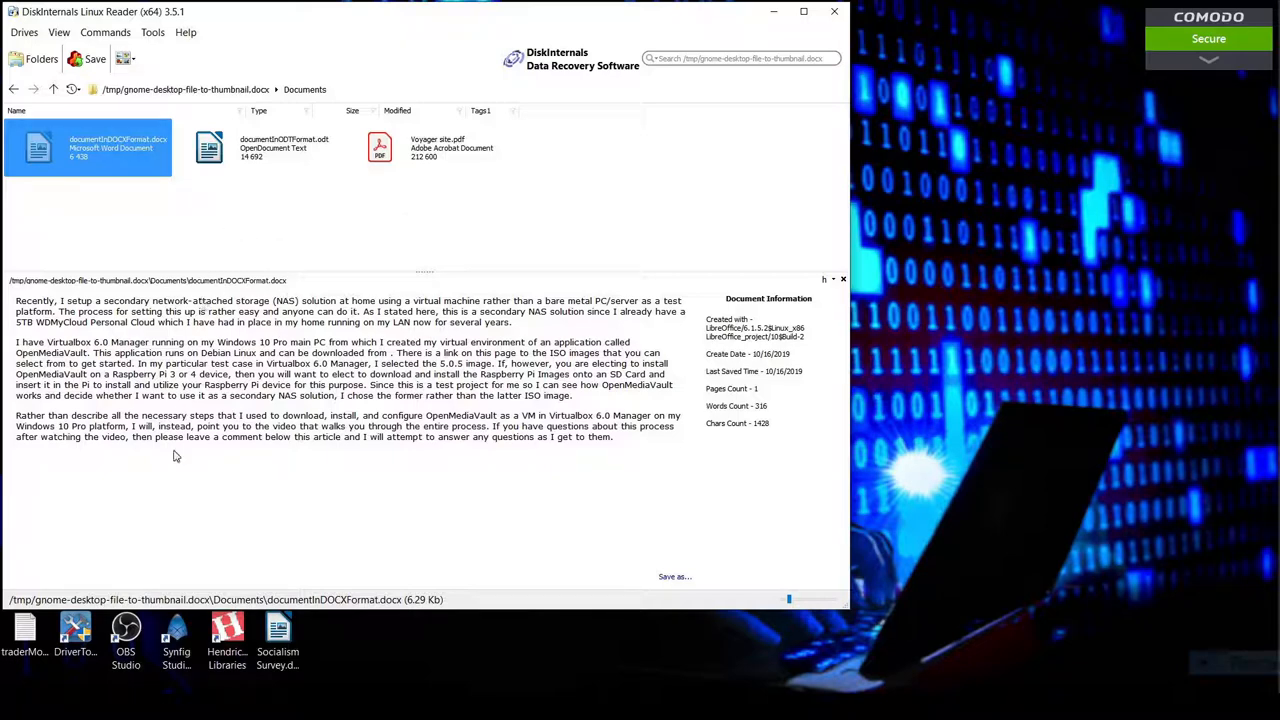
pyautogui.moveTo(308, 252)
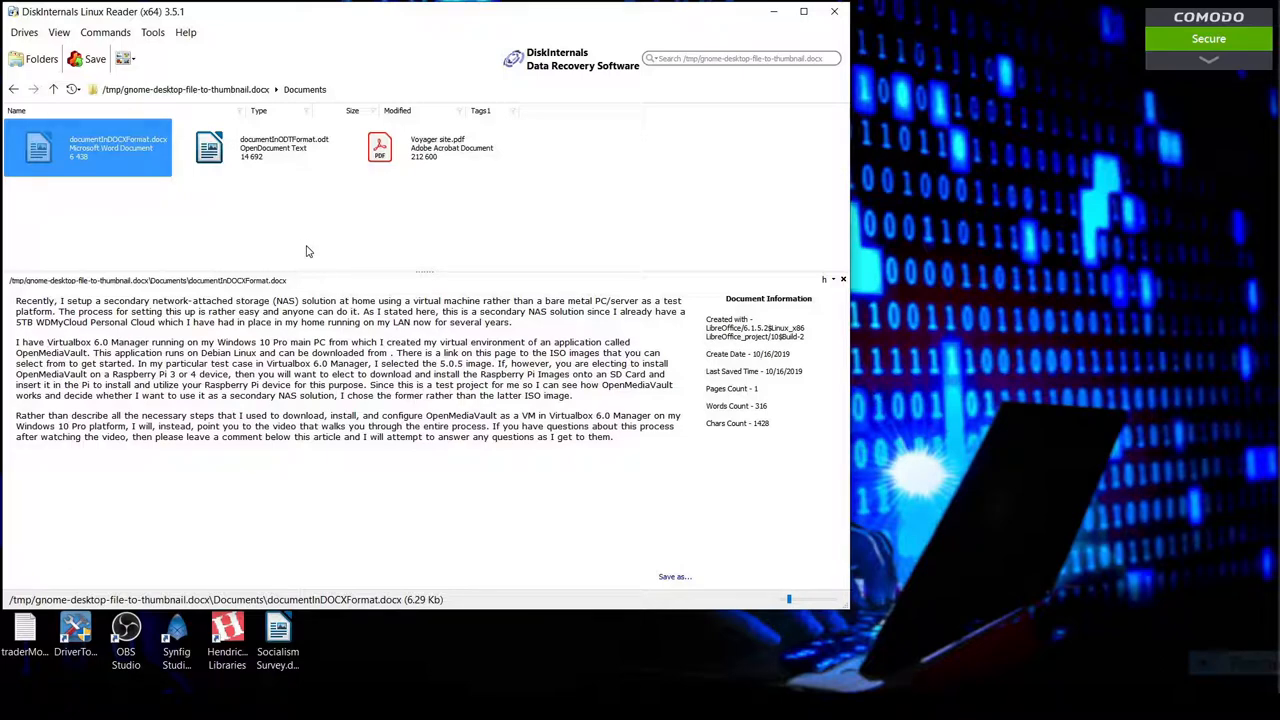
pyautogui.moveTo(292, 364)
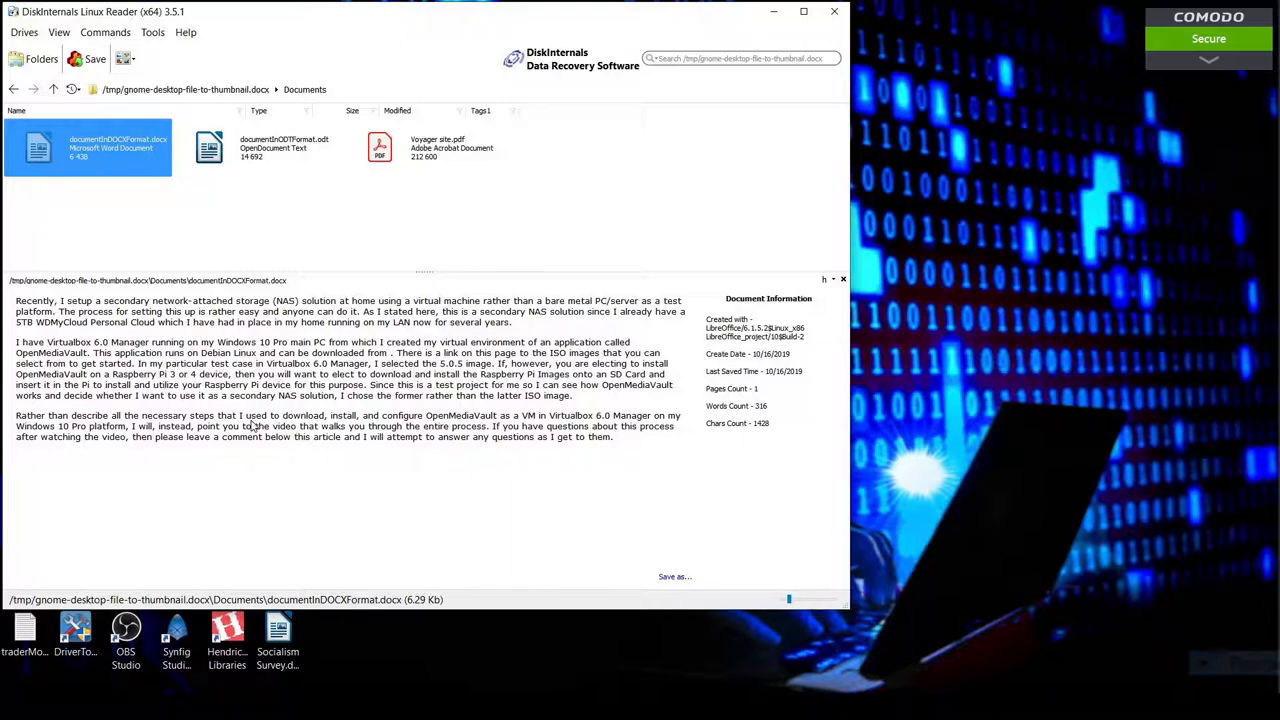
pyautogui.moveTo(240, 424)
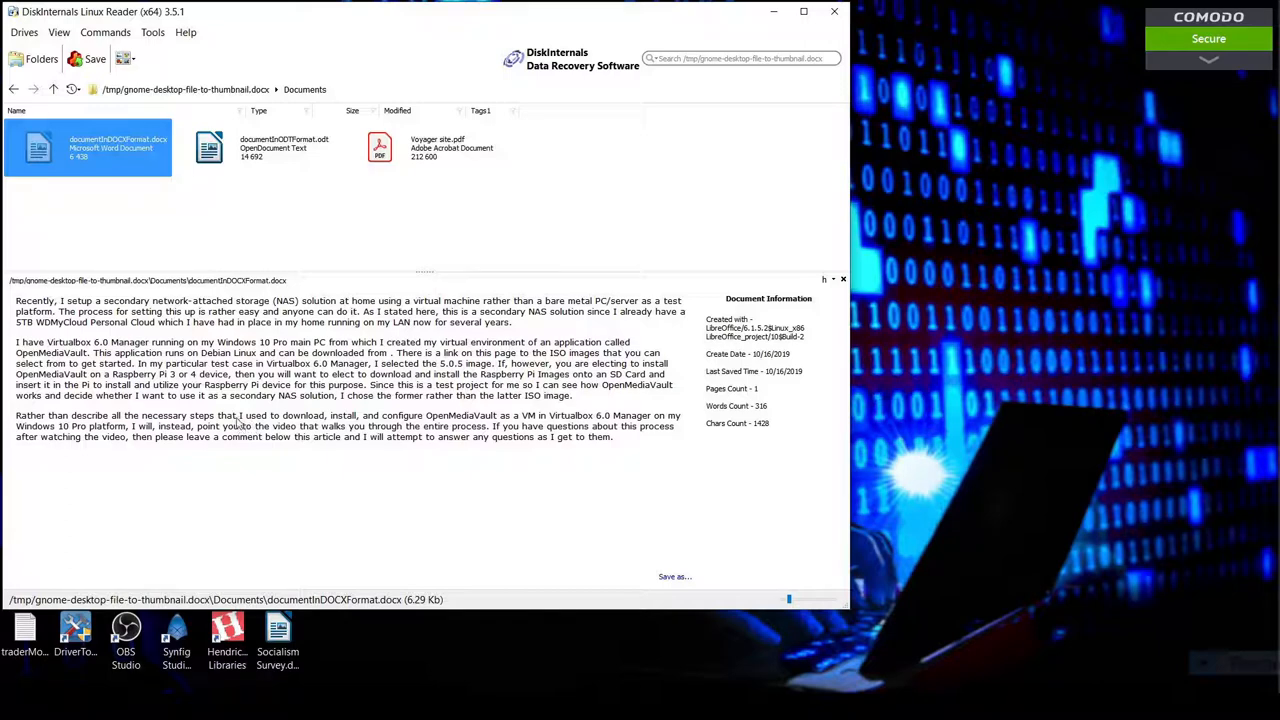
pyautogui.click(258, 148)
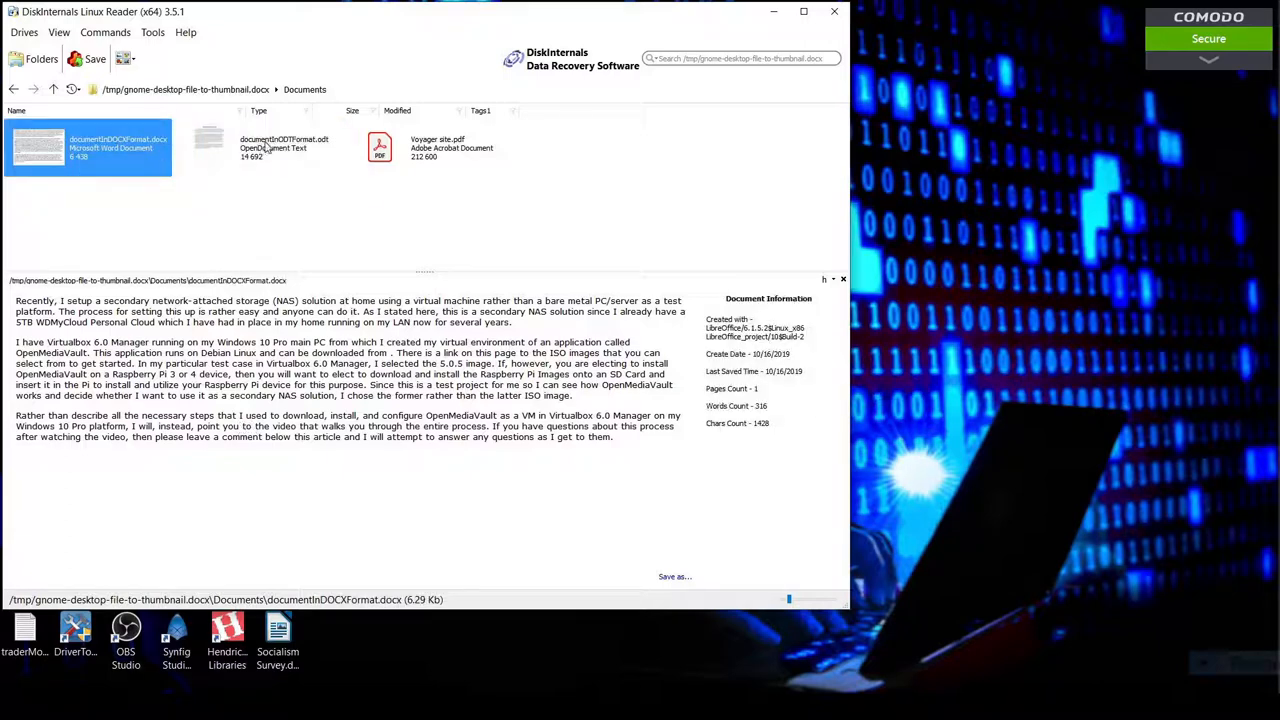
pyautogui.click(258, 148)
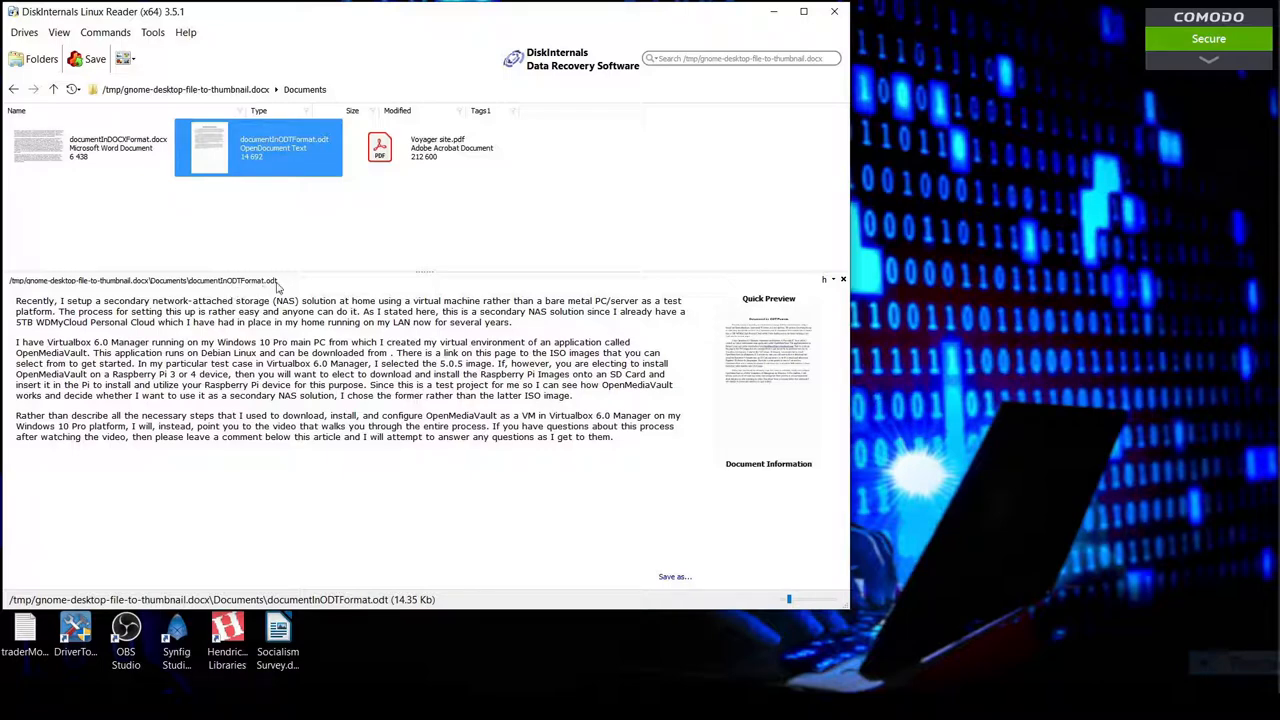
pyautogui.click(428, 148)
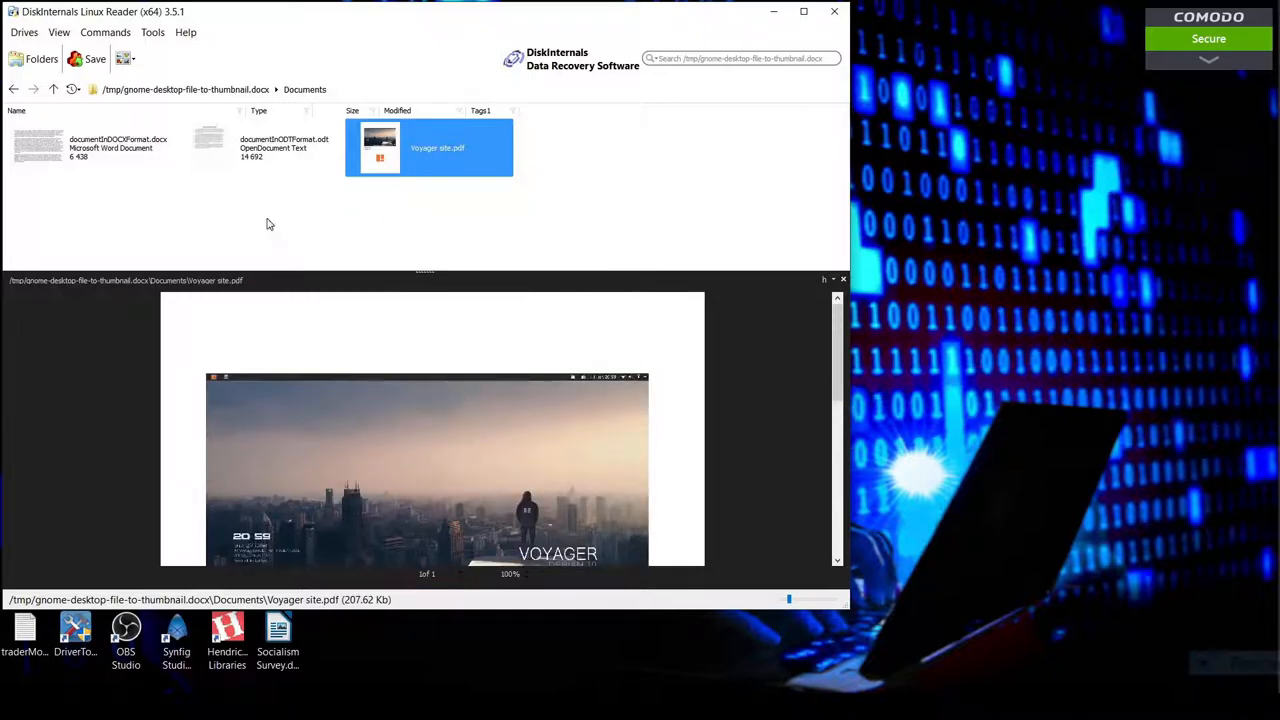
pyautogui.click(258, 148)
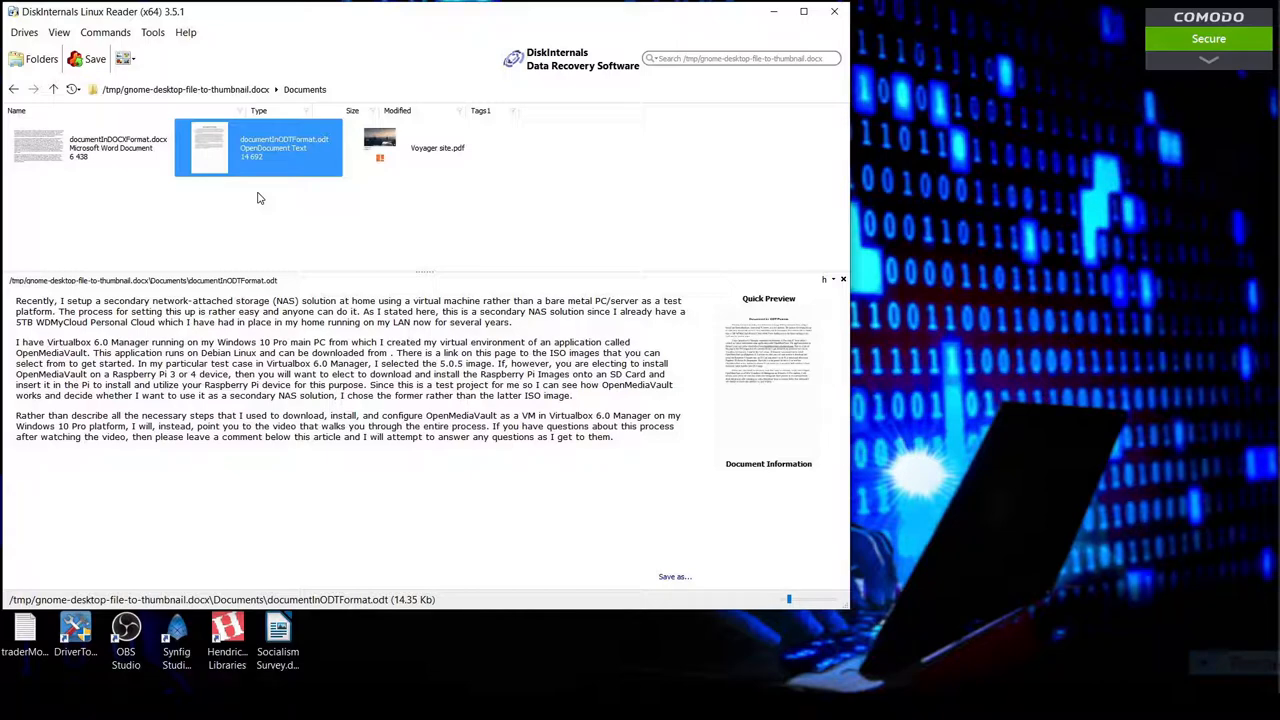
pyautogui.moveTo(260, 206)
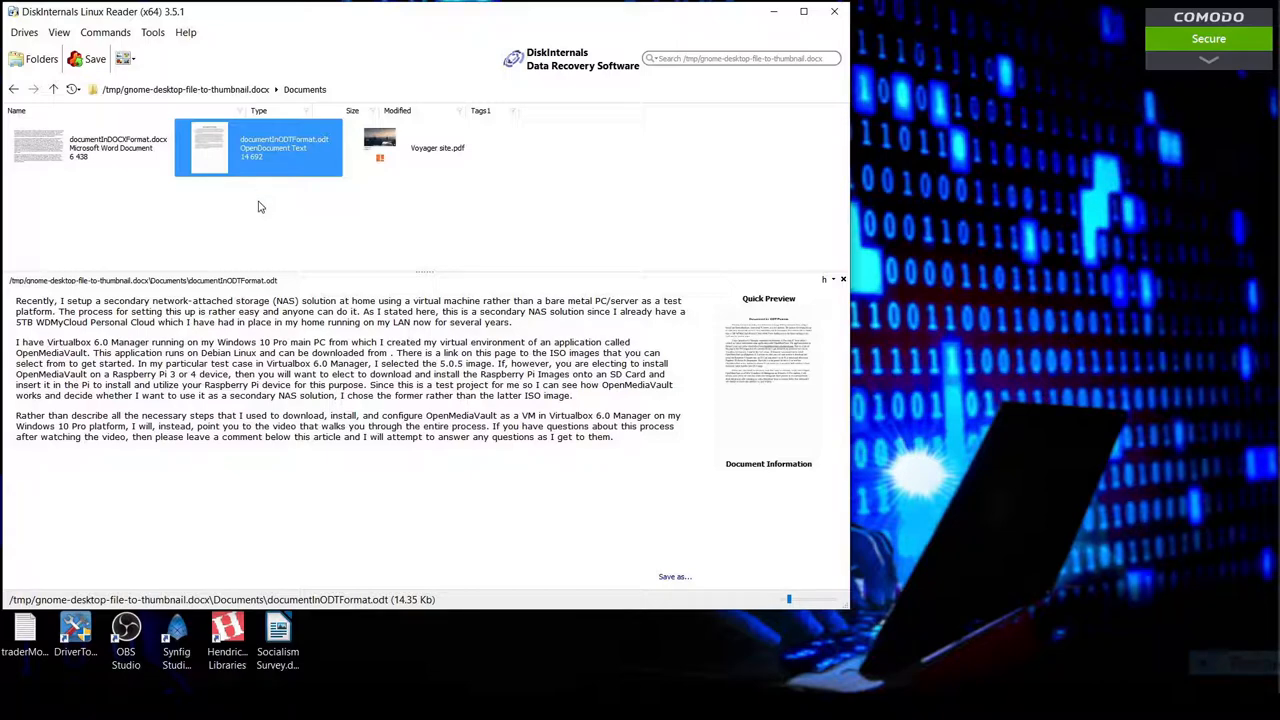
pyautogui.moveTo(344, 368)
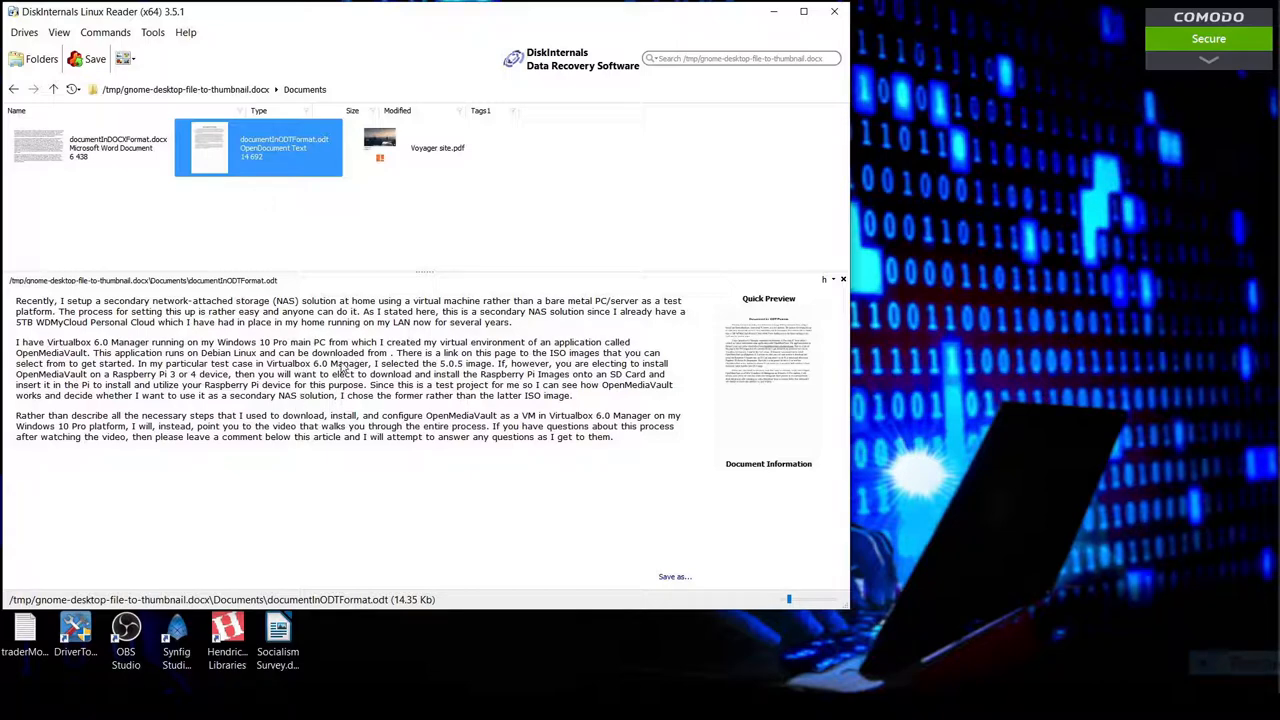
pyautogui.moveTo(296, 408)
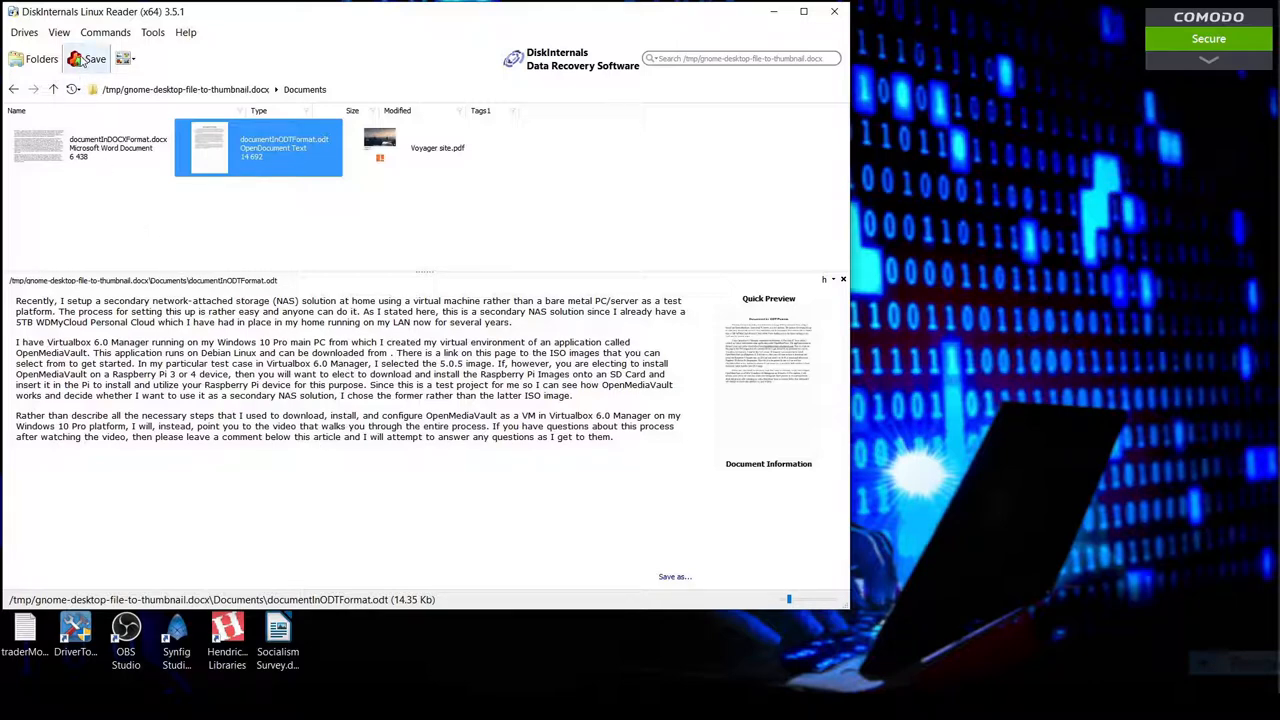
# Begin a Save Files export of the ODT and advance to the recovery options.
pyautogui.click(94, 58)
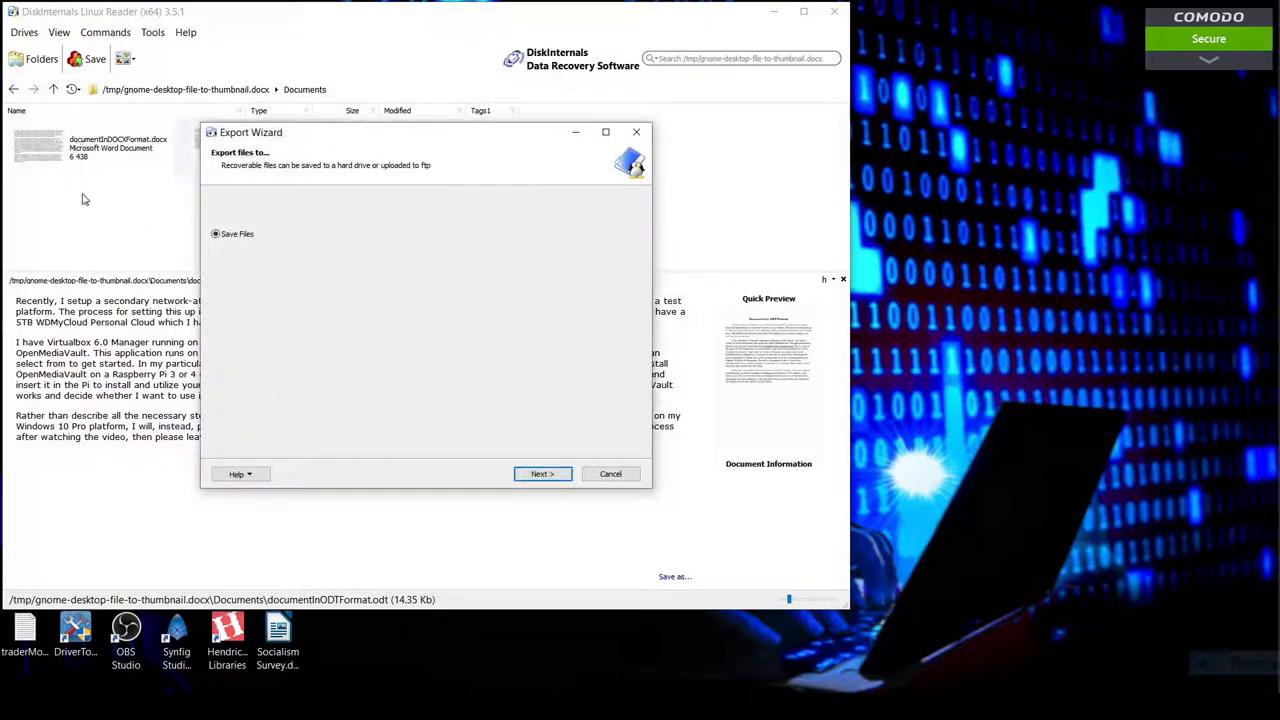
pyautogui.moveTo(304, 142)
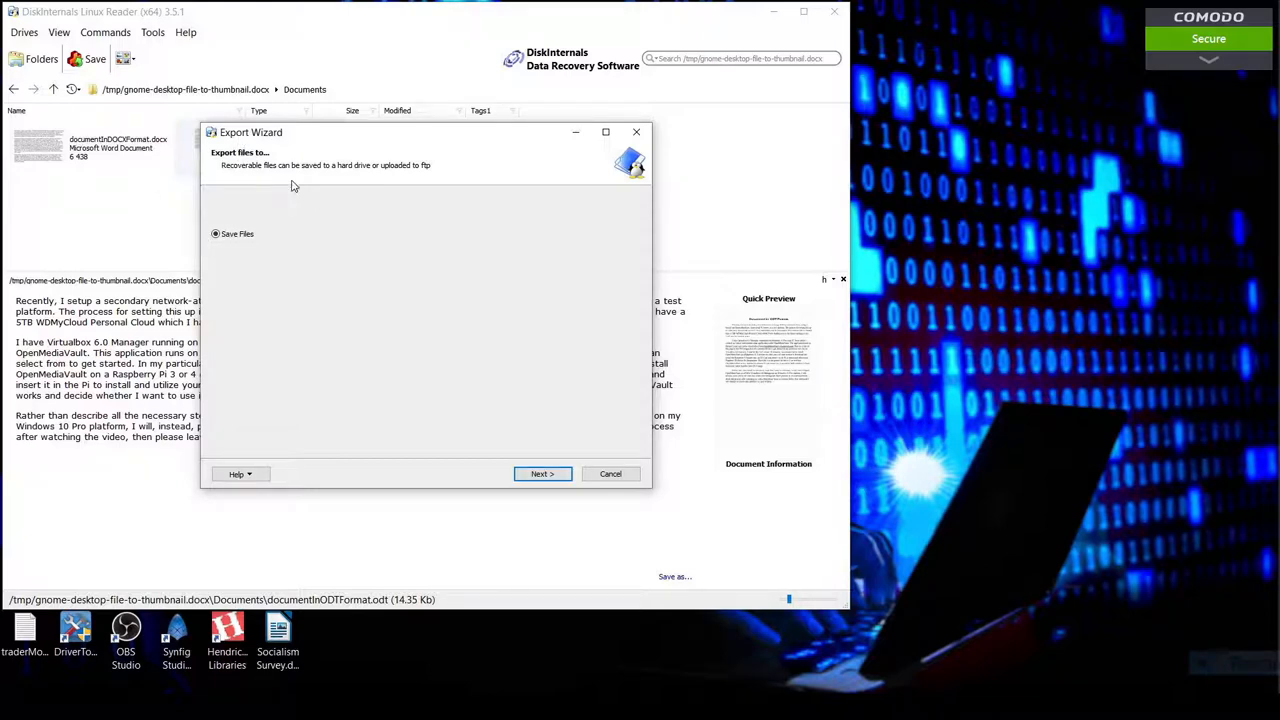
pyautogui.moveTo(246, 192)
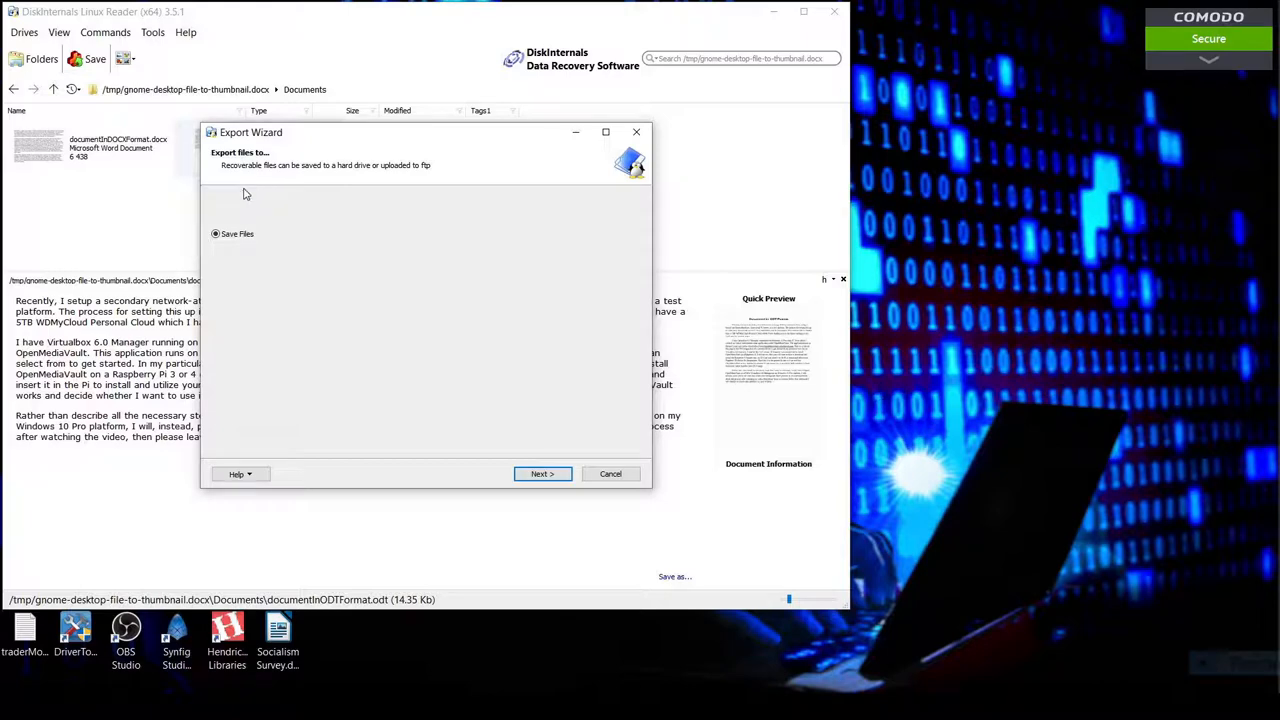
pyautogui.moveTo(370, 180)
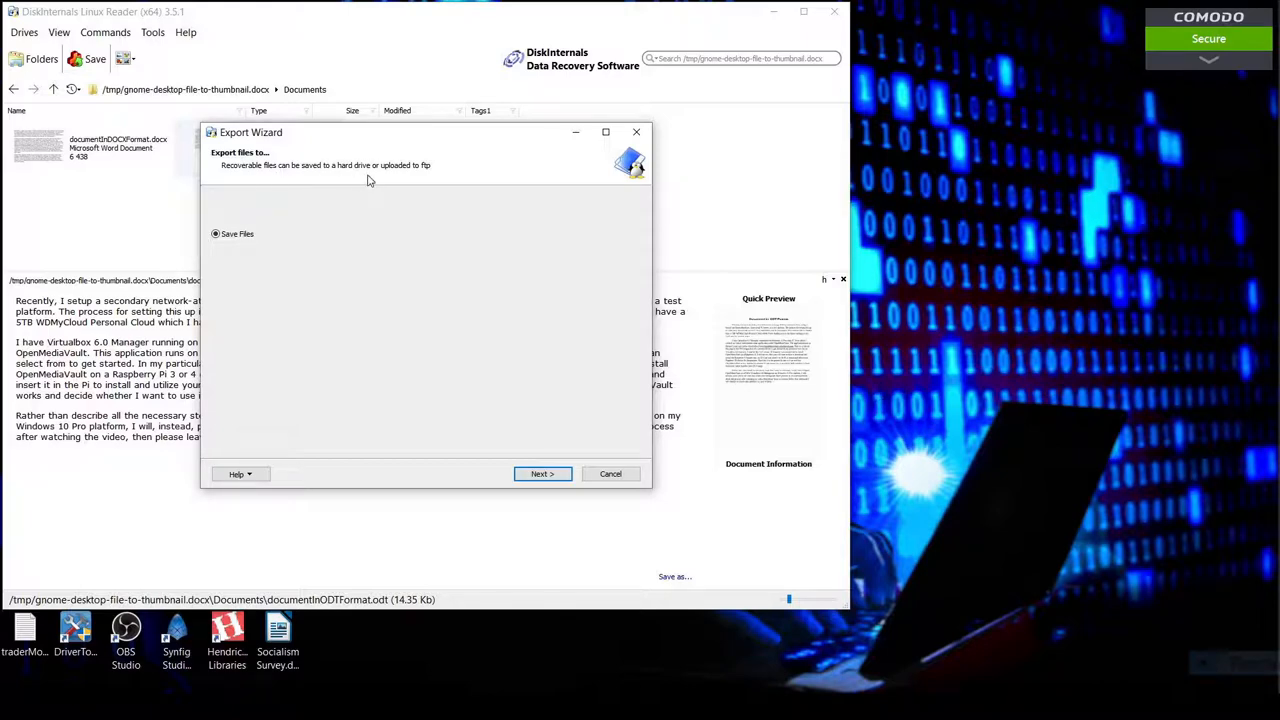
pyautogui.moveTo(240, 264)
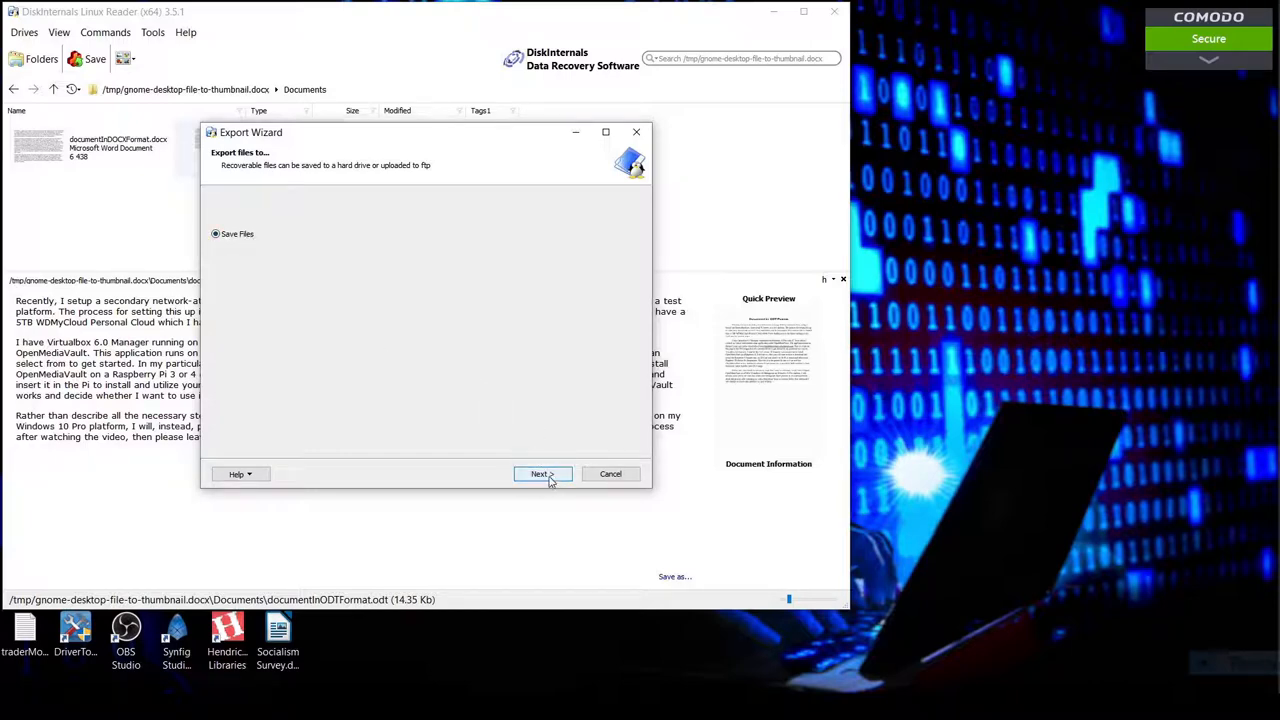
pyautogui.click(544, 472)
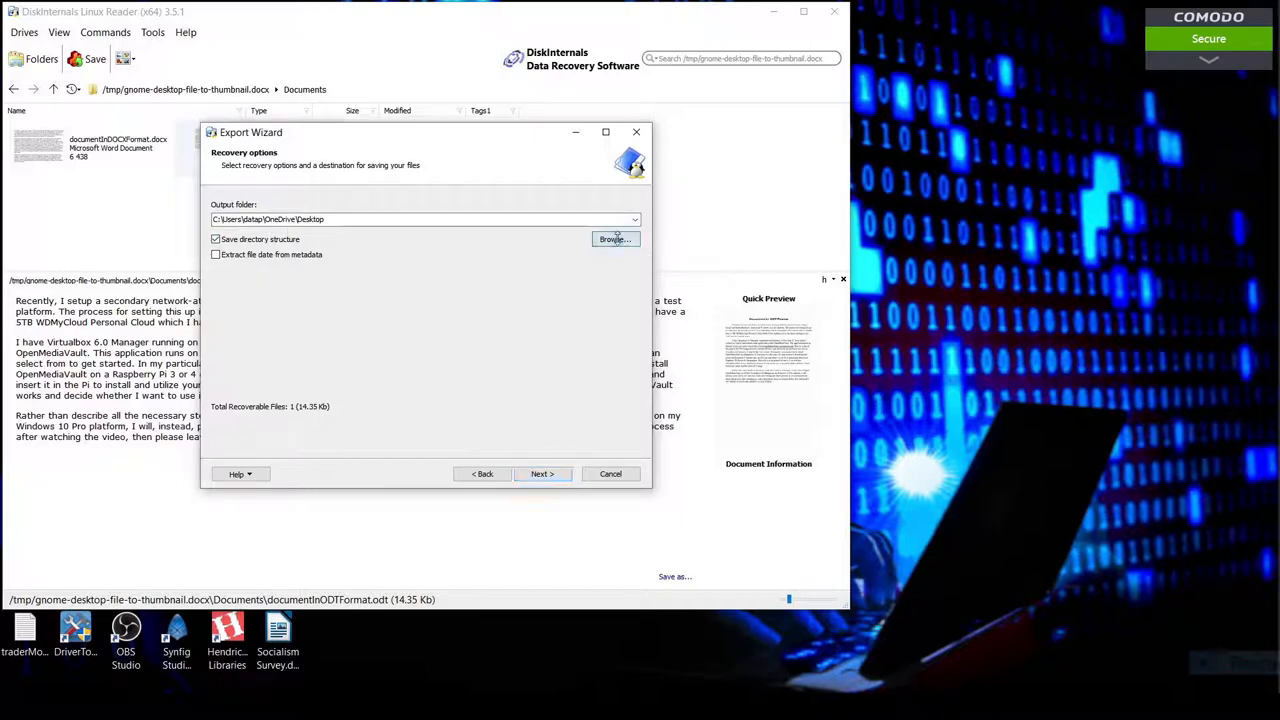
# Browse for the output folder and confirm Desktop under This PC.
pyautogui.click(614, 238)
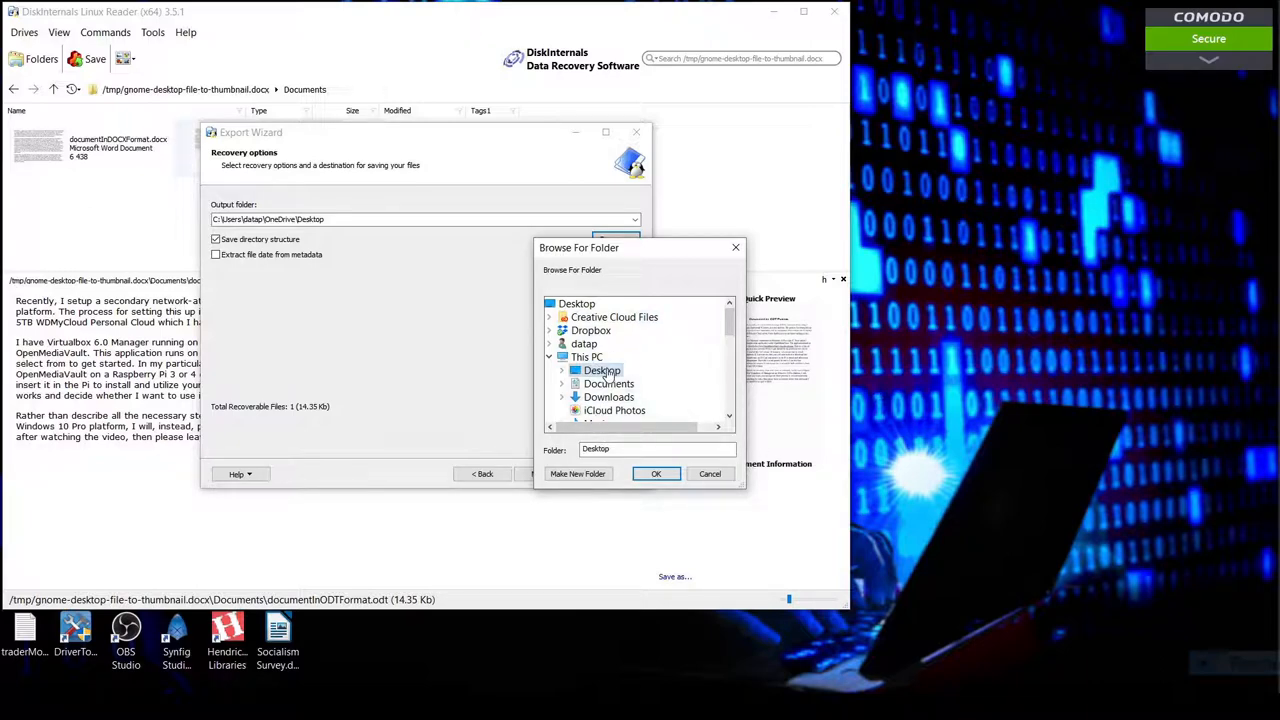
pyautogui.click(656, 472)
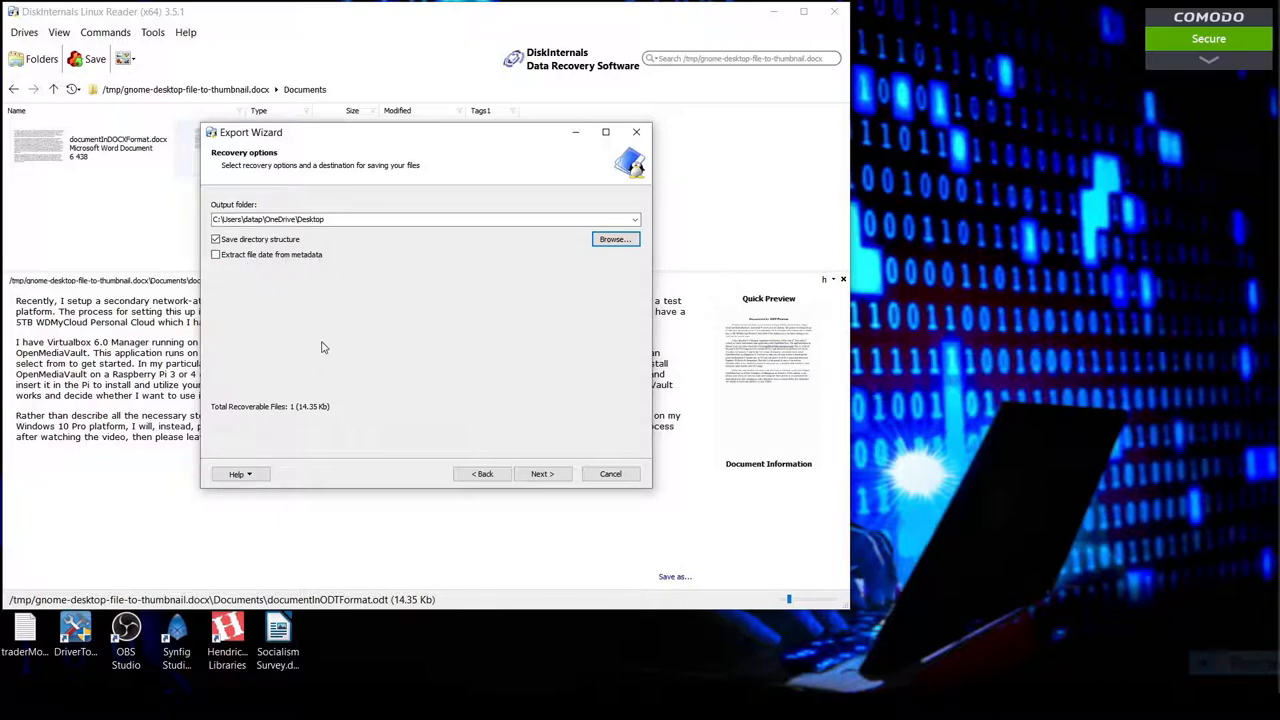
pyautogui.moveTo(294, 292)
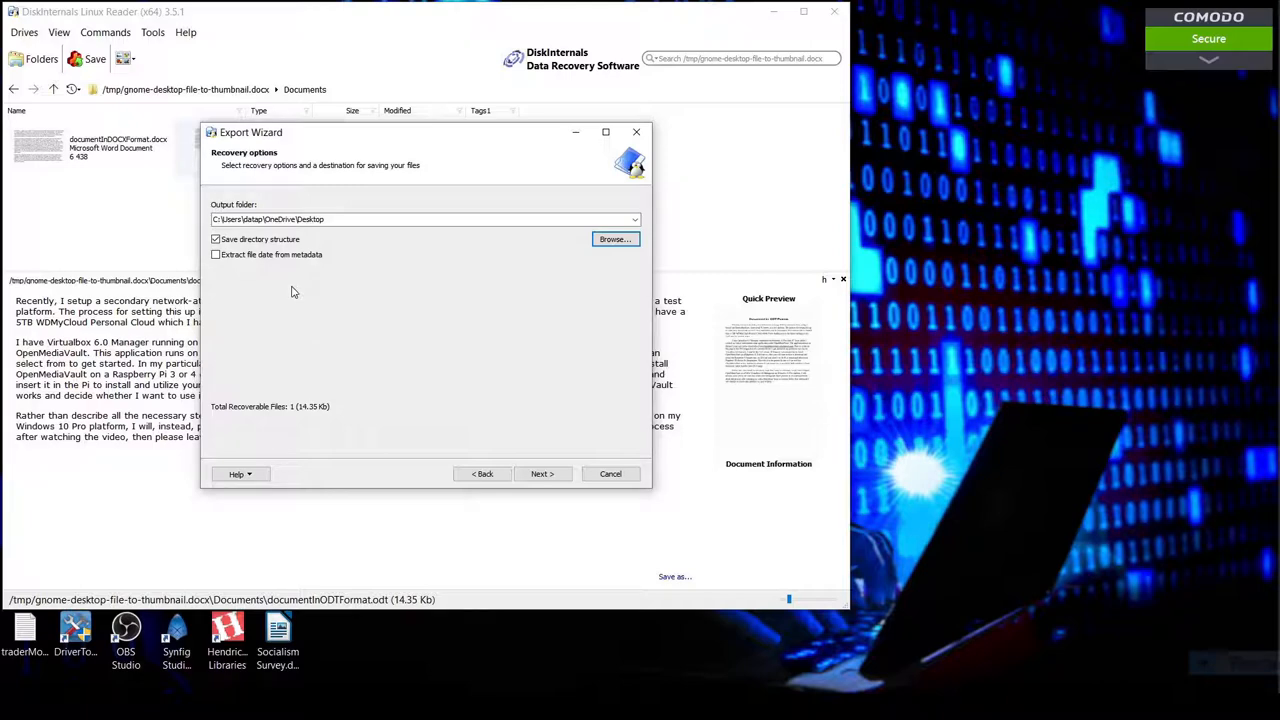
pyautogui.moveTo(558, 448)
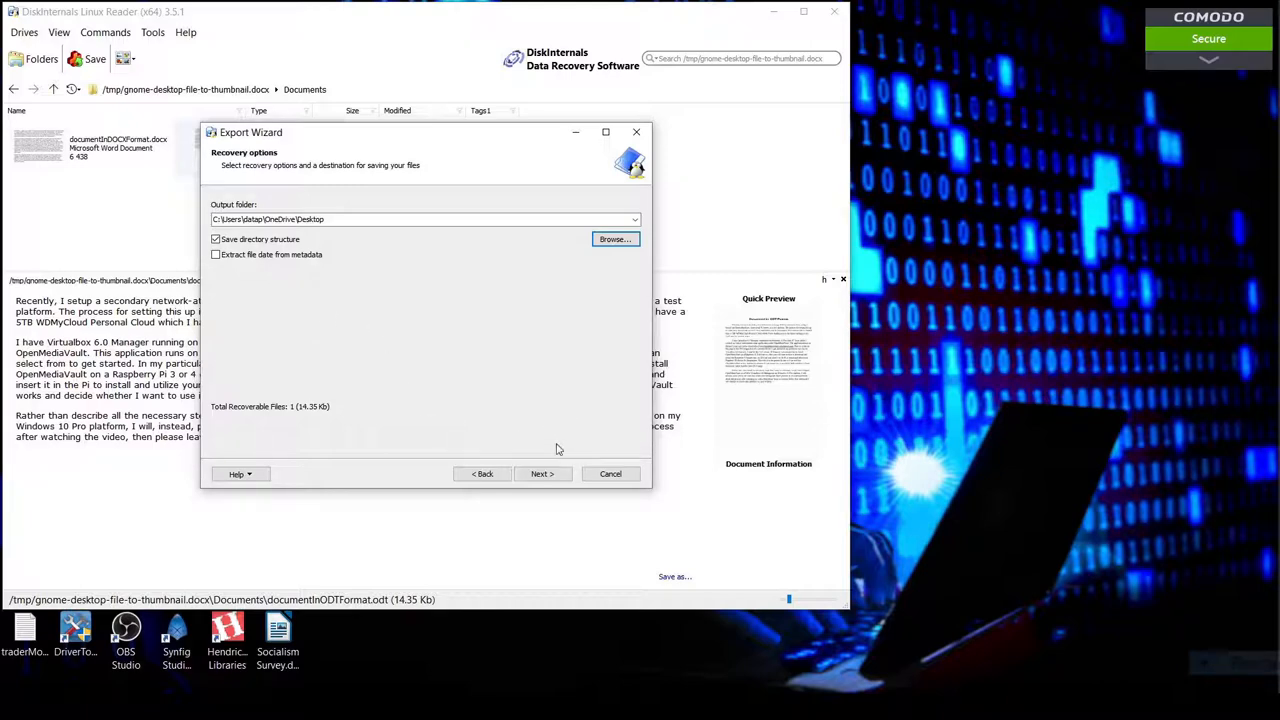
# Step through the Export Wizard to recover the ODT file to the Desktop and finish.
pyautogui.click(542, 472)
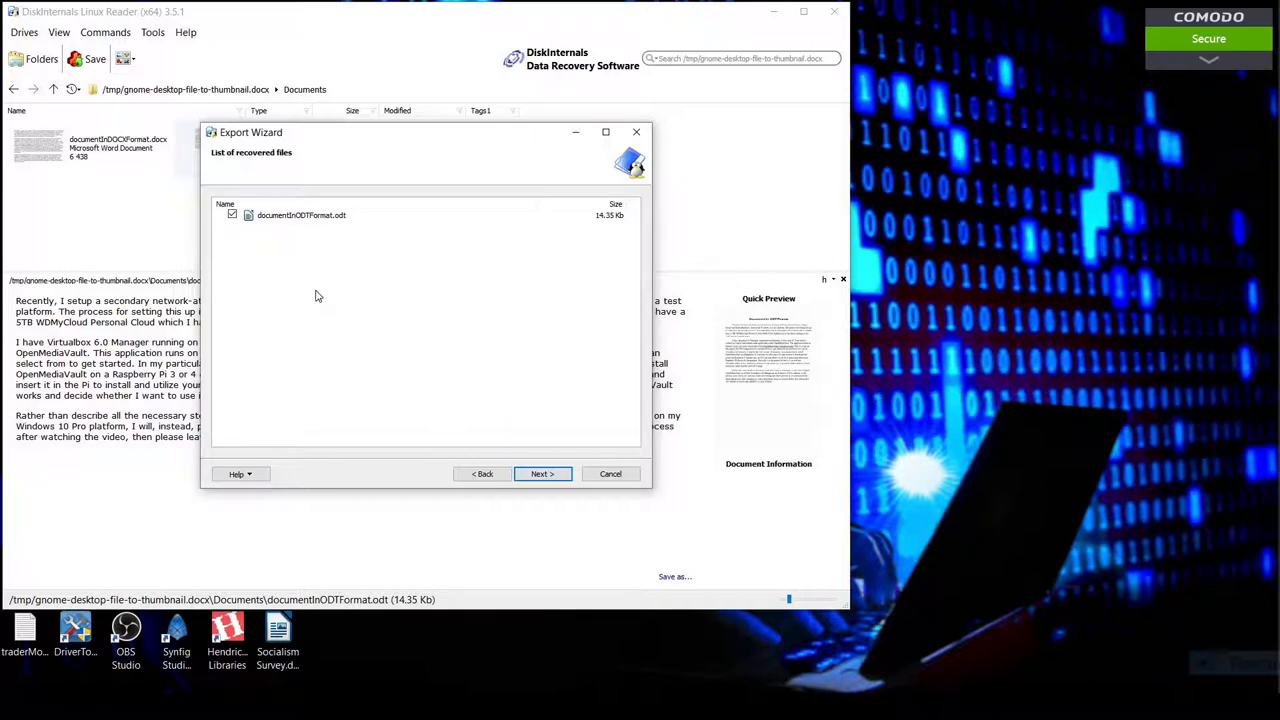
pyautogui.moveTo(232, 224)
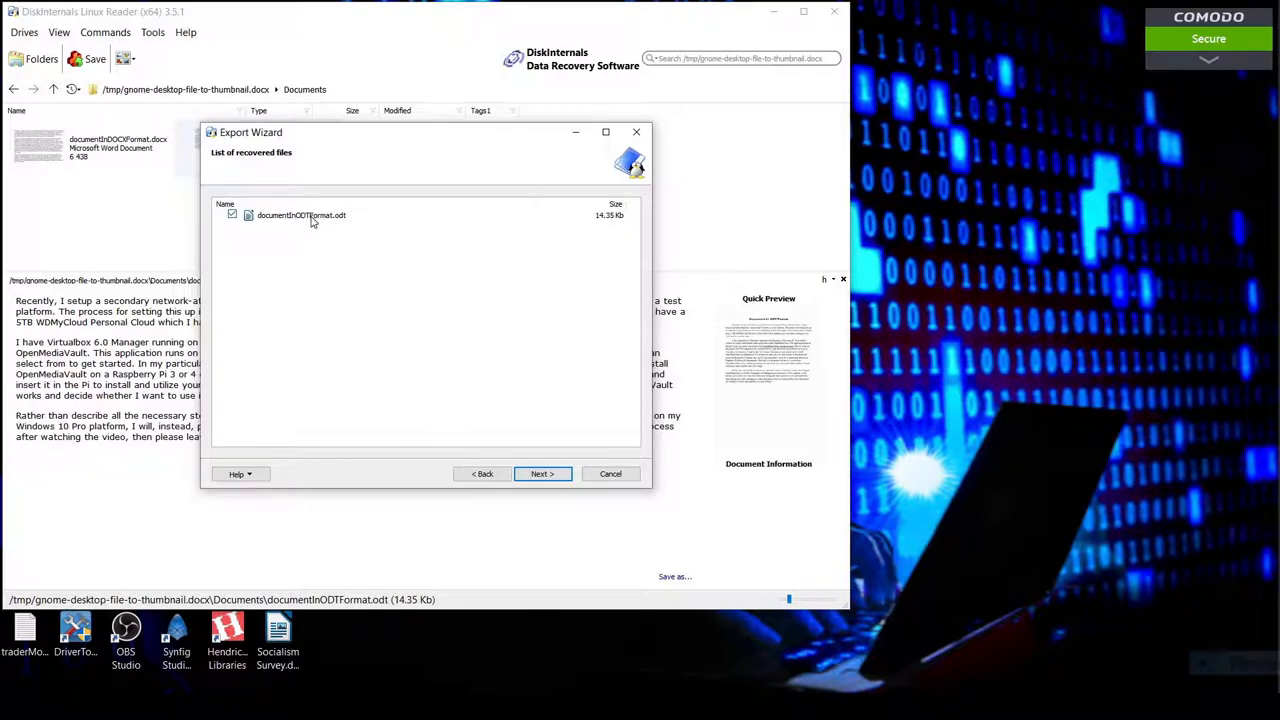
pyautogui.moveTo(340, 230)
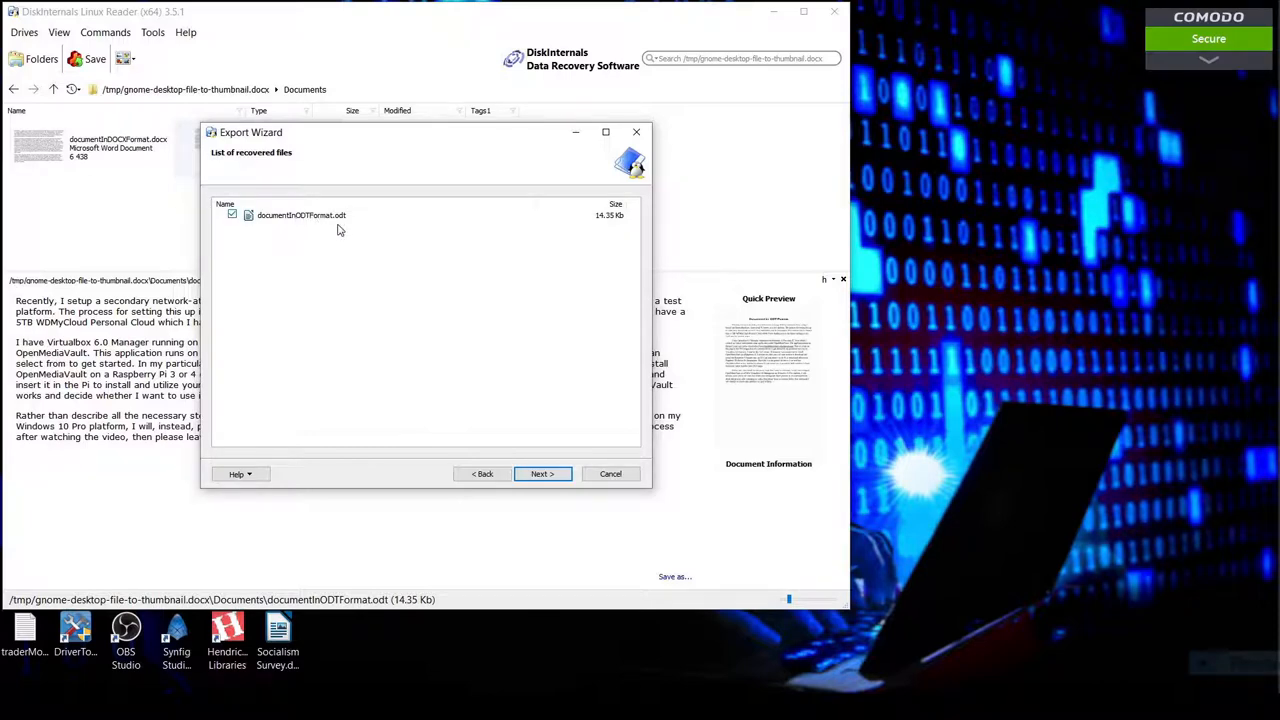
pyautogui.moveTo(612, 258)
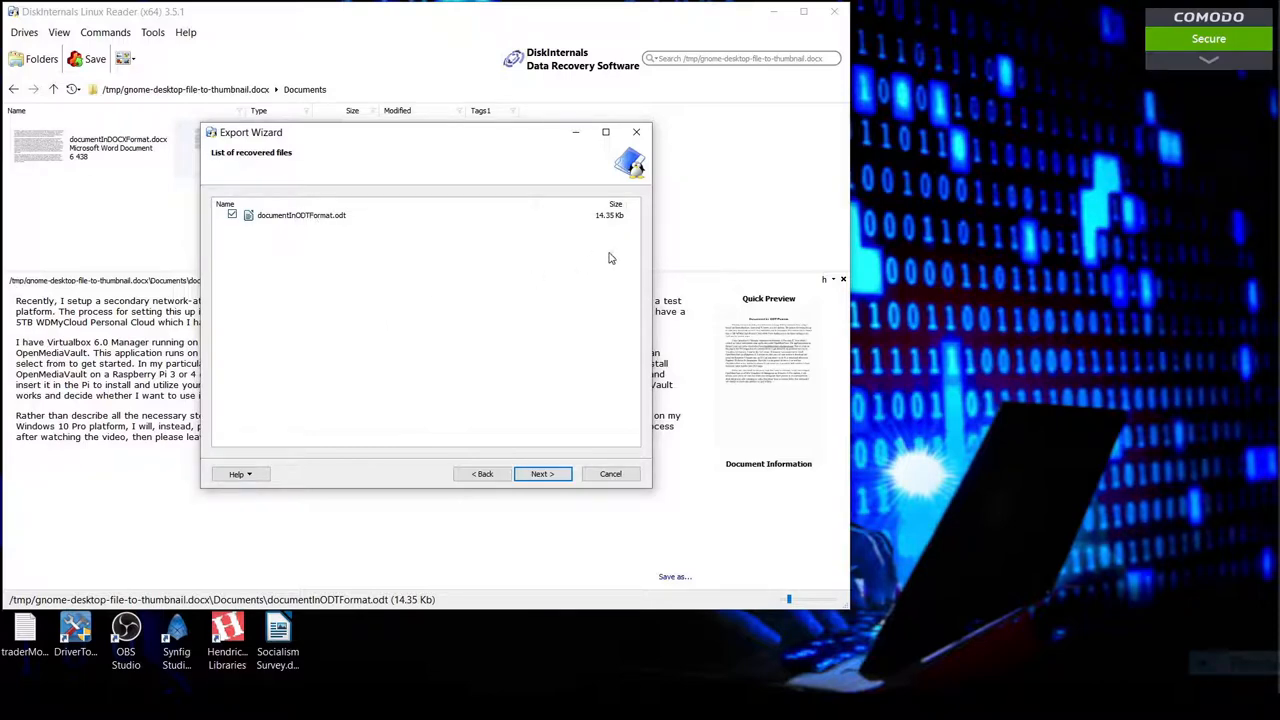
pyautogui.moveTo(584, 332)
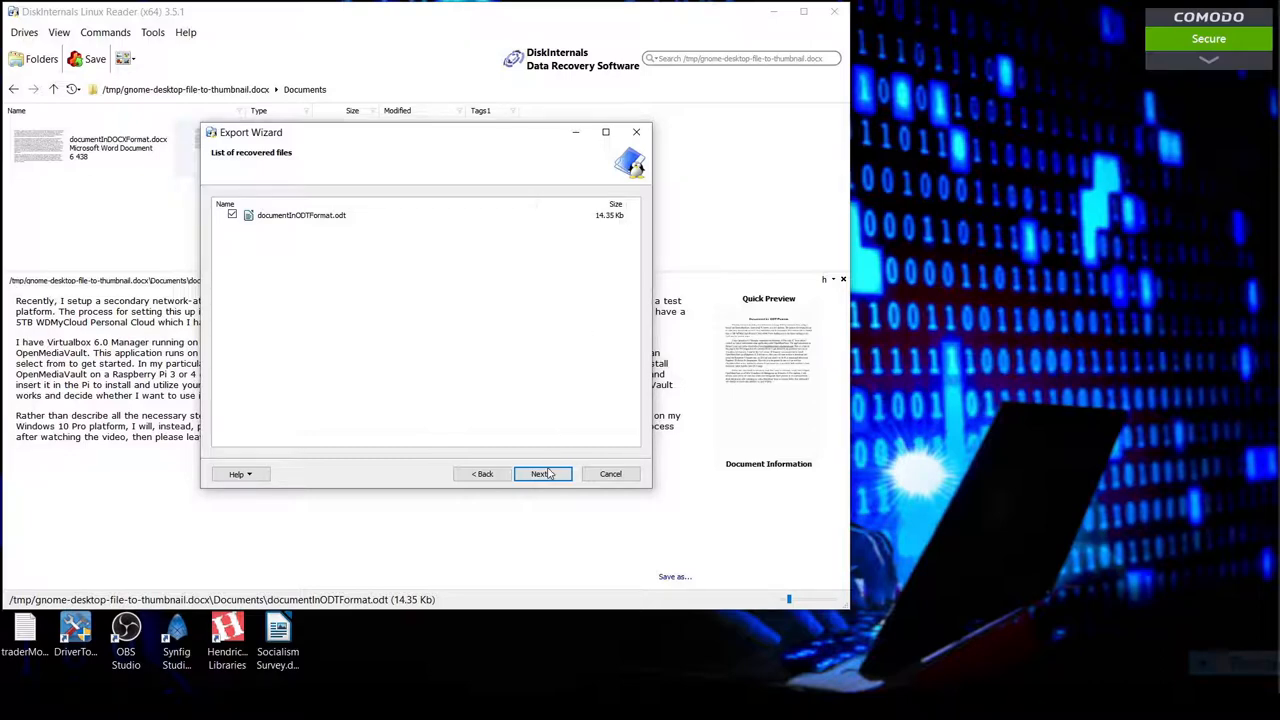
pyautogui.click(540, 472)
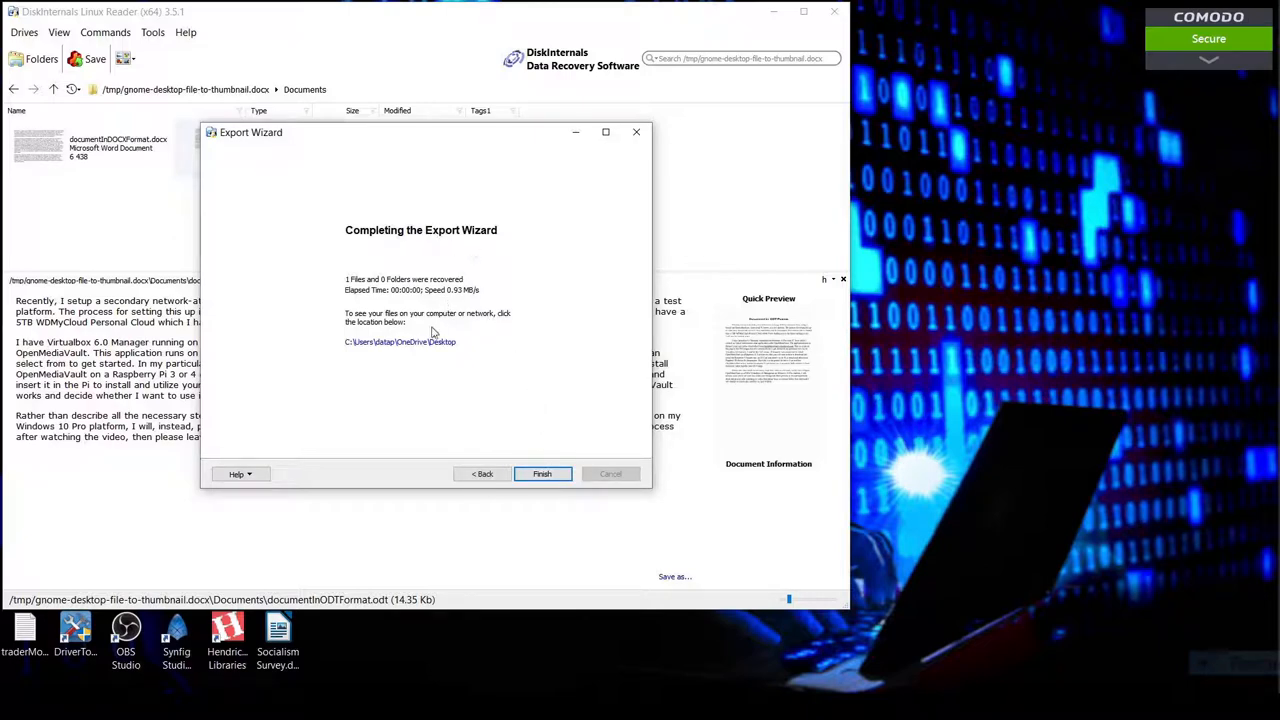
pyautogui.moveTo(366, 288)
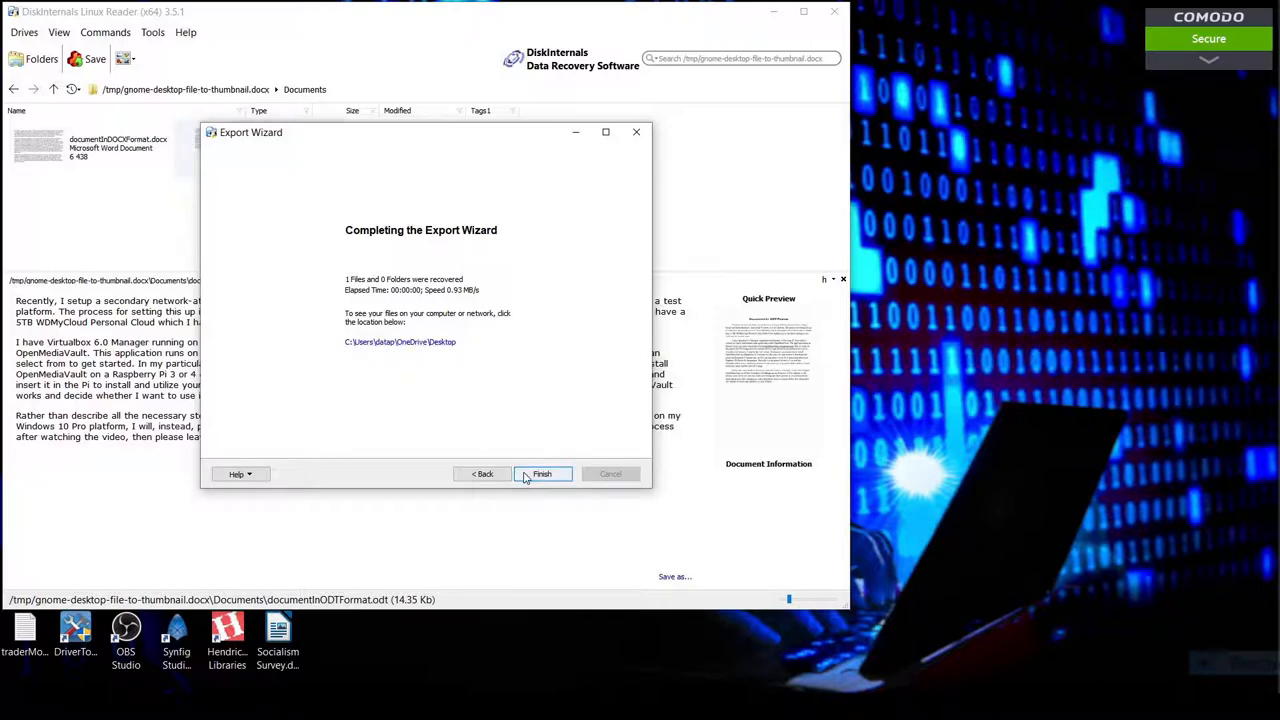
pyautogui.click(542, 472)
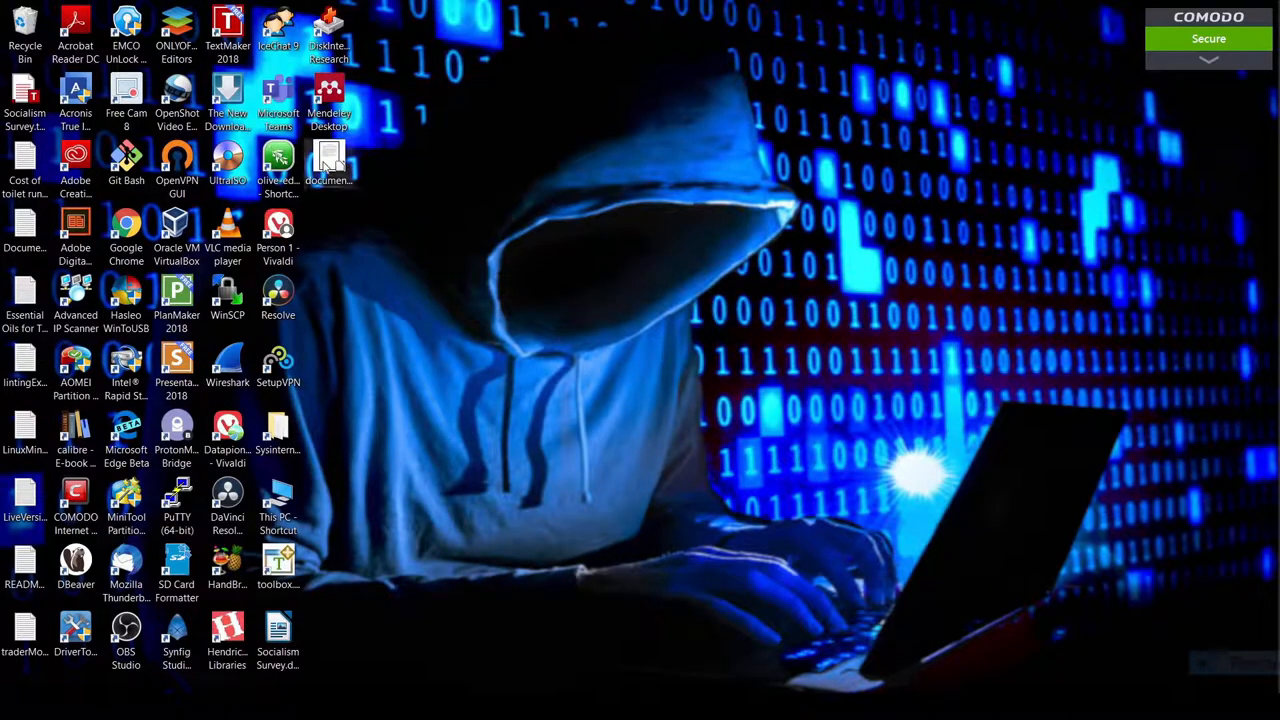
# Select documentInODTFormat.odt on the desktop, dismiss its context menu, and launch it in LibreOffice Writer.
pyautogui.click(330, 160)
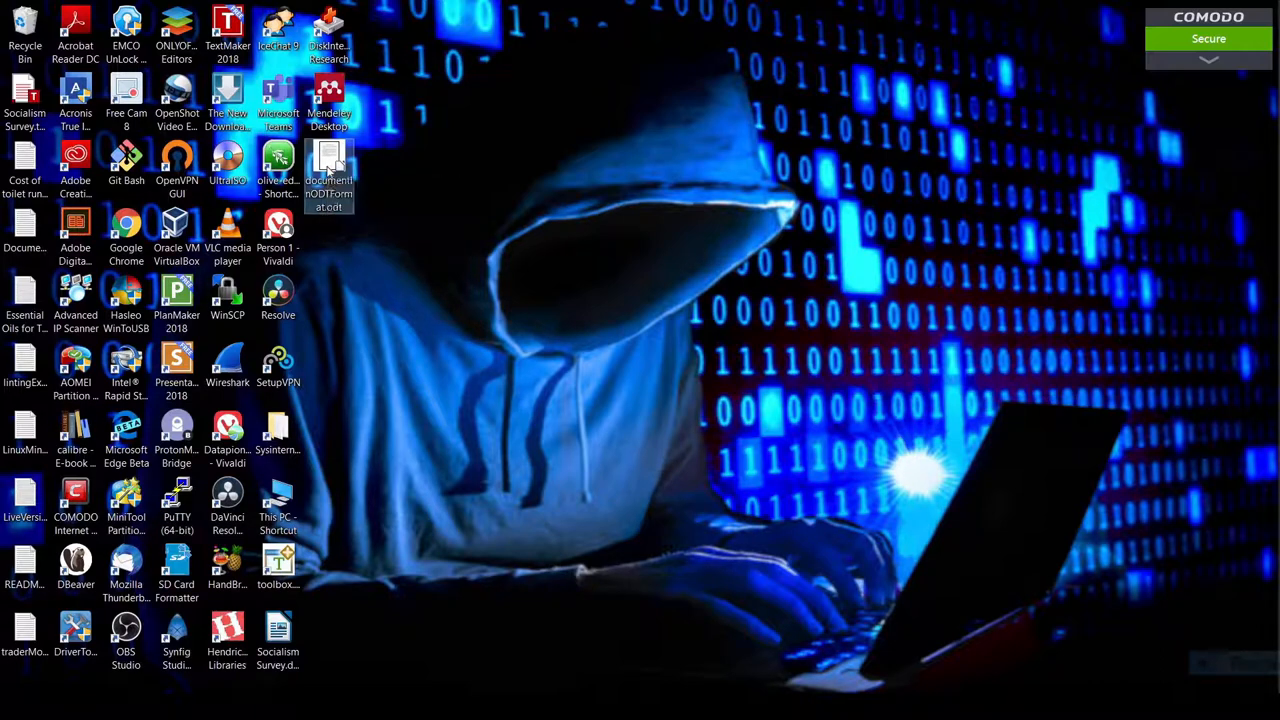
pyautogui.rightClick(328, 170)
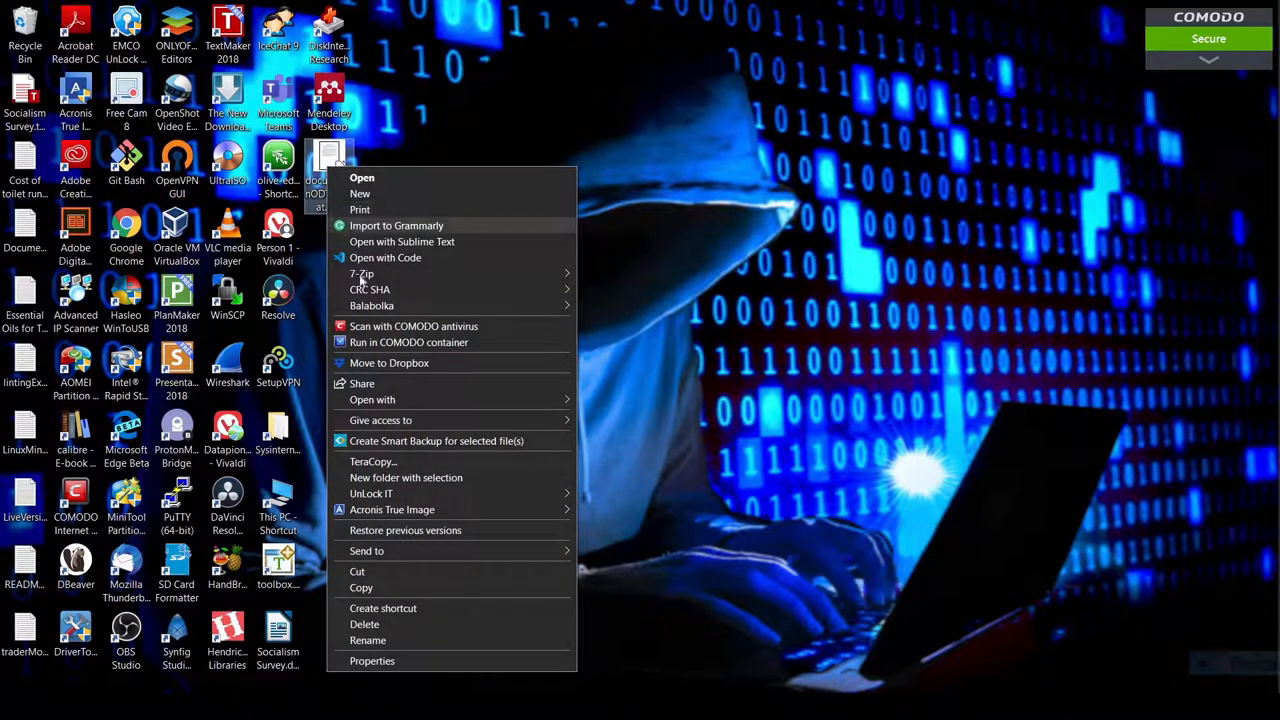
pyautogui.moveTo(384, 420)
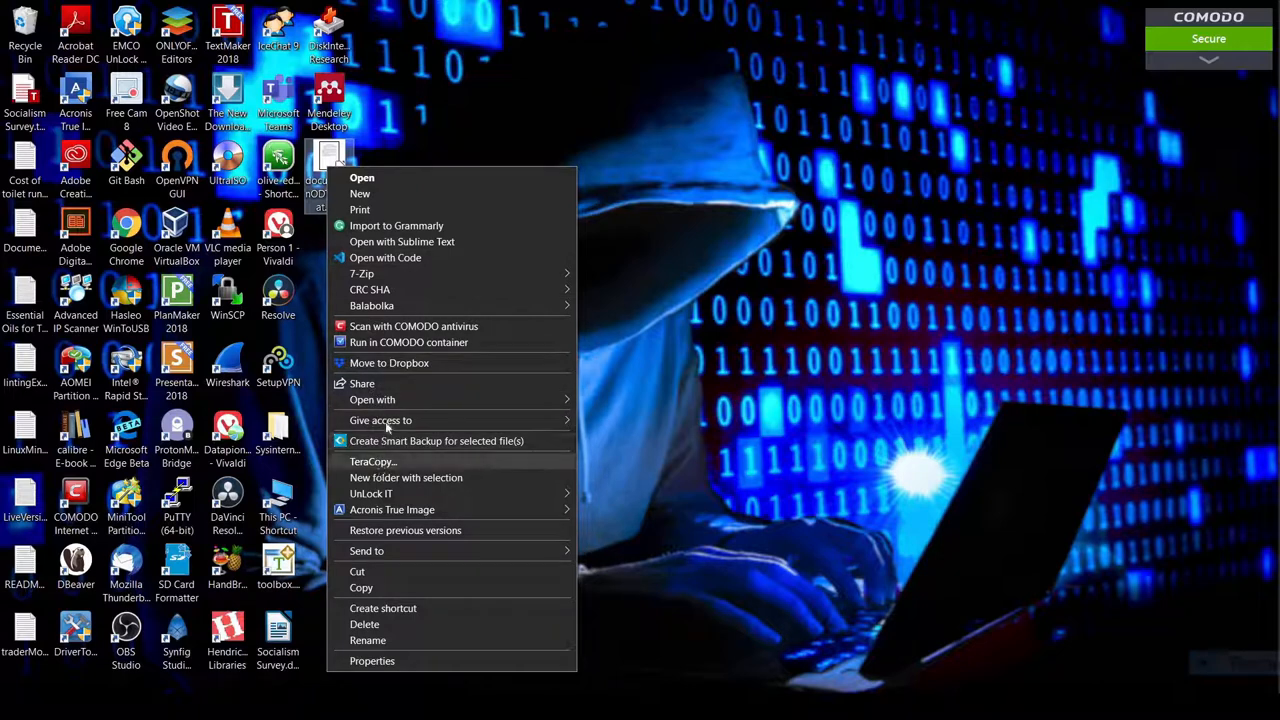
pyautogui.click(372, 400)
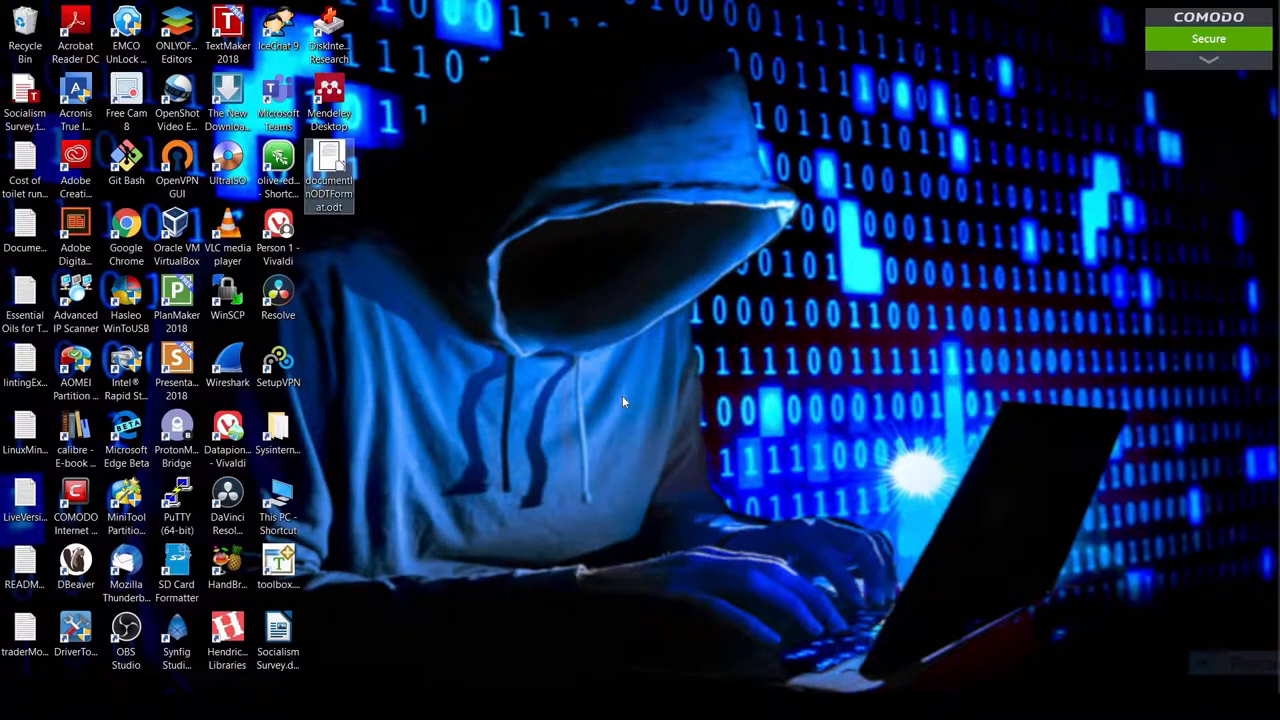
pyautogui.doubleClick(328, 170)
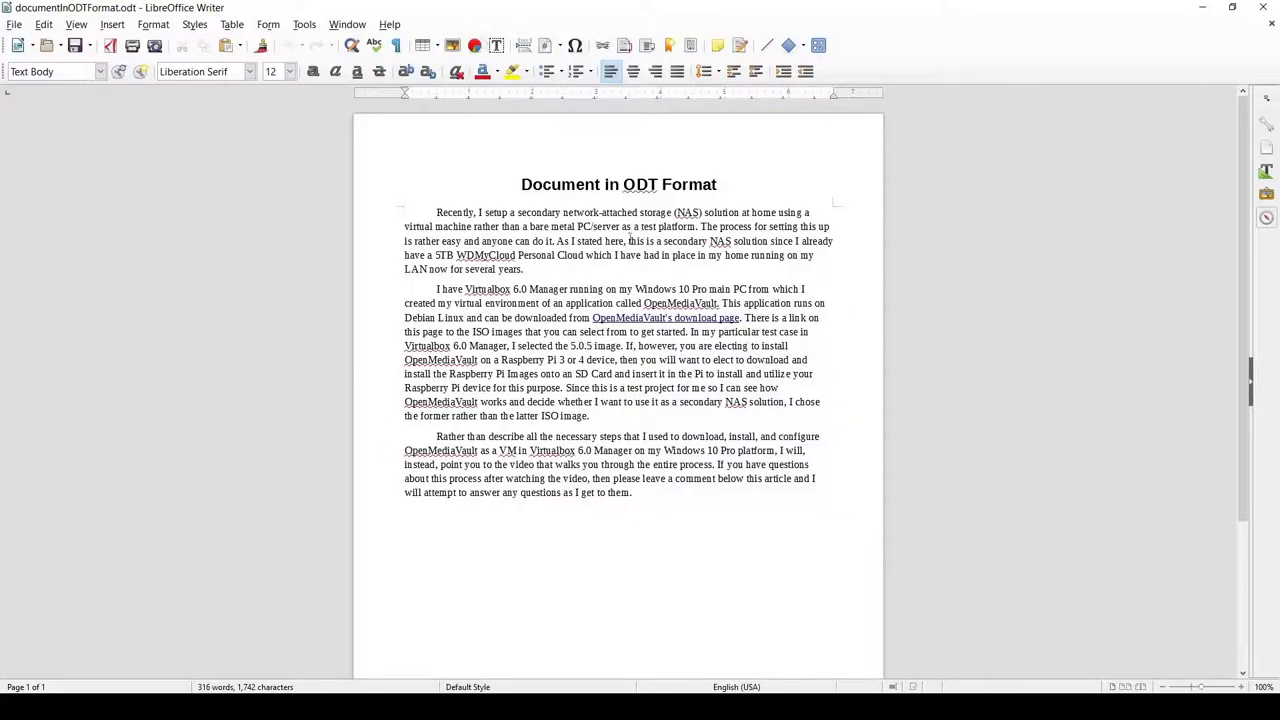
pyautogui.moveTo(664, 318)
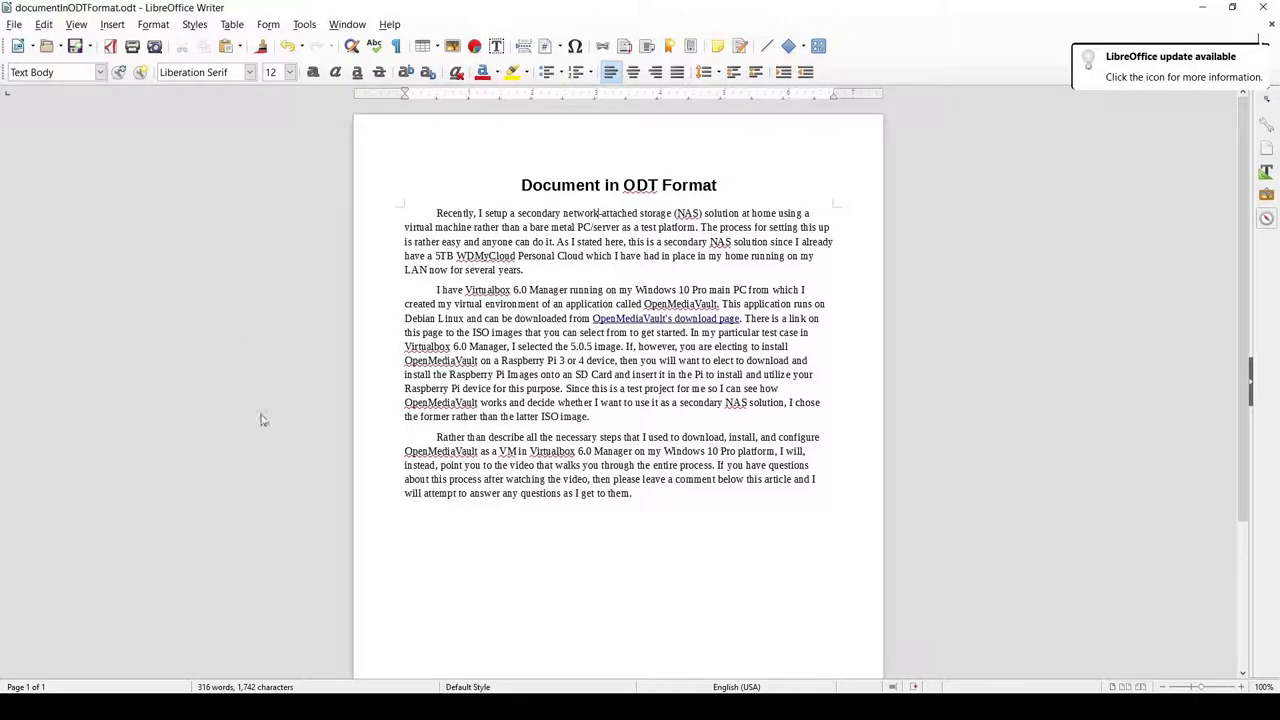
pyautogui.moveTo(480, 536)
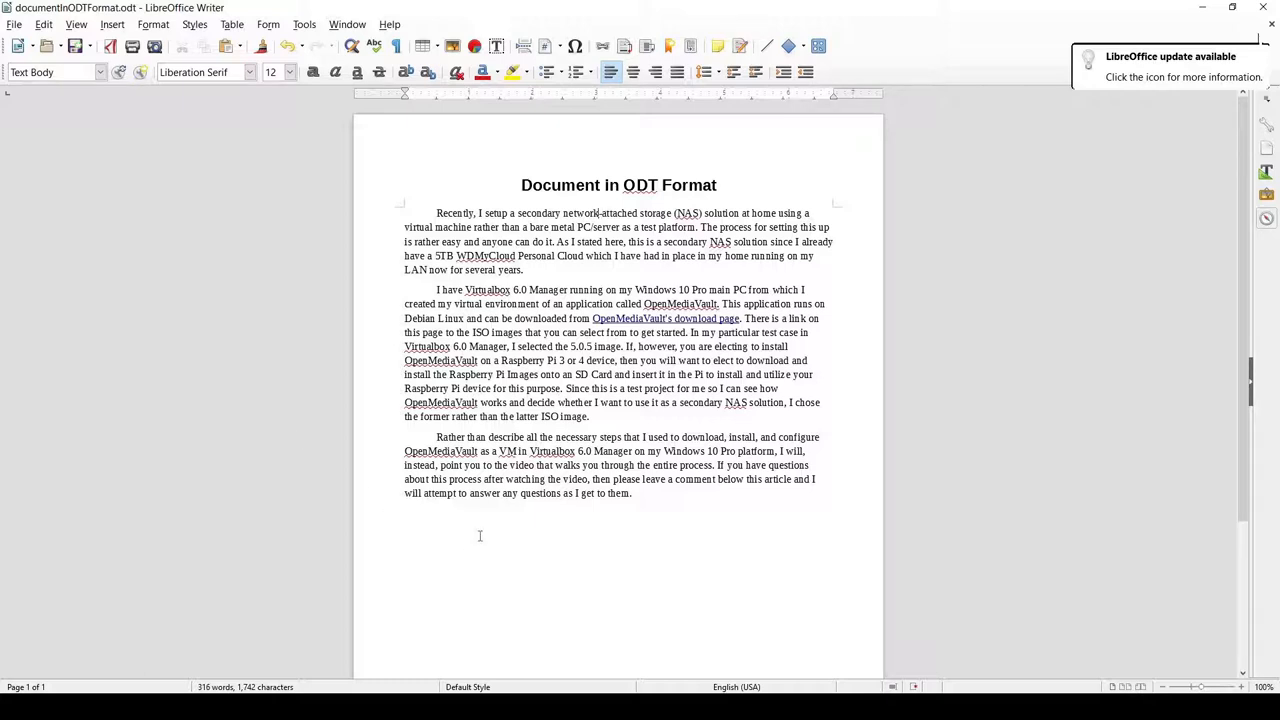
pyautogui.moveTo(484, 532)
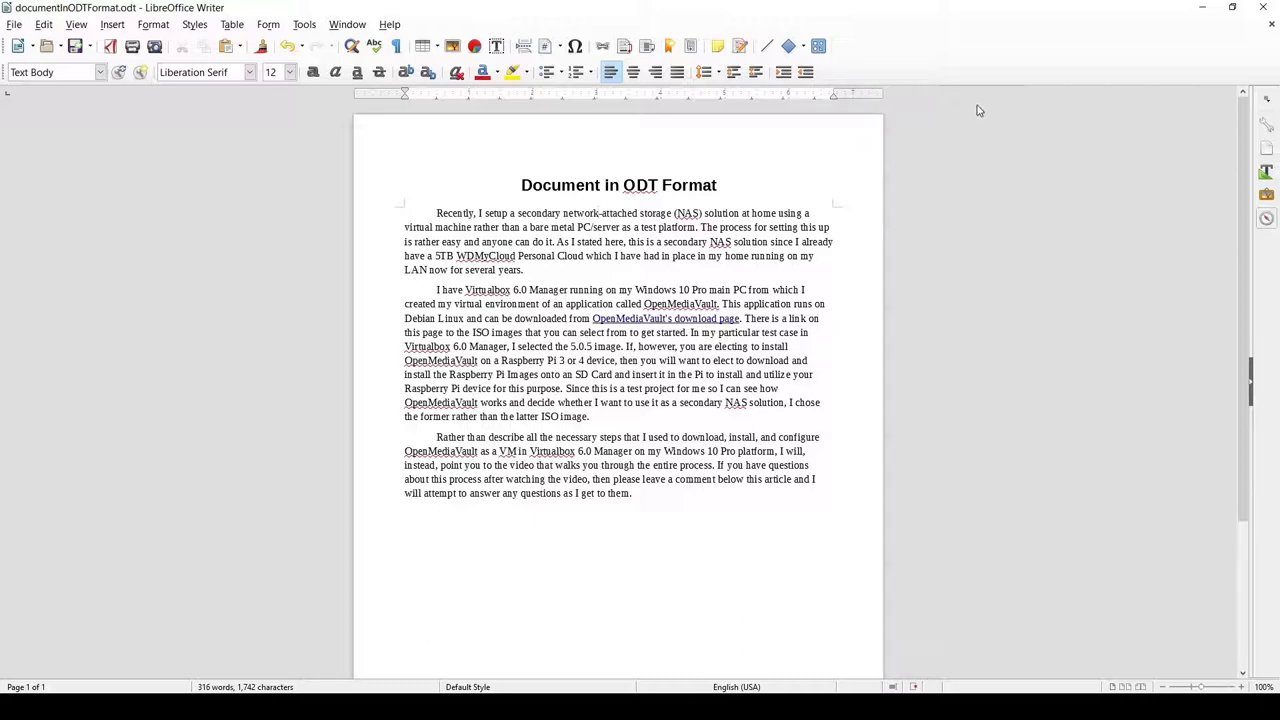
pyautogui.moveTo(1104, 96)
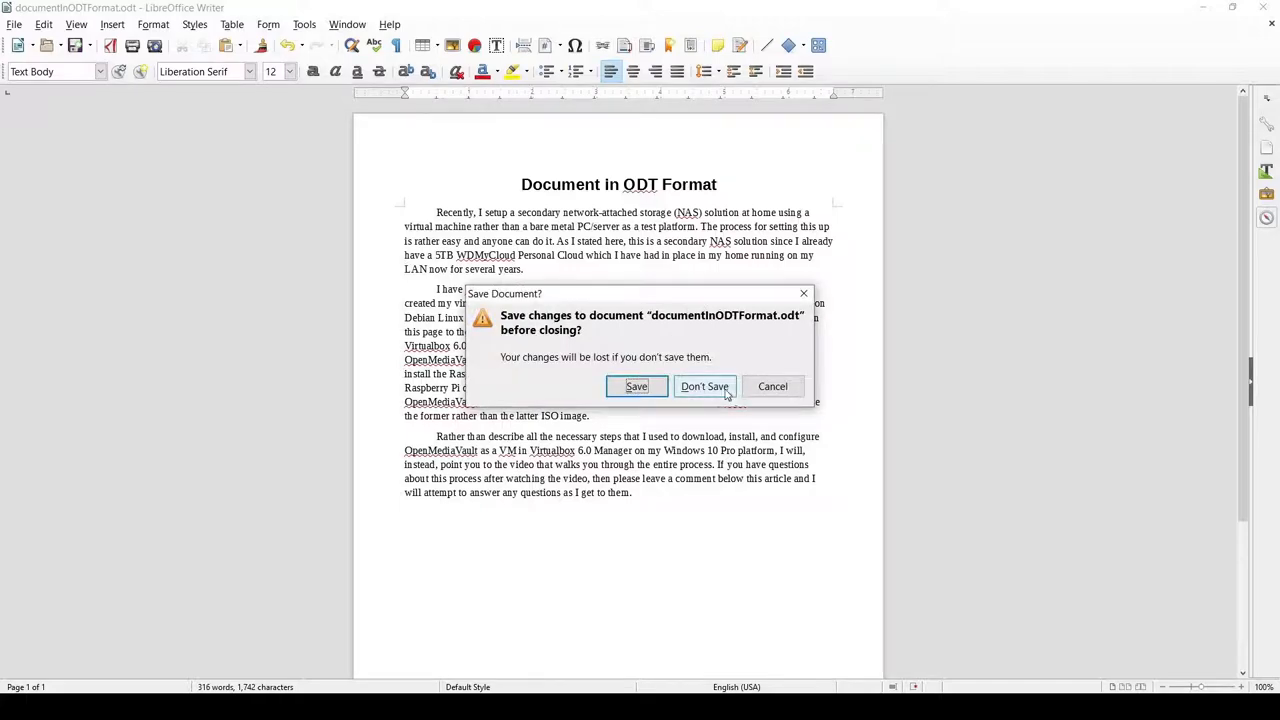
# Choose Don't Save so Writer closes the recovered ODT without saving changes.
pyautogui.click(704, 386)
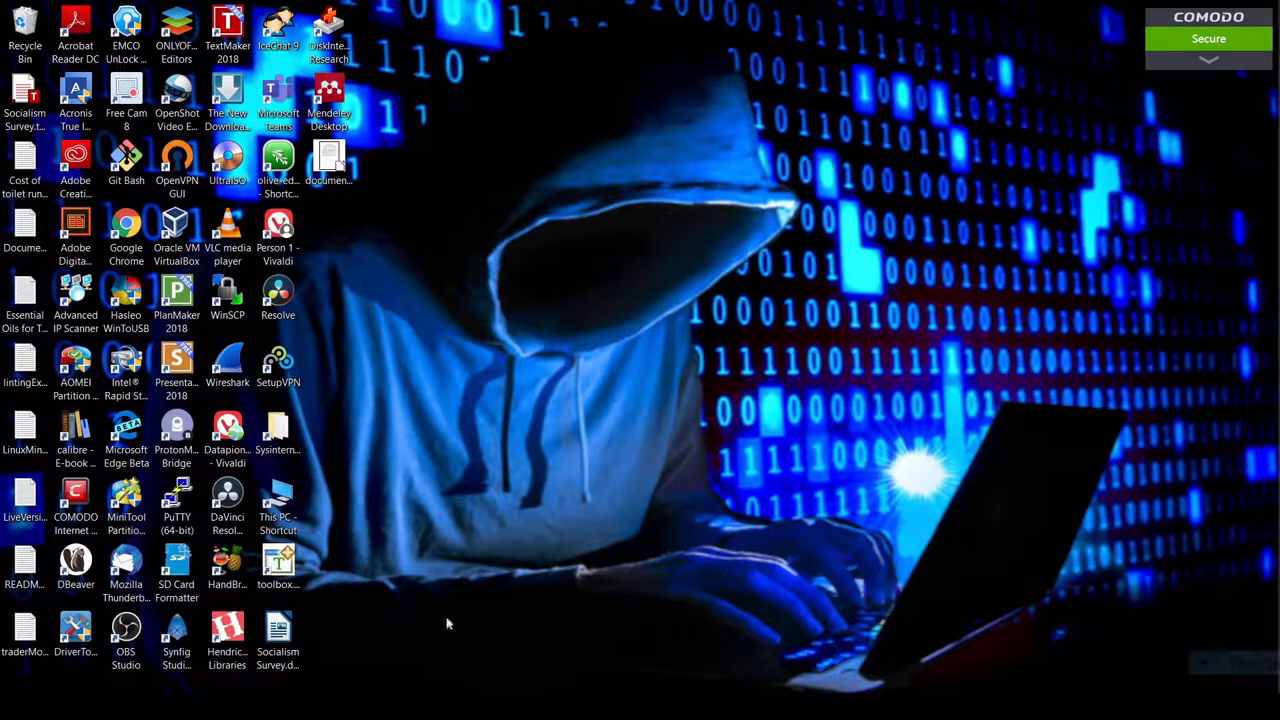
pyautogui.moveTo(408, 582)
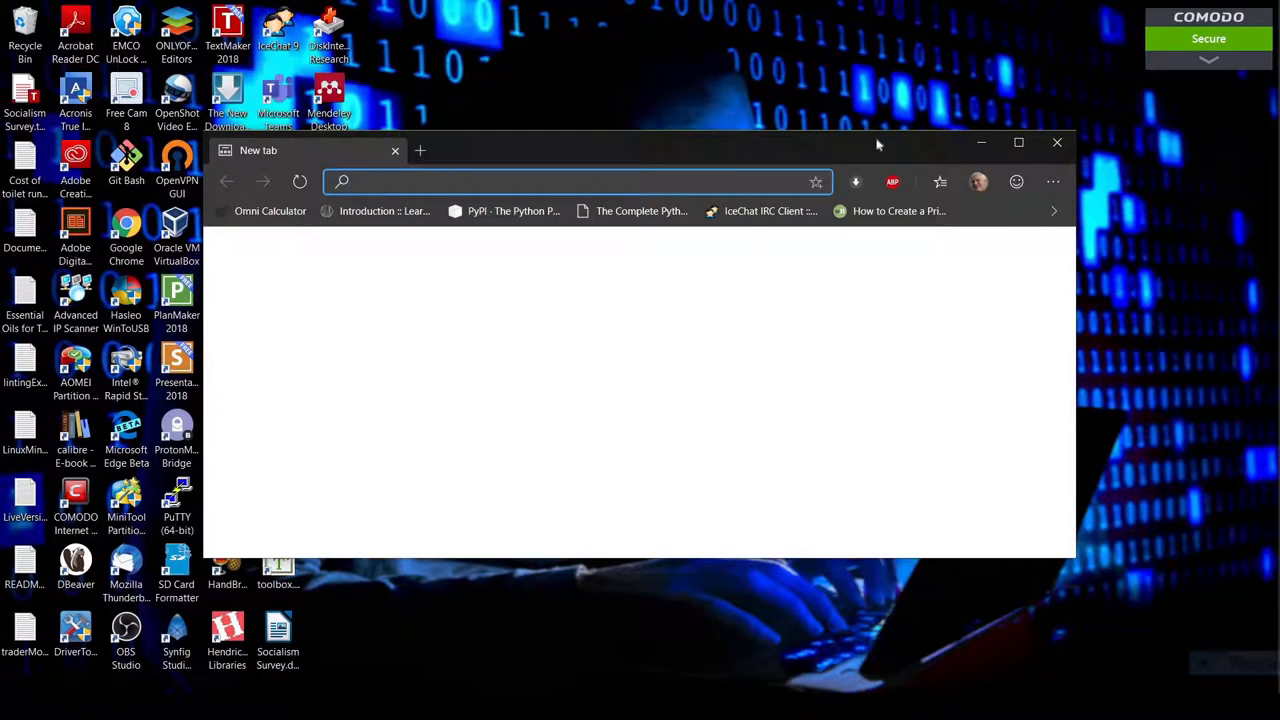
# Maximize Edge, search Bing for 'linux reader for windows', and load the DiskInternals Linux Reader download result on LO4D.
pyautogui.click(1018, 142)
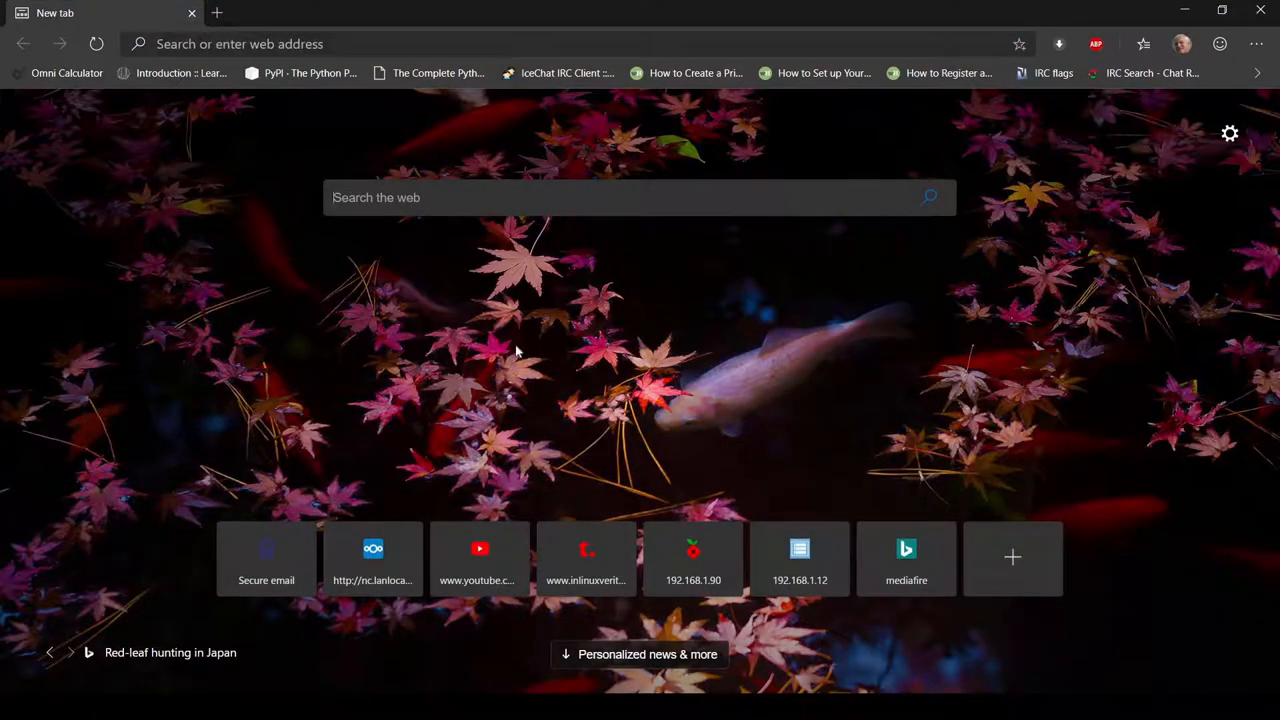
pyautogui.write('linux')
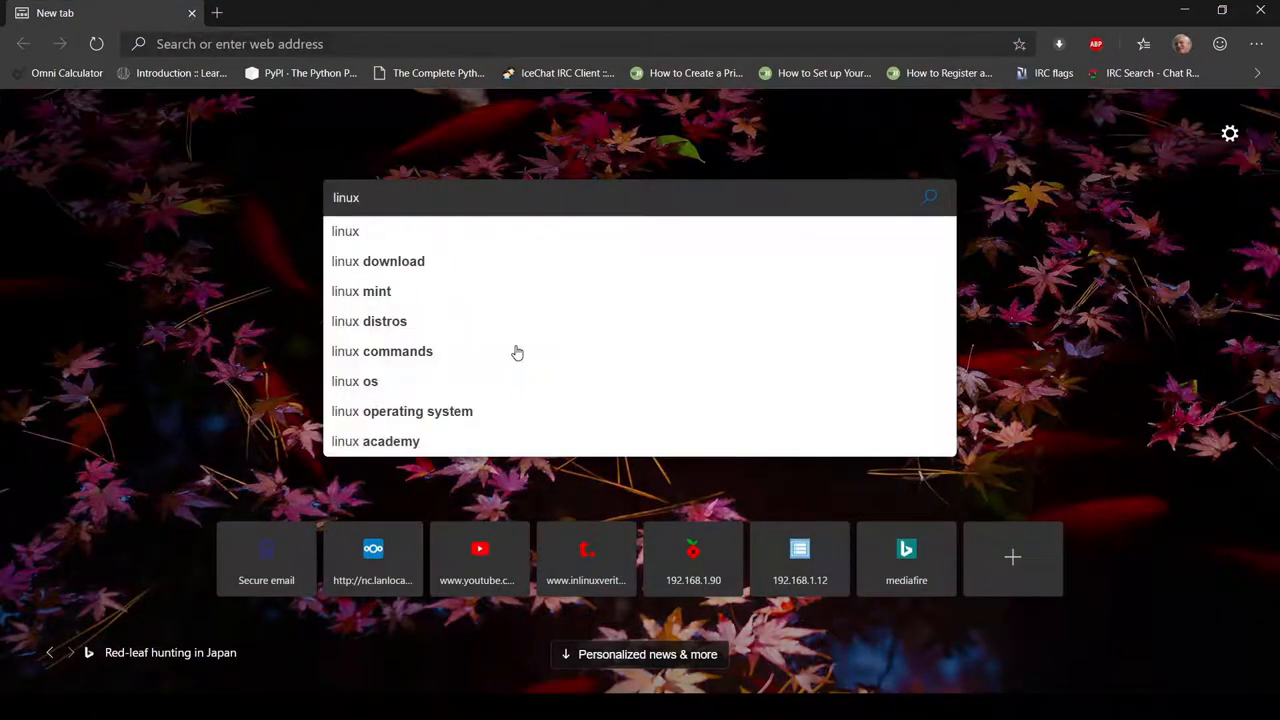
pyautogui.write('reader')
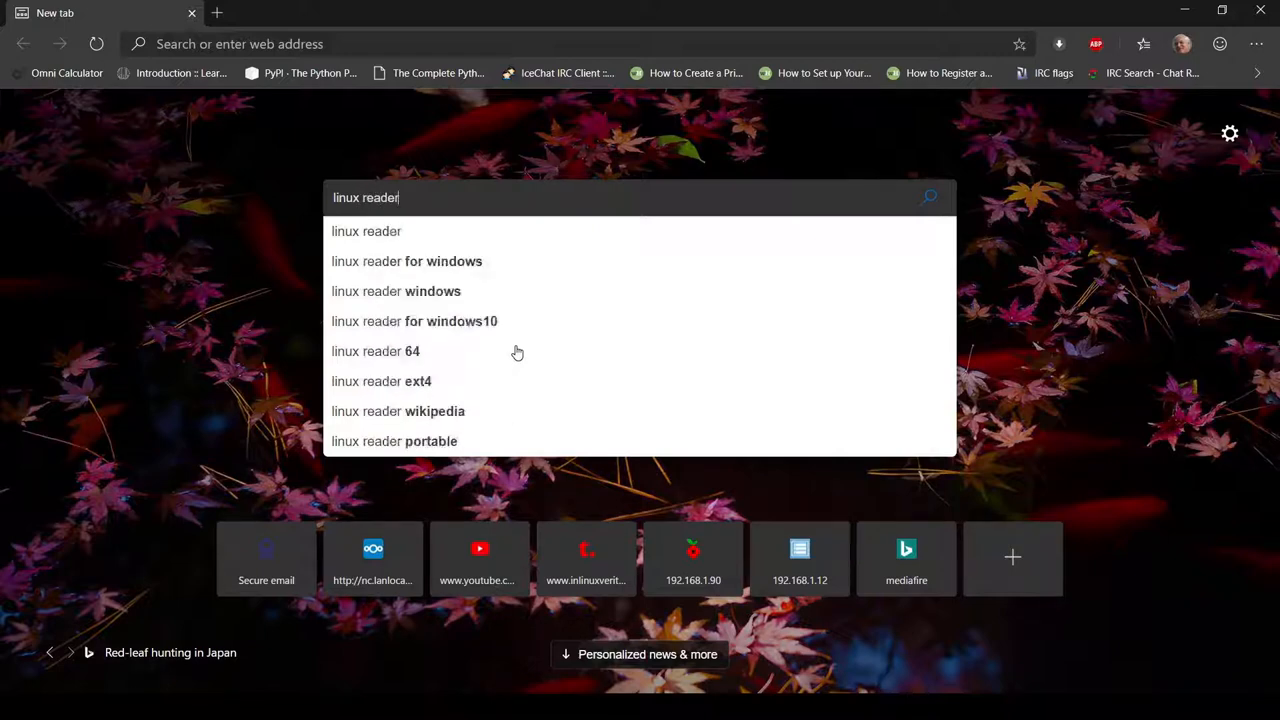
pyautogui.click(406, 260)
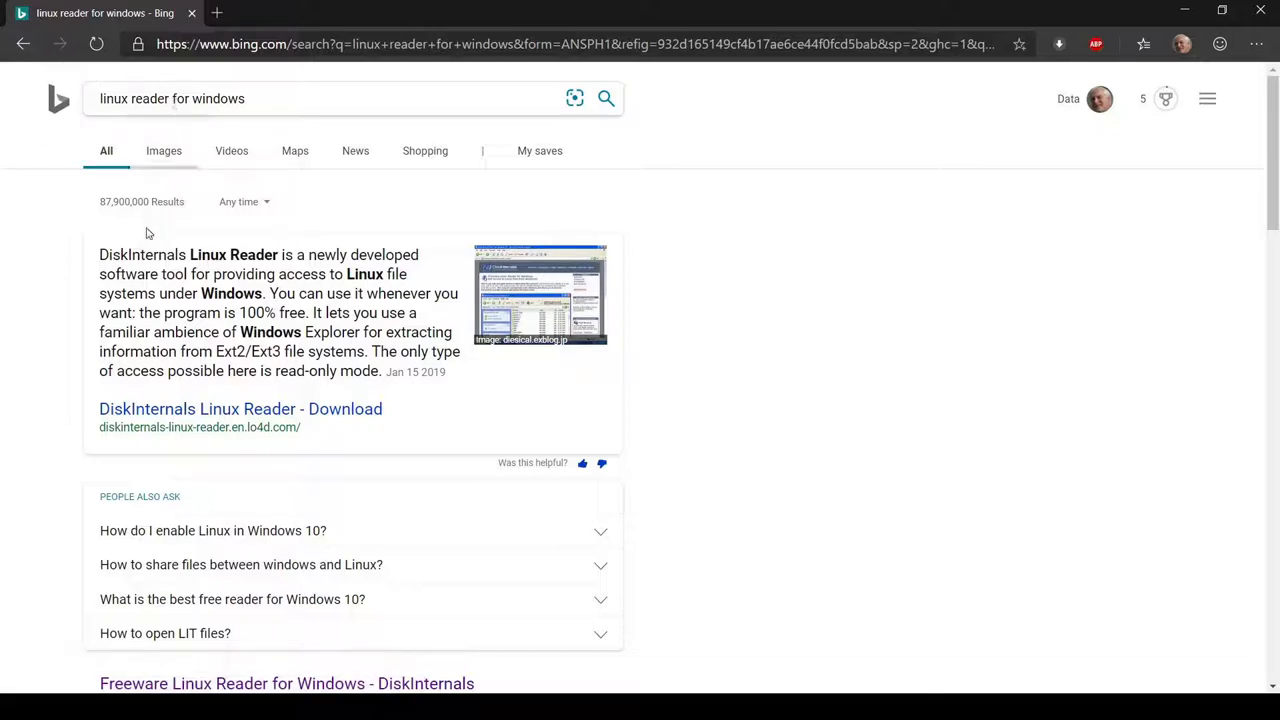
pyautogui.moveTo(160, 412)
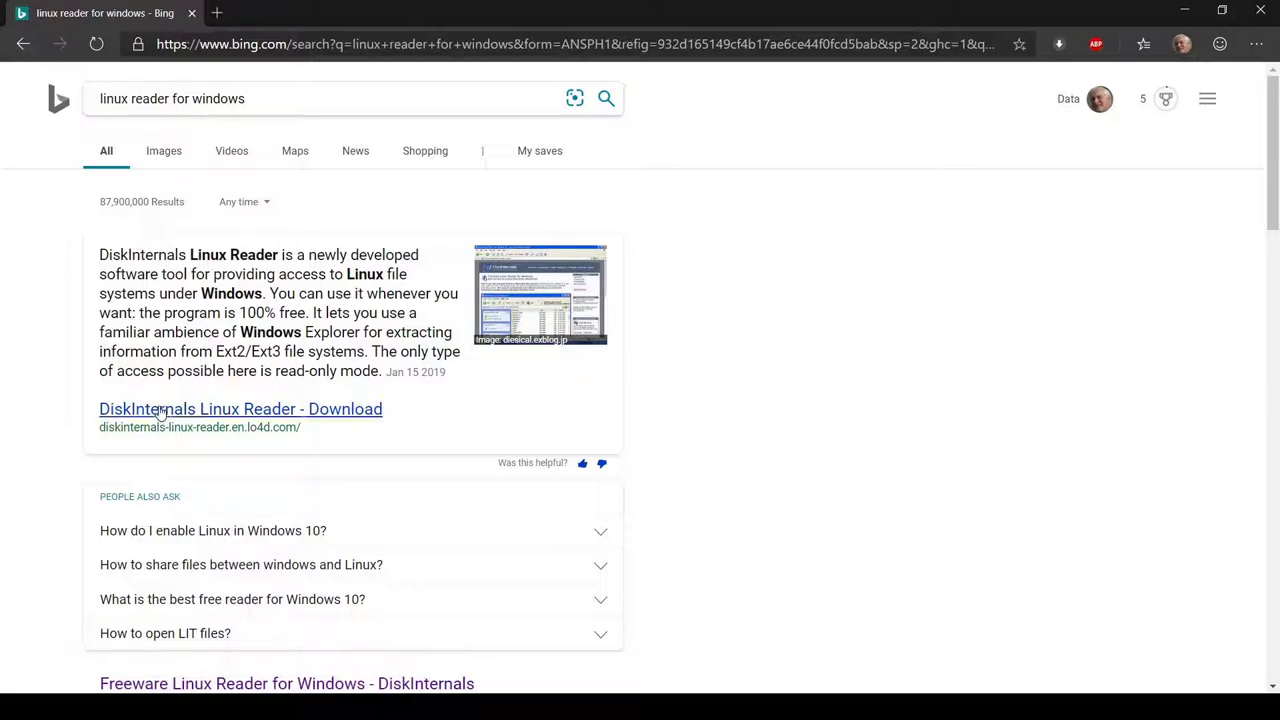
pyautogui.click(240, 408)
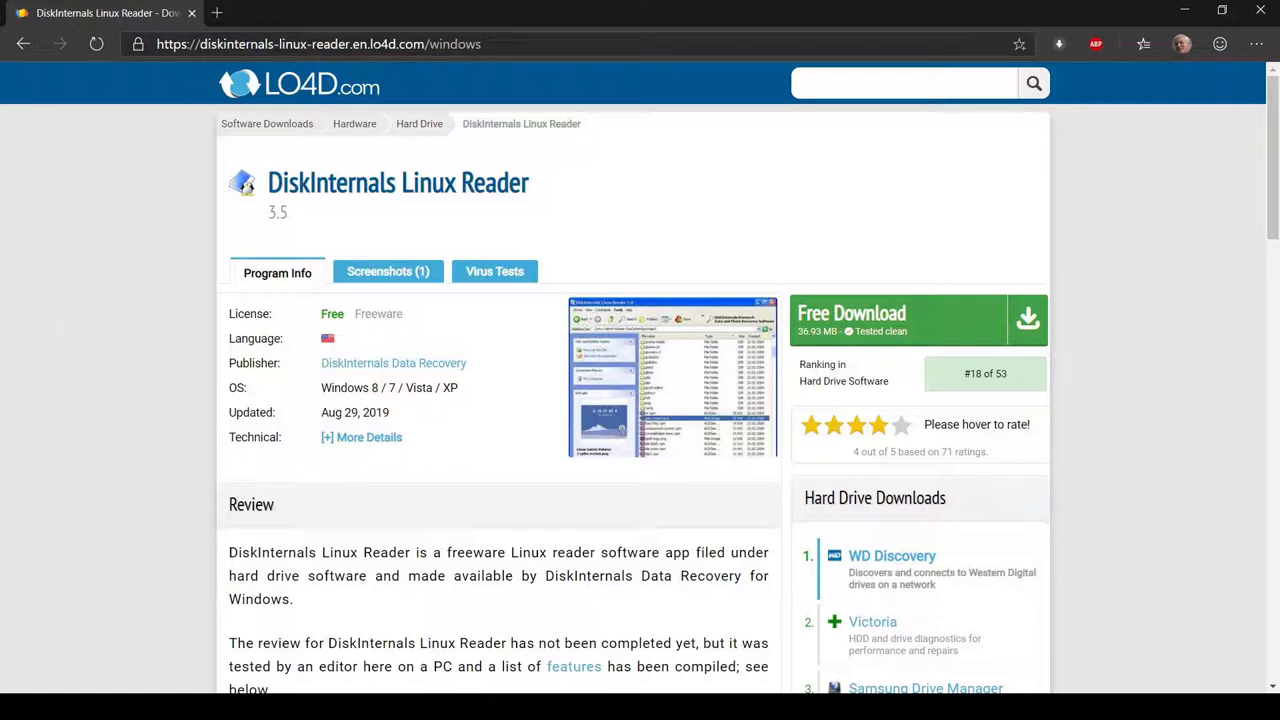
pyautogui.moveTo(372, 62)
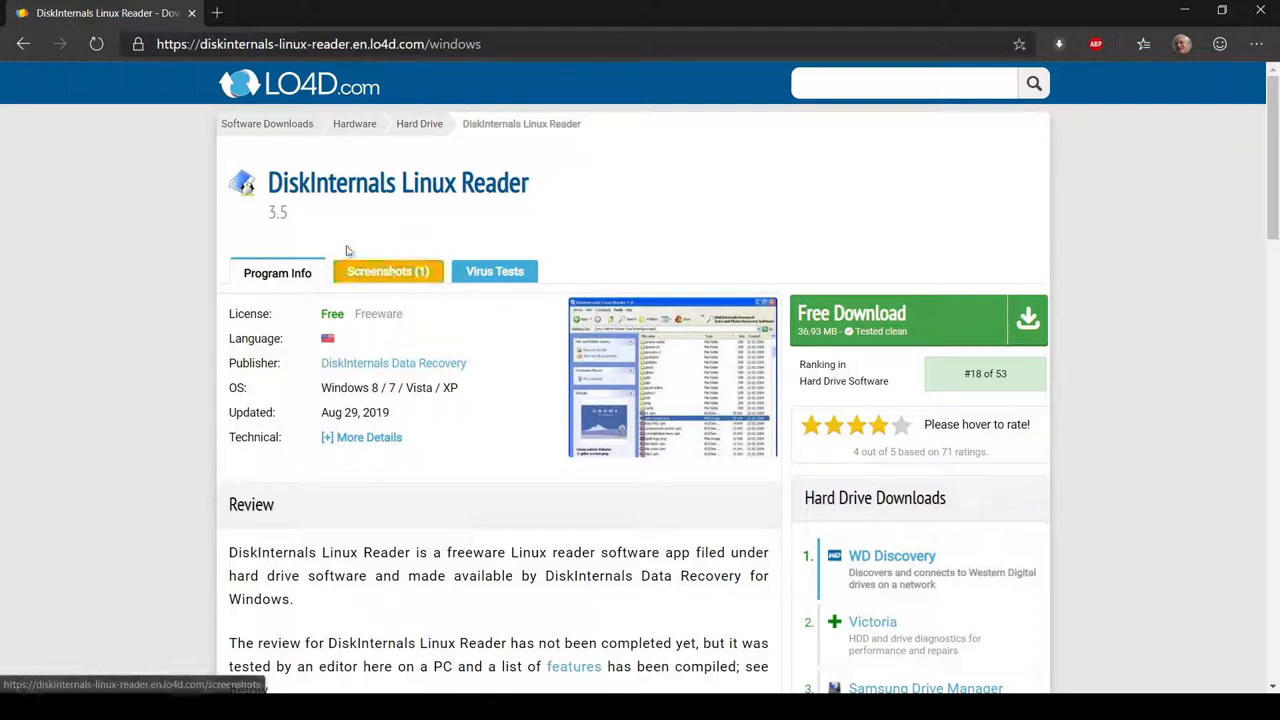
pyautogui.moveTo(448, 328)
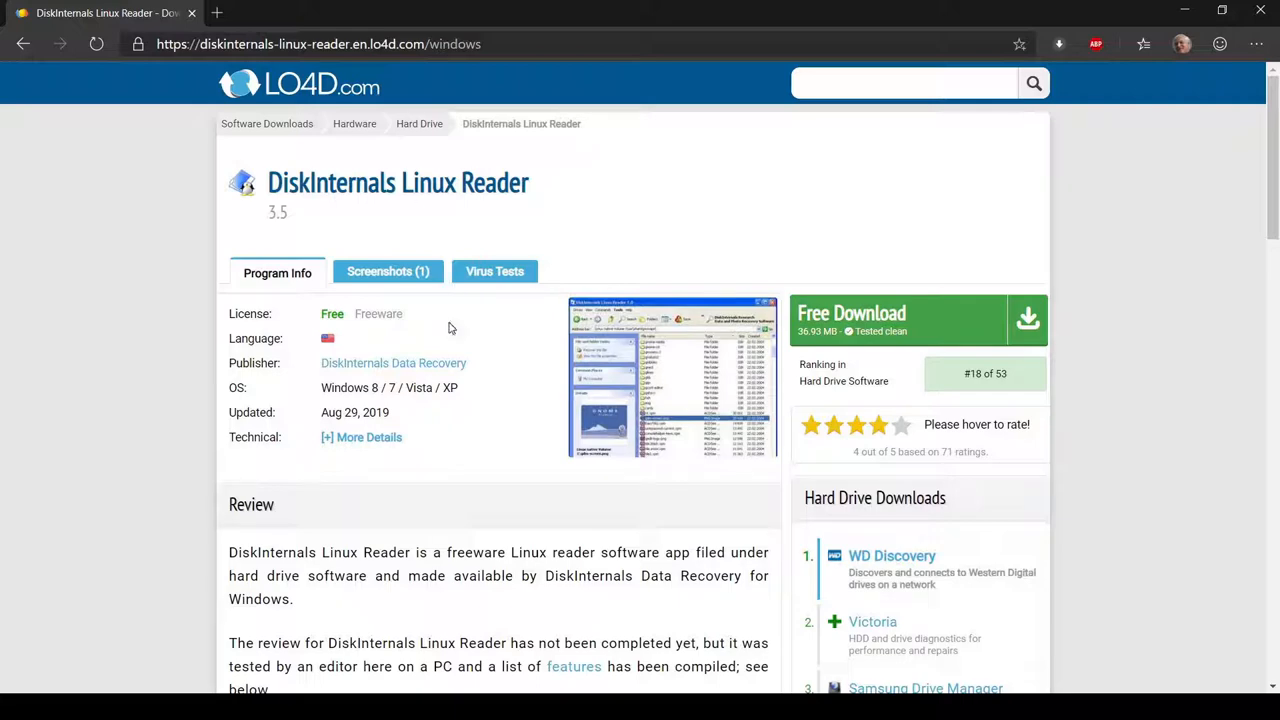
pyautogui.moveTo(408, 488)
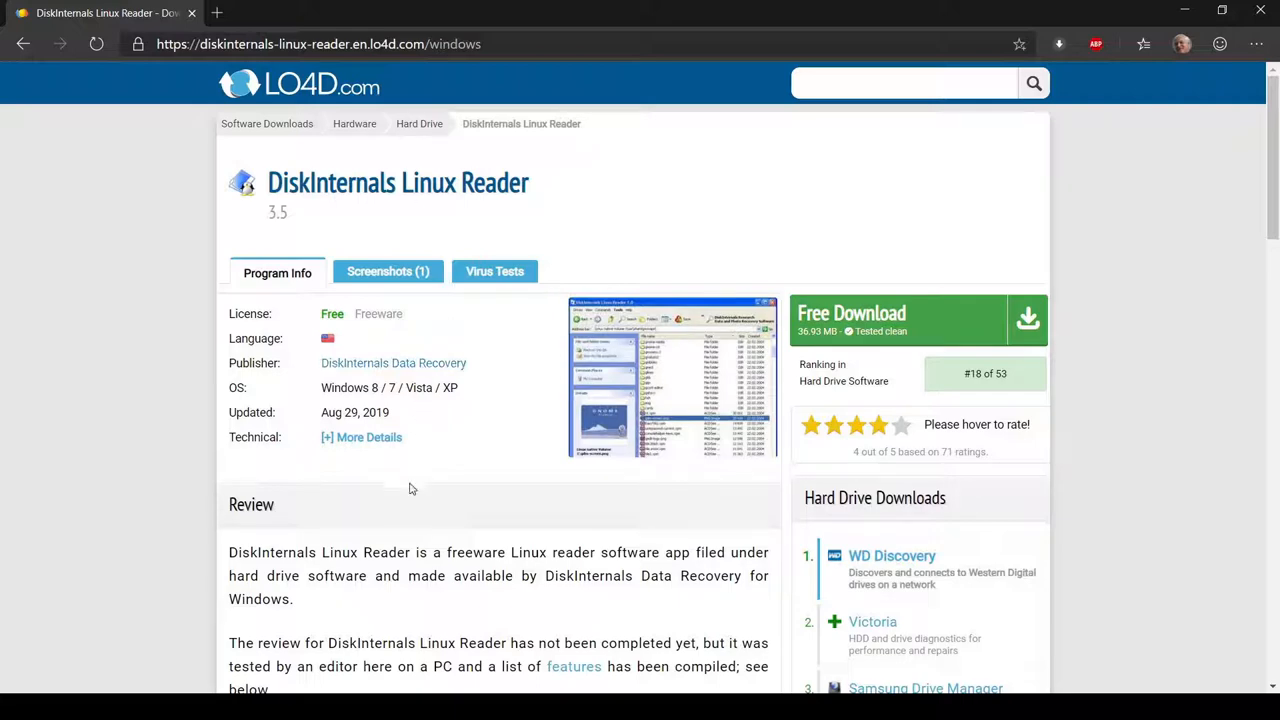
# Scroll down the LO4D page through the review, features and download details.
pyautogui.scroll(-3)
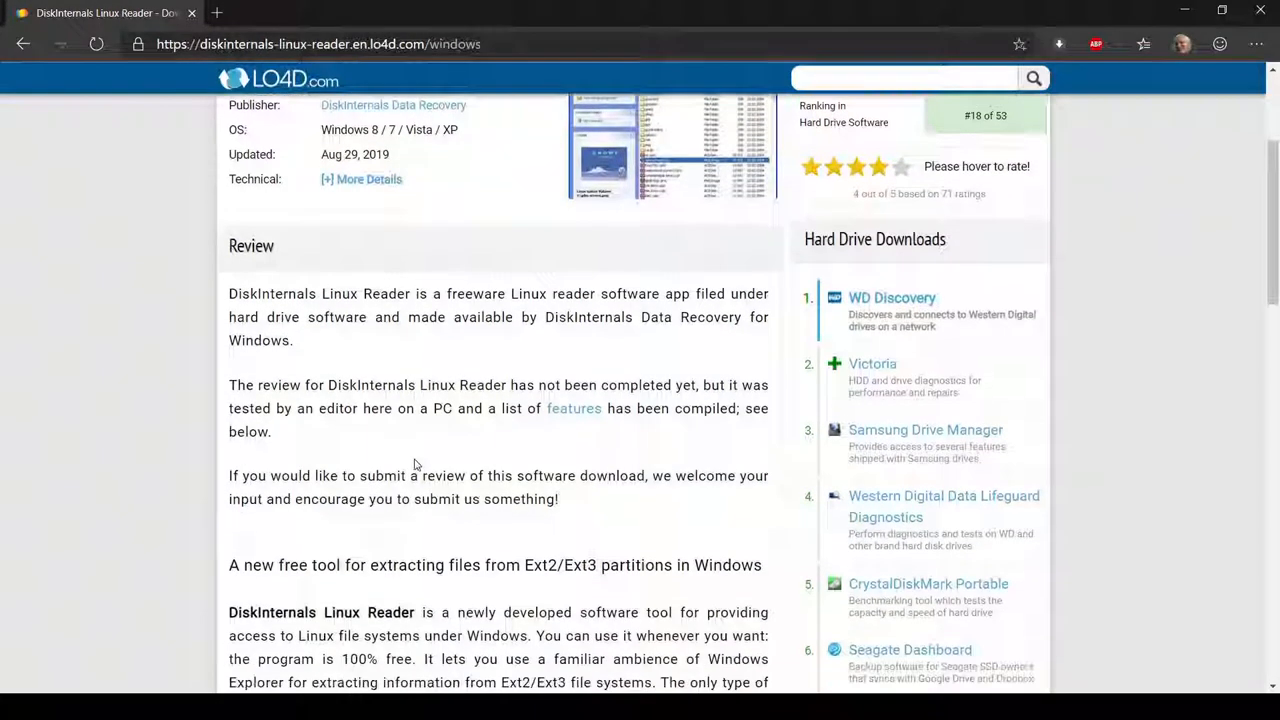
pyautogui.scroll(-3)
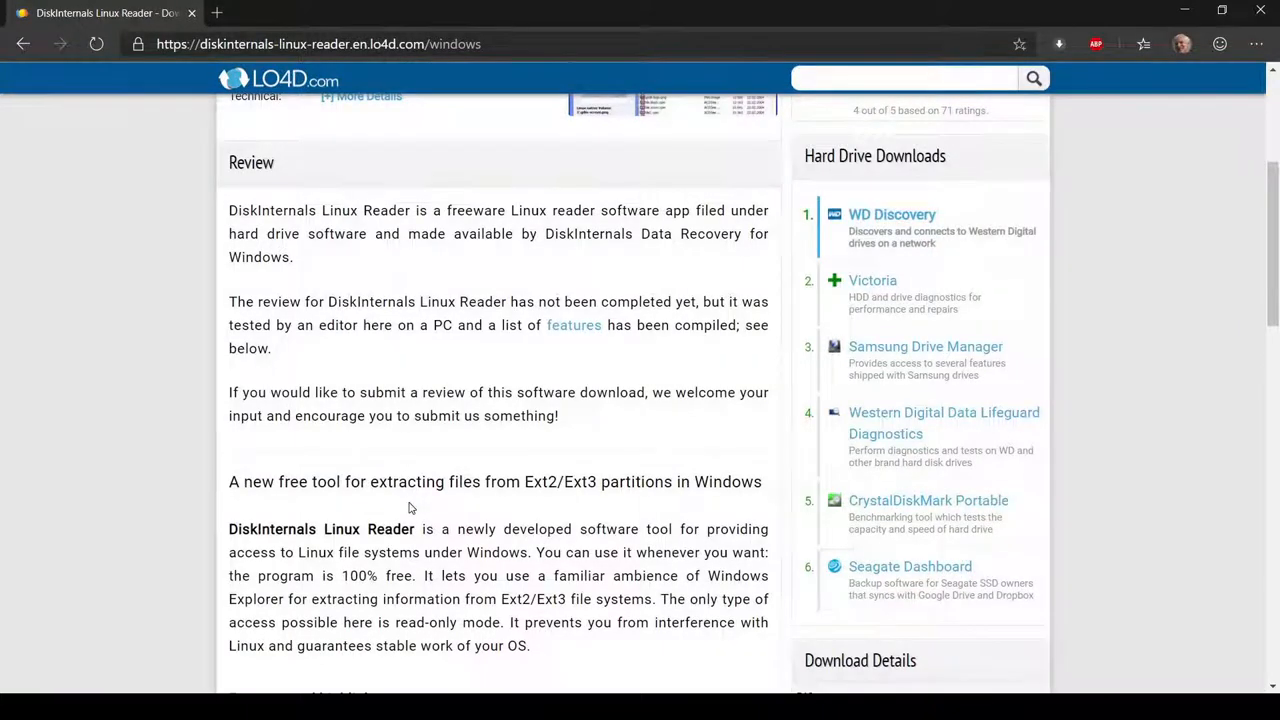
pyautogui.scroll(-3)
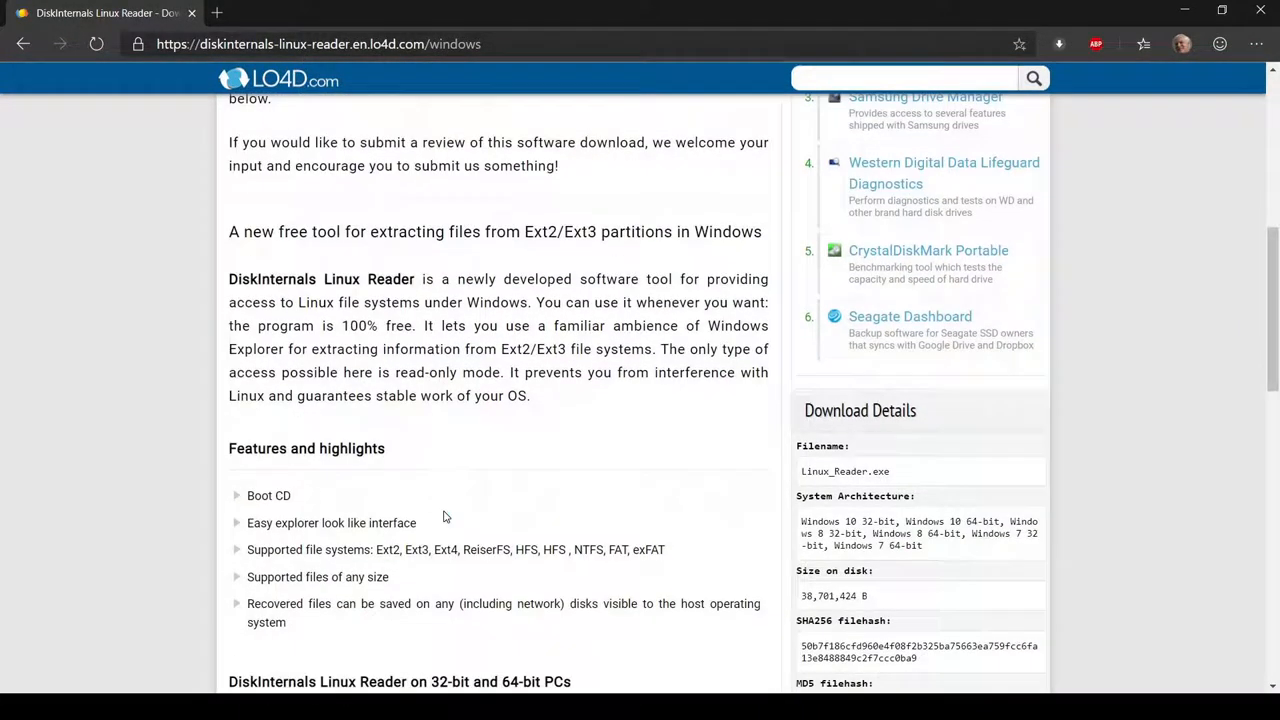
pyautogui.scroll(-3)
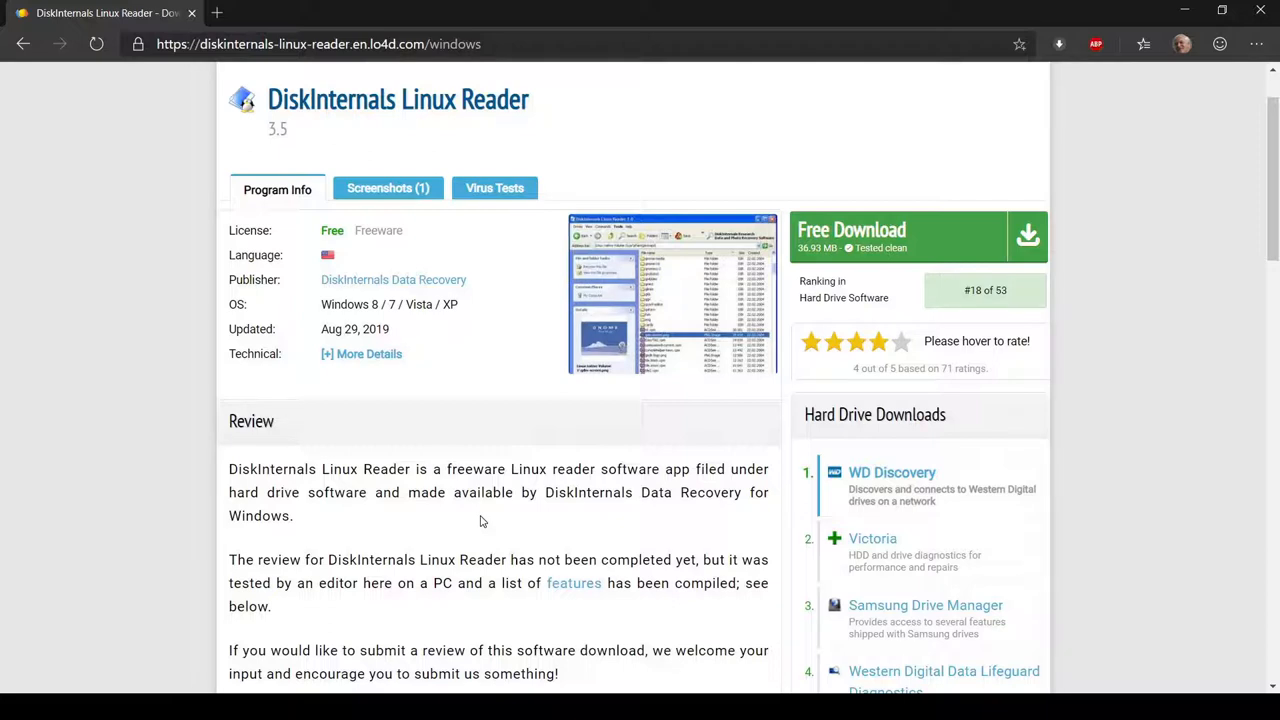
pyautogui.moveTo(460, 534)
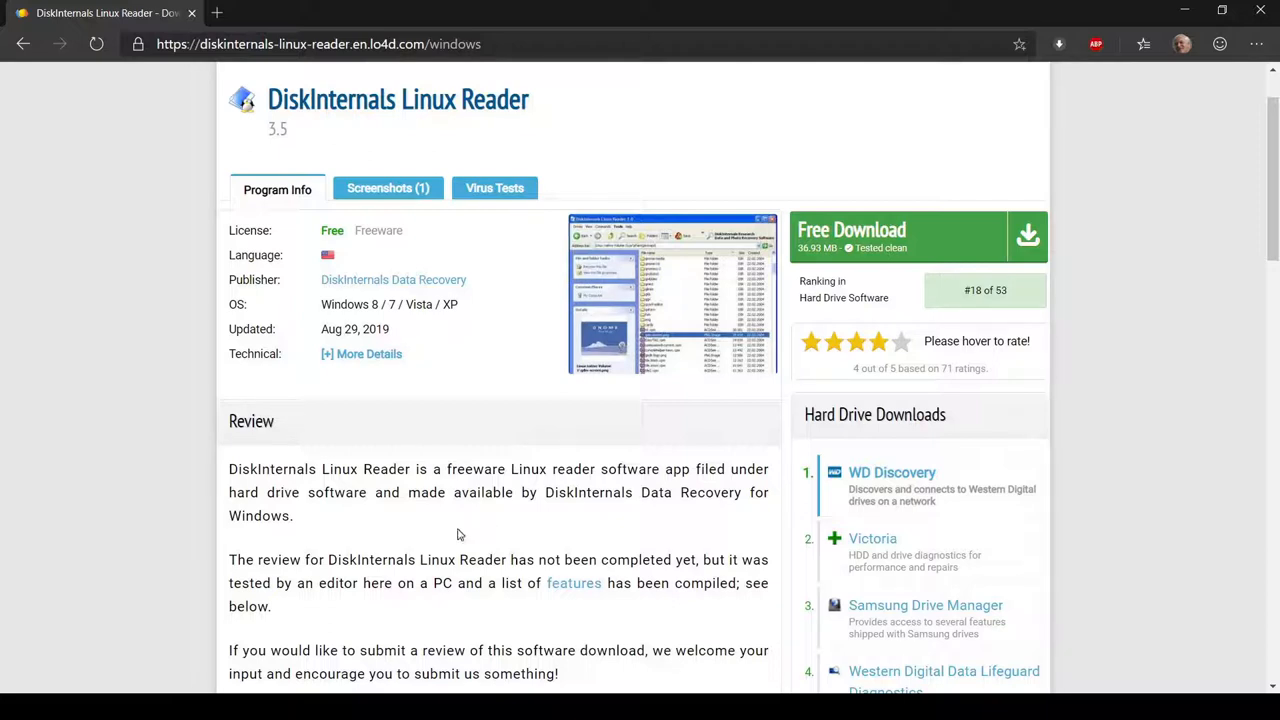
pyautogui.moveTo(896, 244)
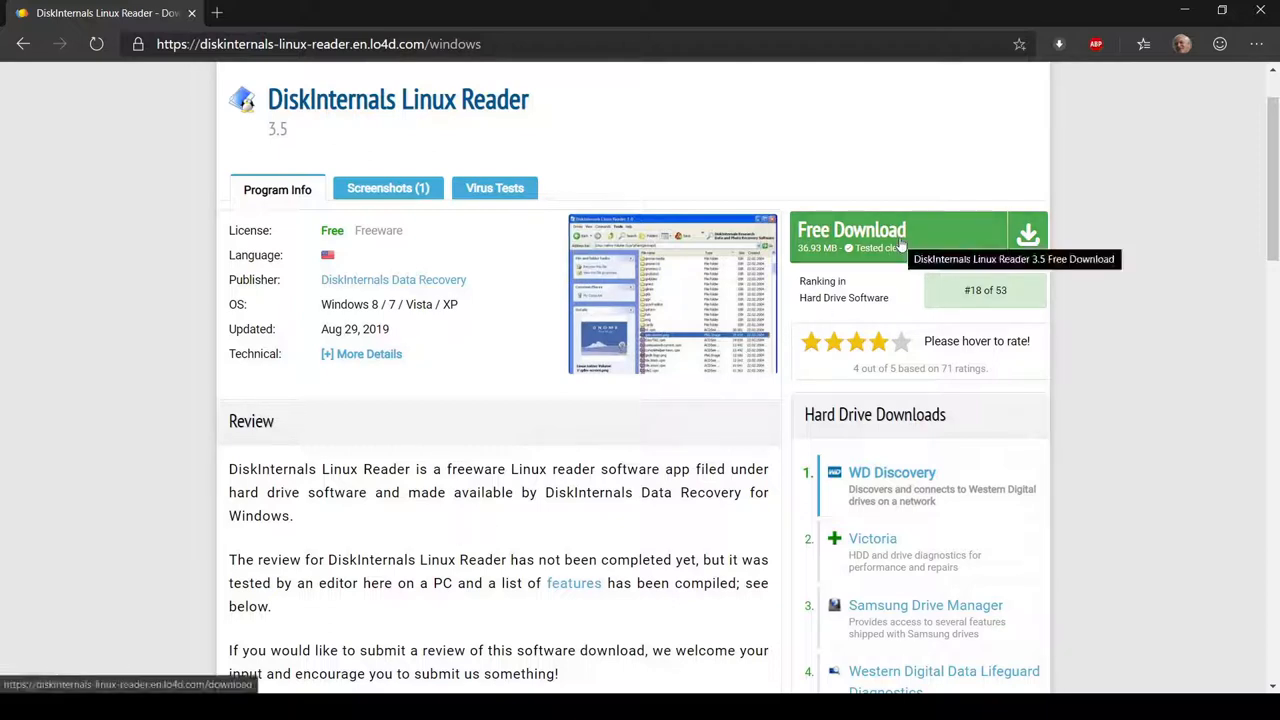
pyautogui.moveTo(578, 304)
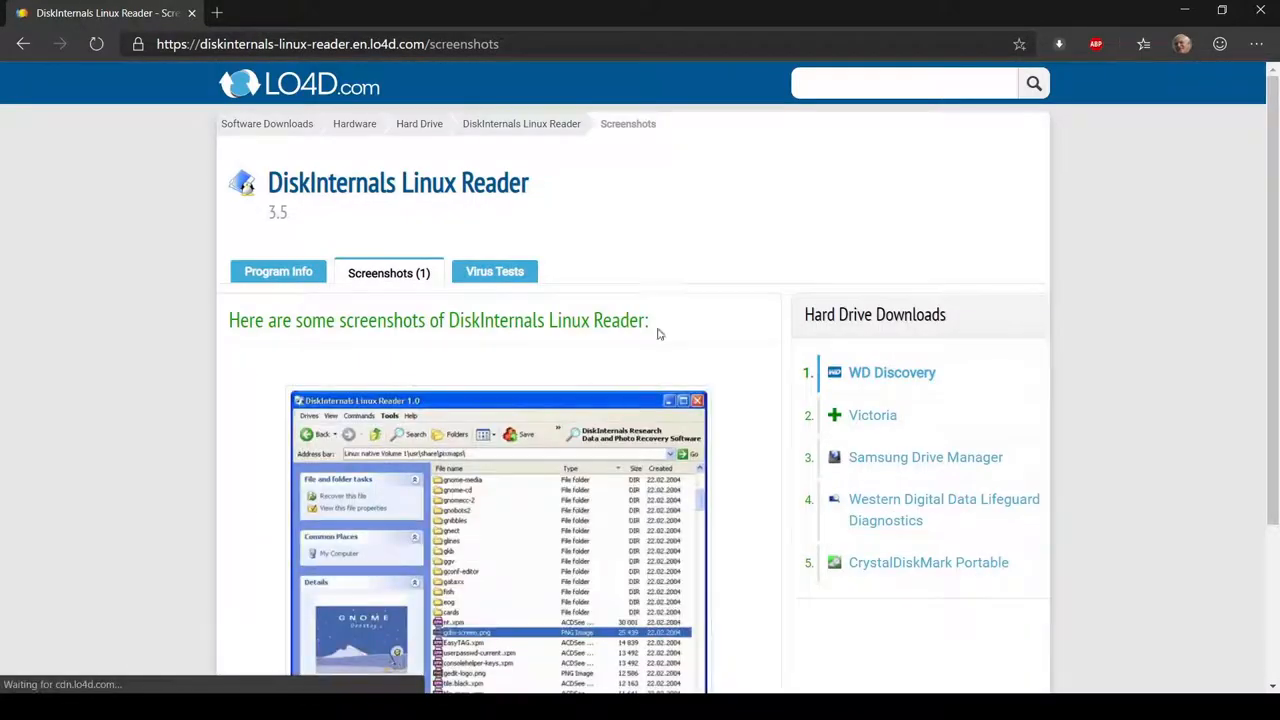
pyautogui.scroll(-3)
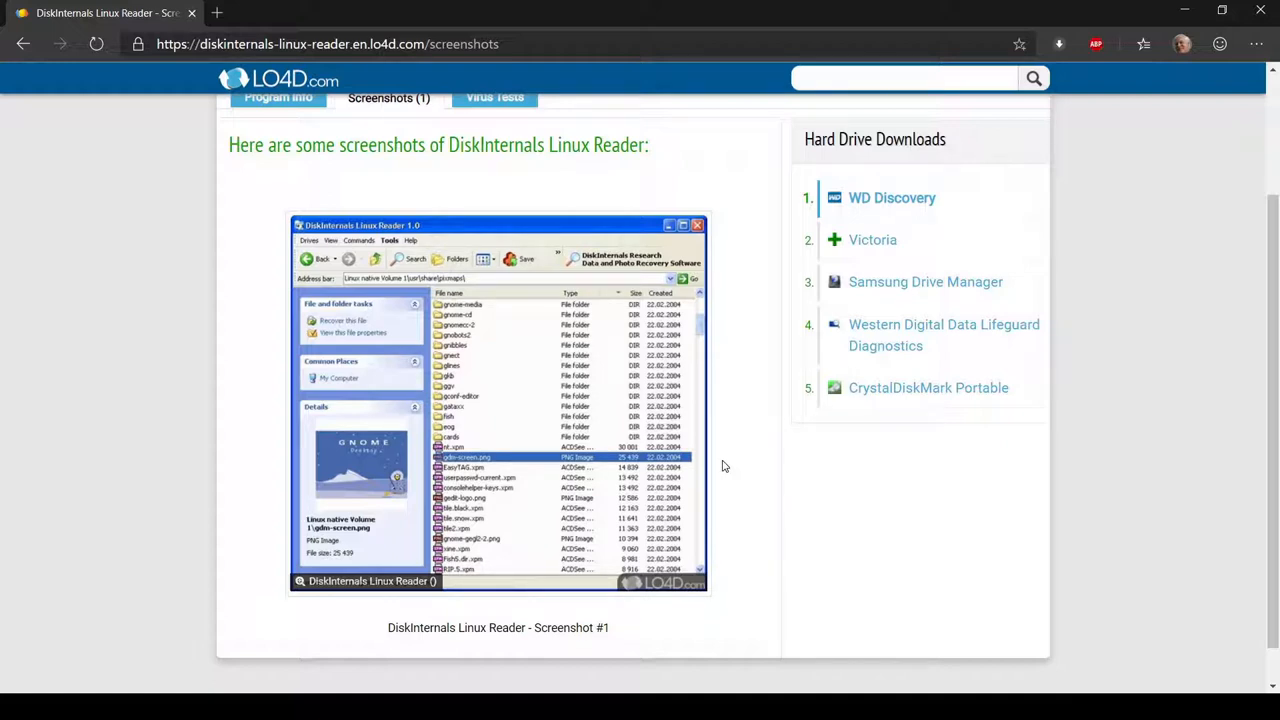
pyautogui.moveTo(724, 464)
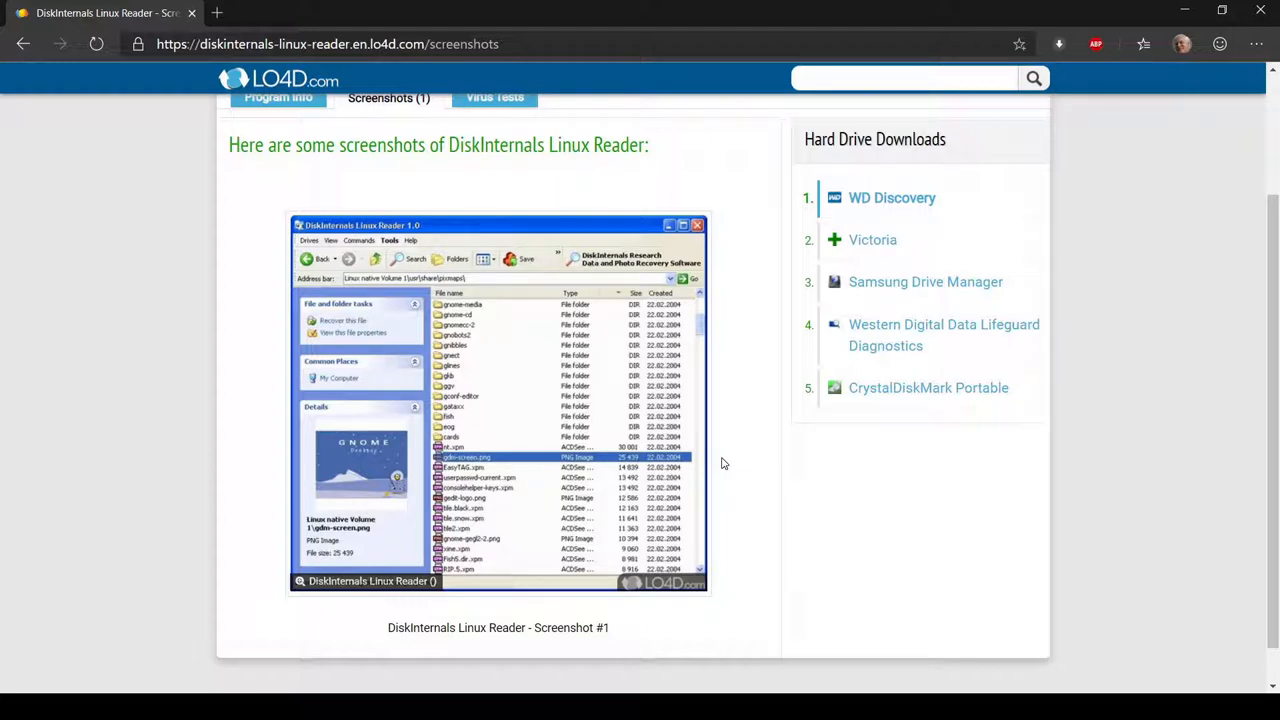
pyautogui.moveTo(724, 458)
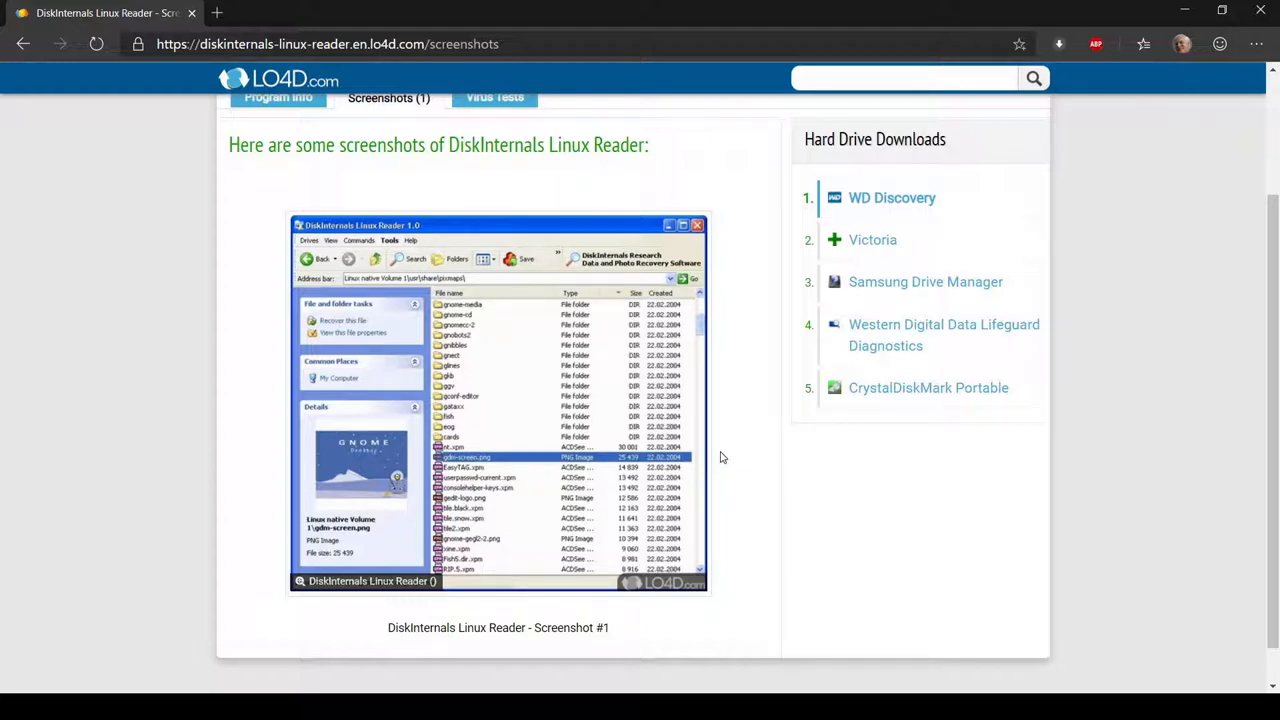
pyautogui.moveTo(720, 448)
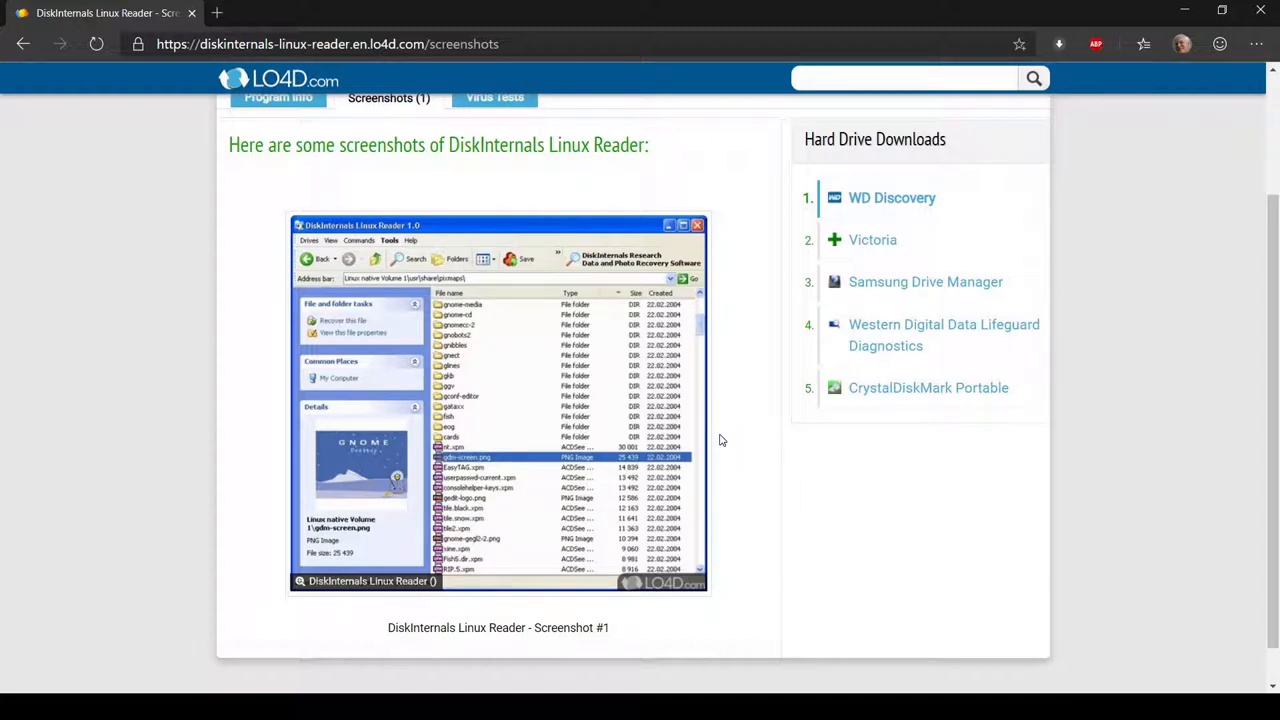
pyautogui.moveTo(660, 468)
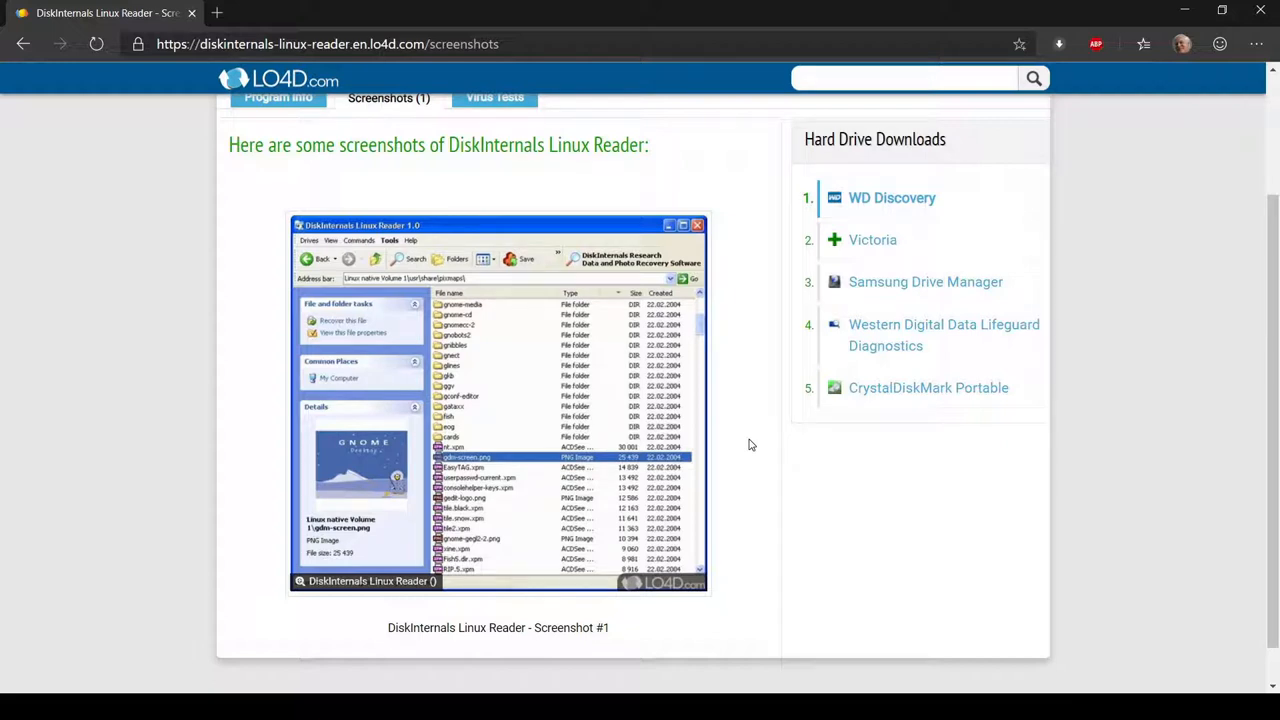
pyautogui.moveTo(756, 512)
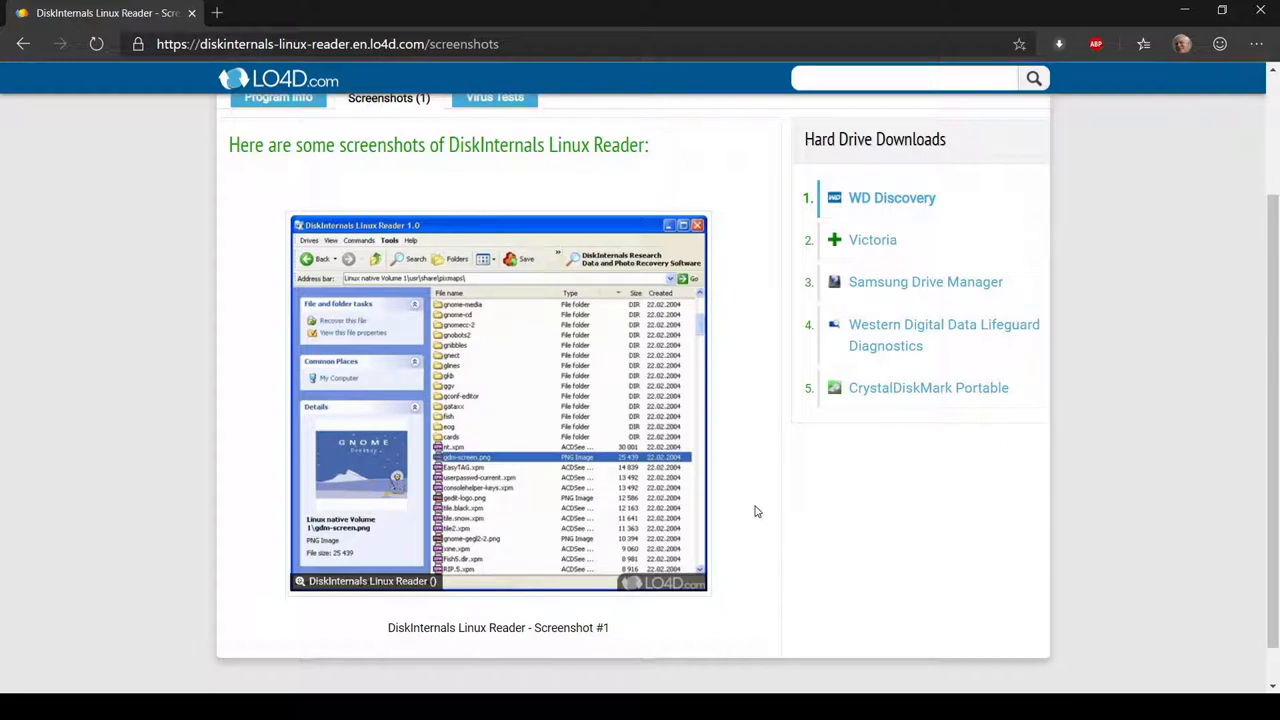